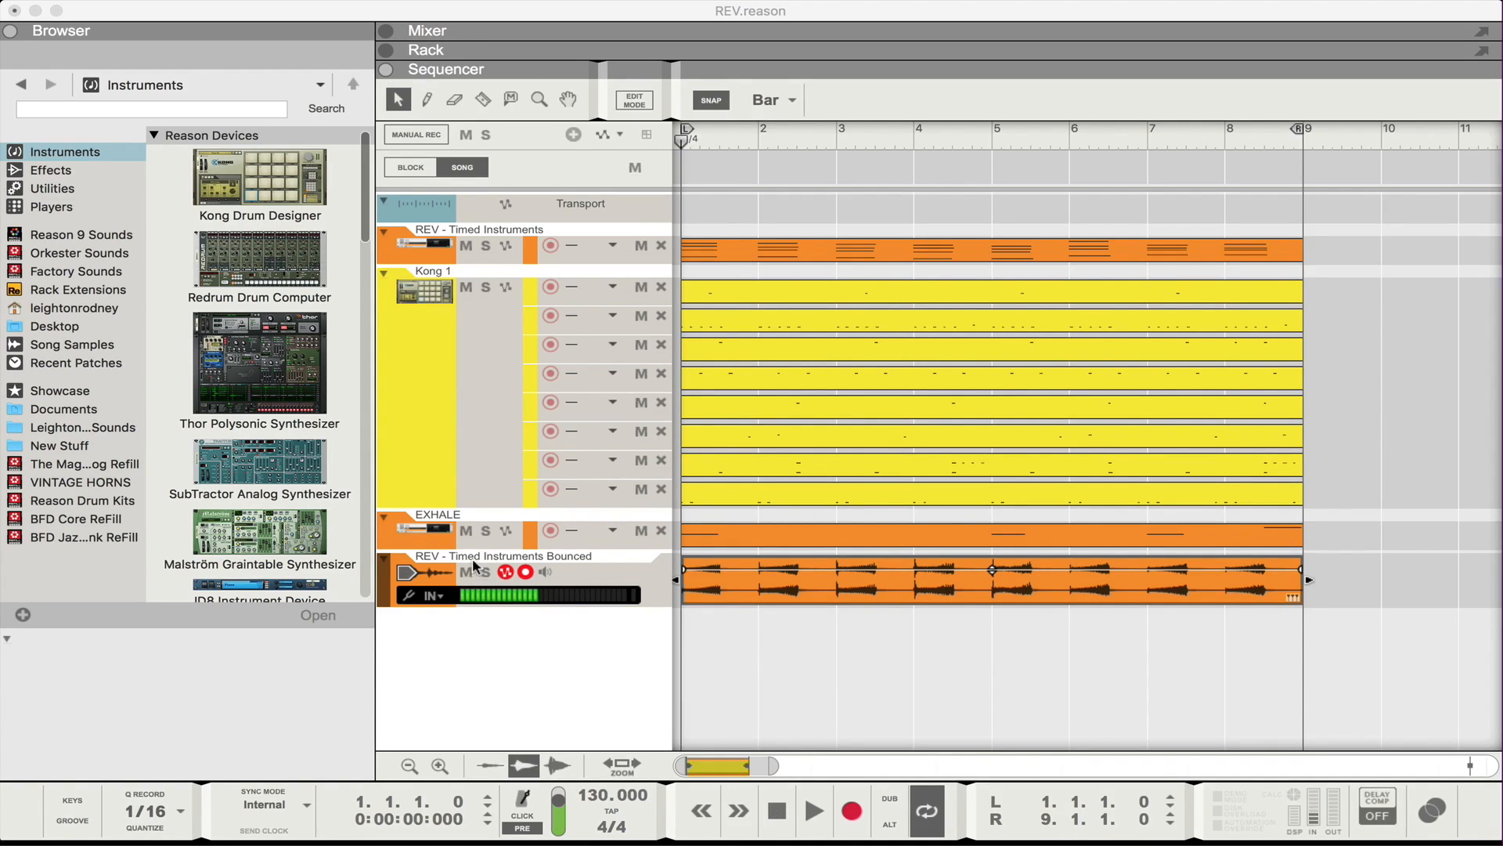
Solo the bounced drum loop track and audition it with a play/stop pass
{"action": "left_click", "coordinate": [485, 571]}
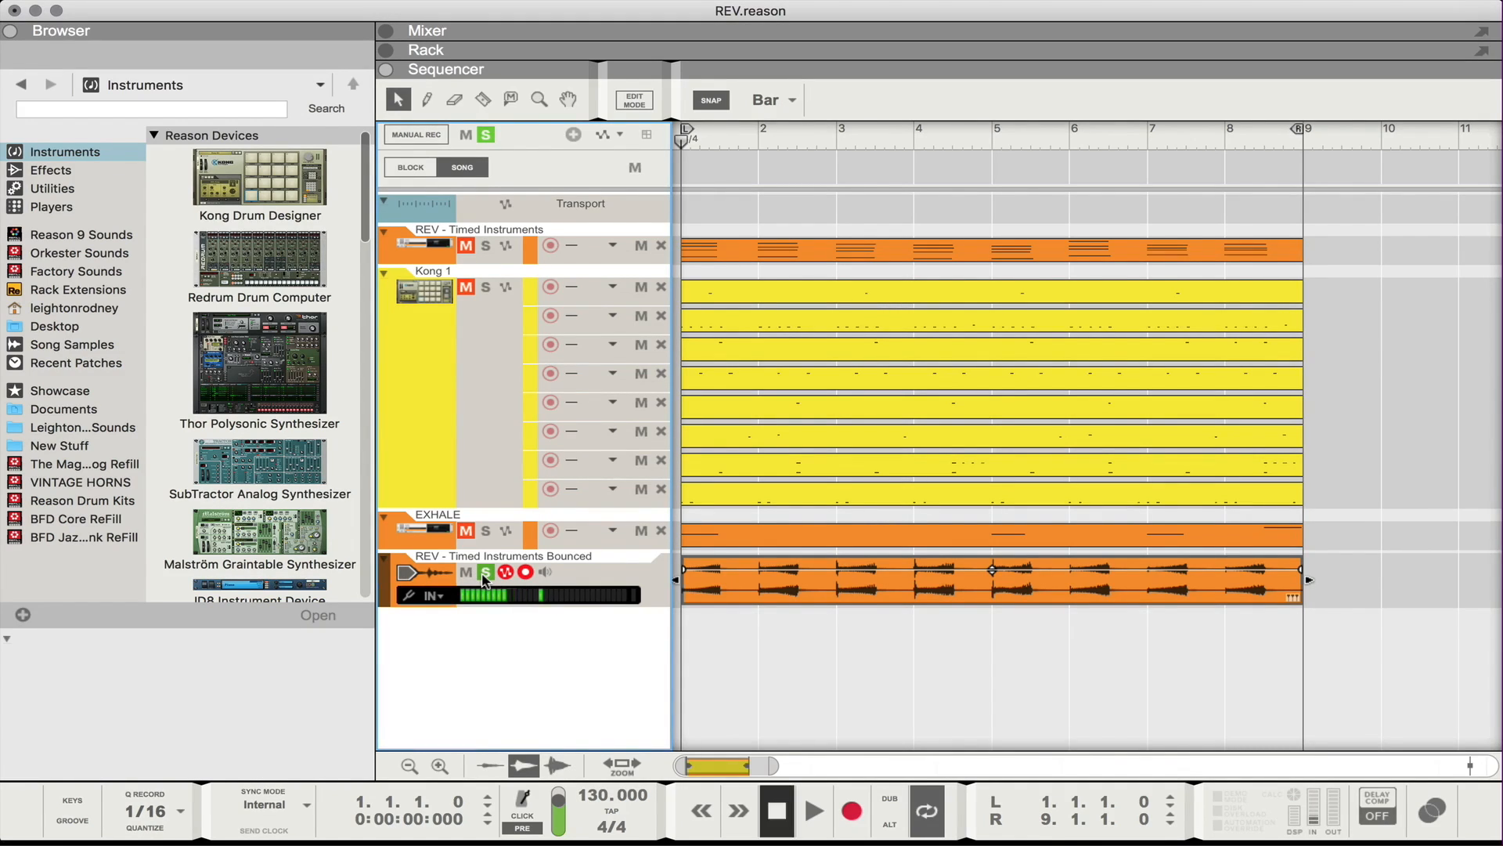
{"action": "left_click", "coordinate": [813, 810]}
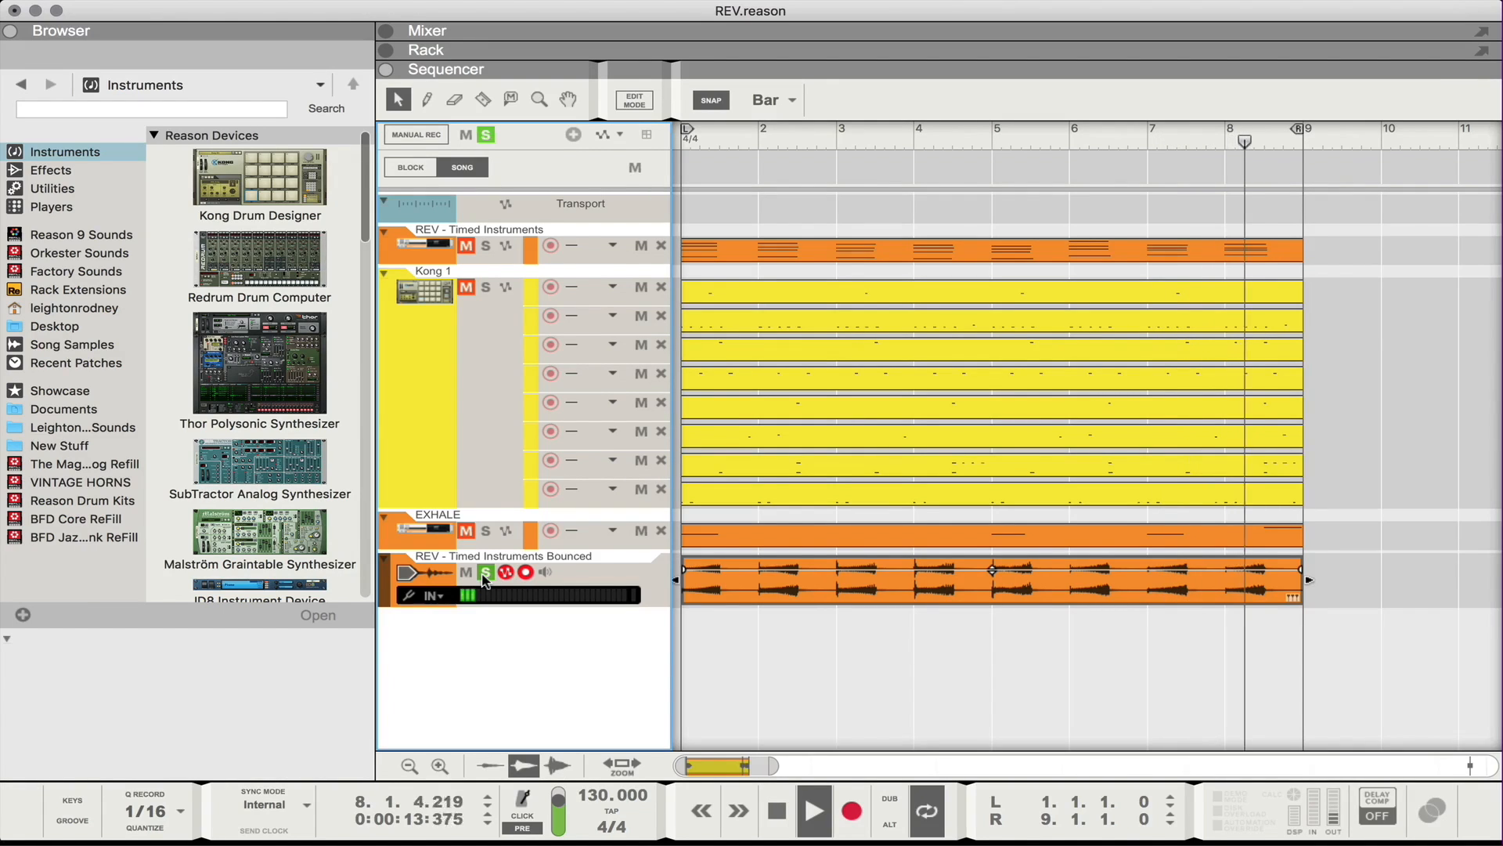
{"action": "left_click", "coordinate": [813, 810]}
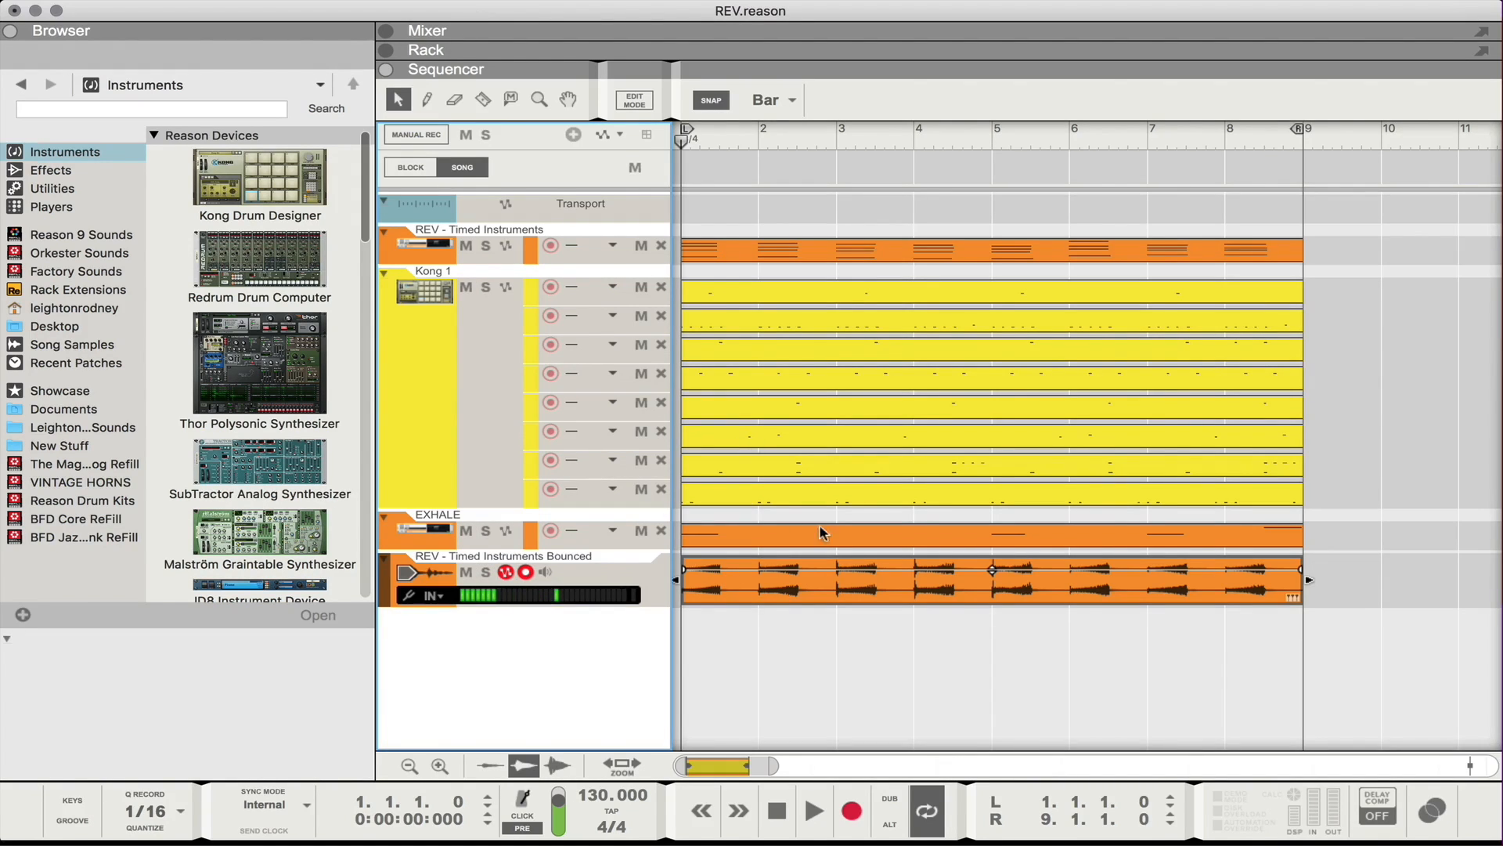
{"action": "mouse_move", "coordinate": [839, 625]}
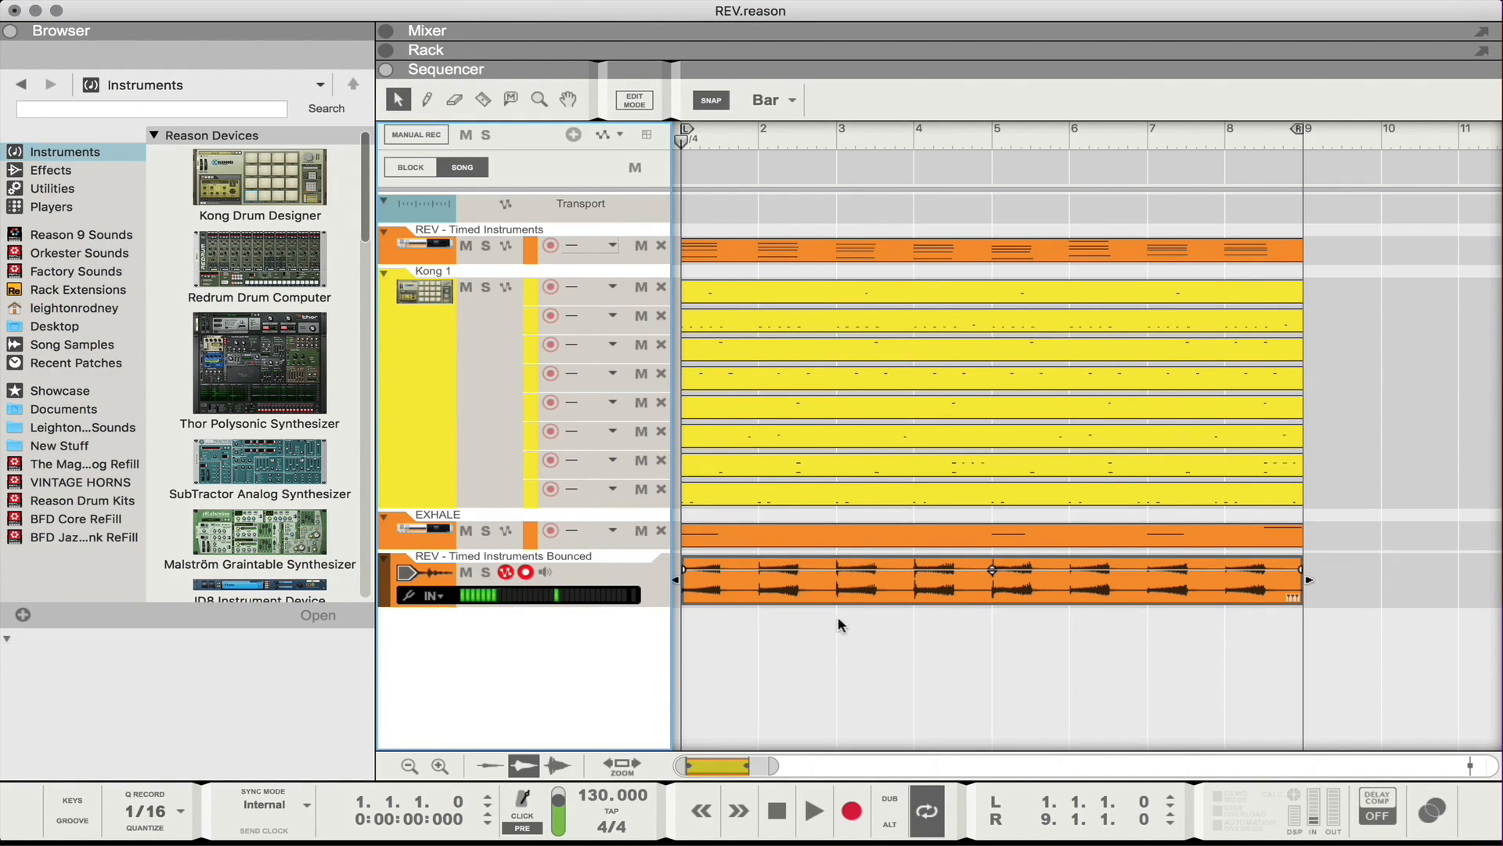
{"action": "mouse_move", "coordinate": [731, 622]}
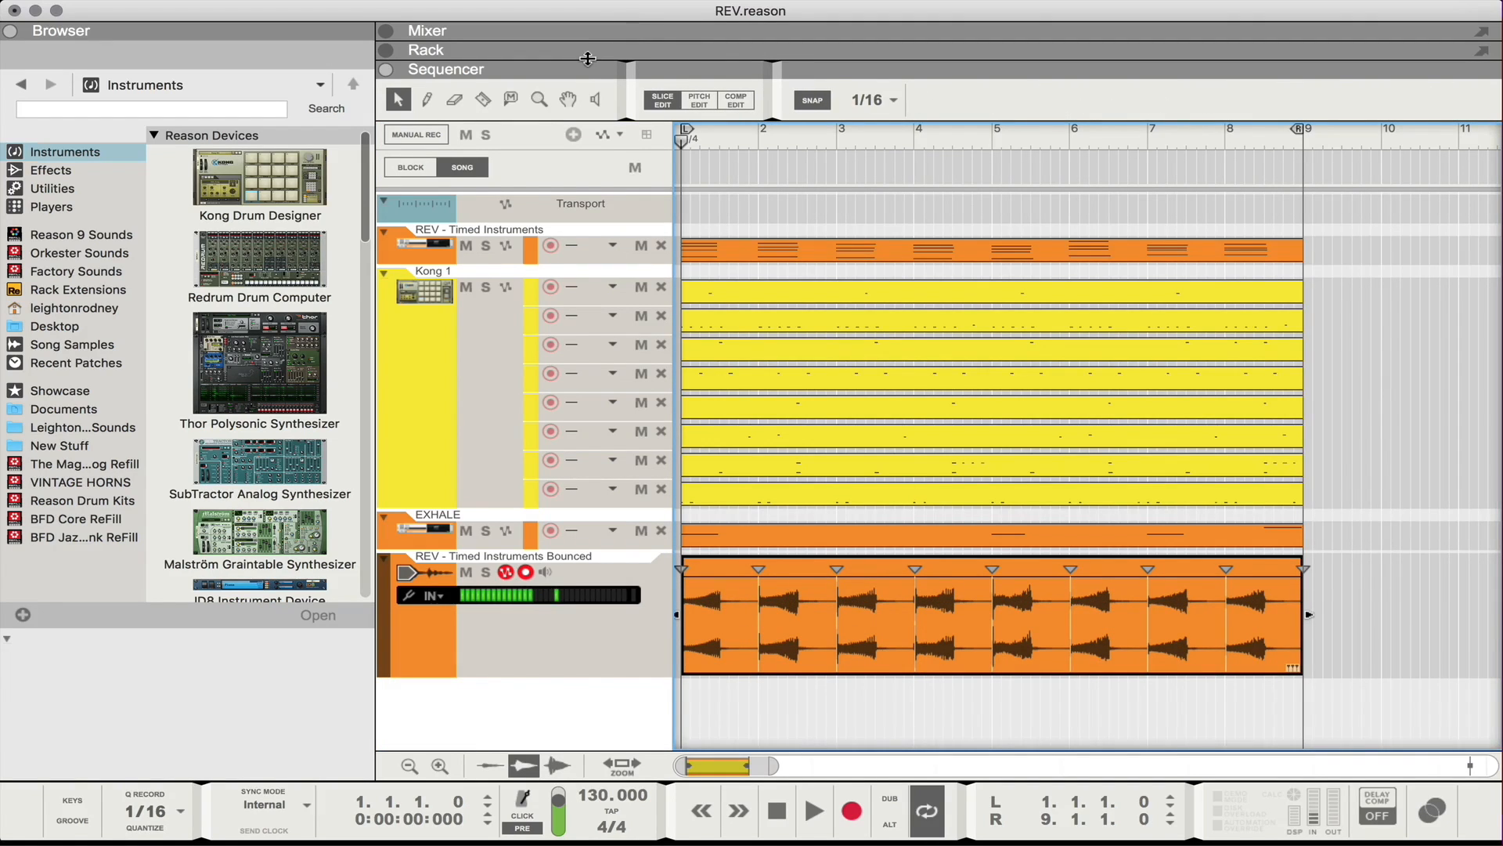
{"action": "mouse_move", "coordinate": [579, 61]}
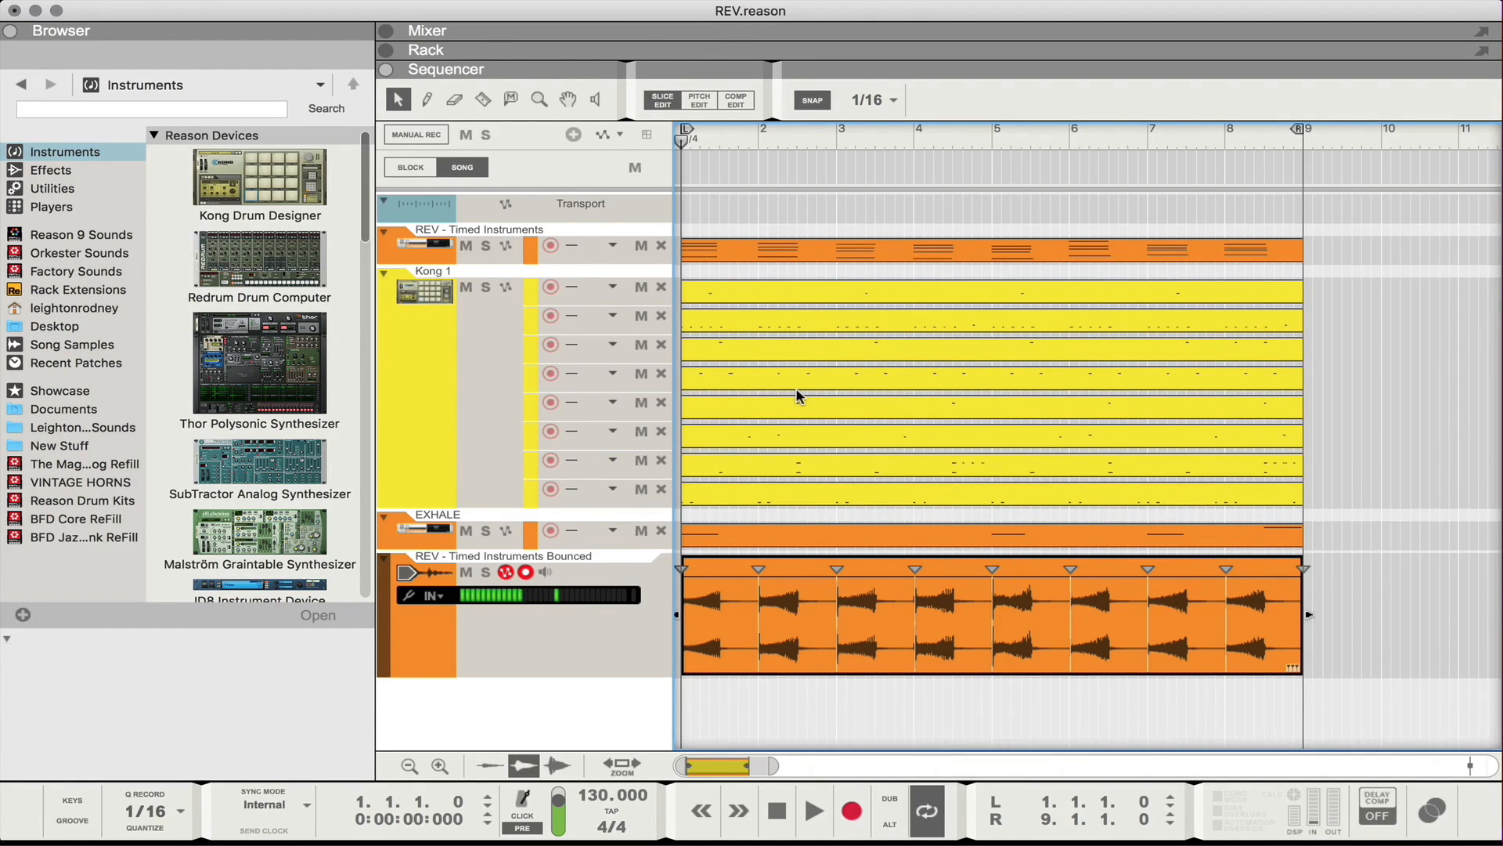
{"action": "mouse_move", "coordinate": [470, 239]}
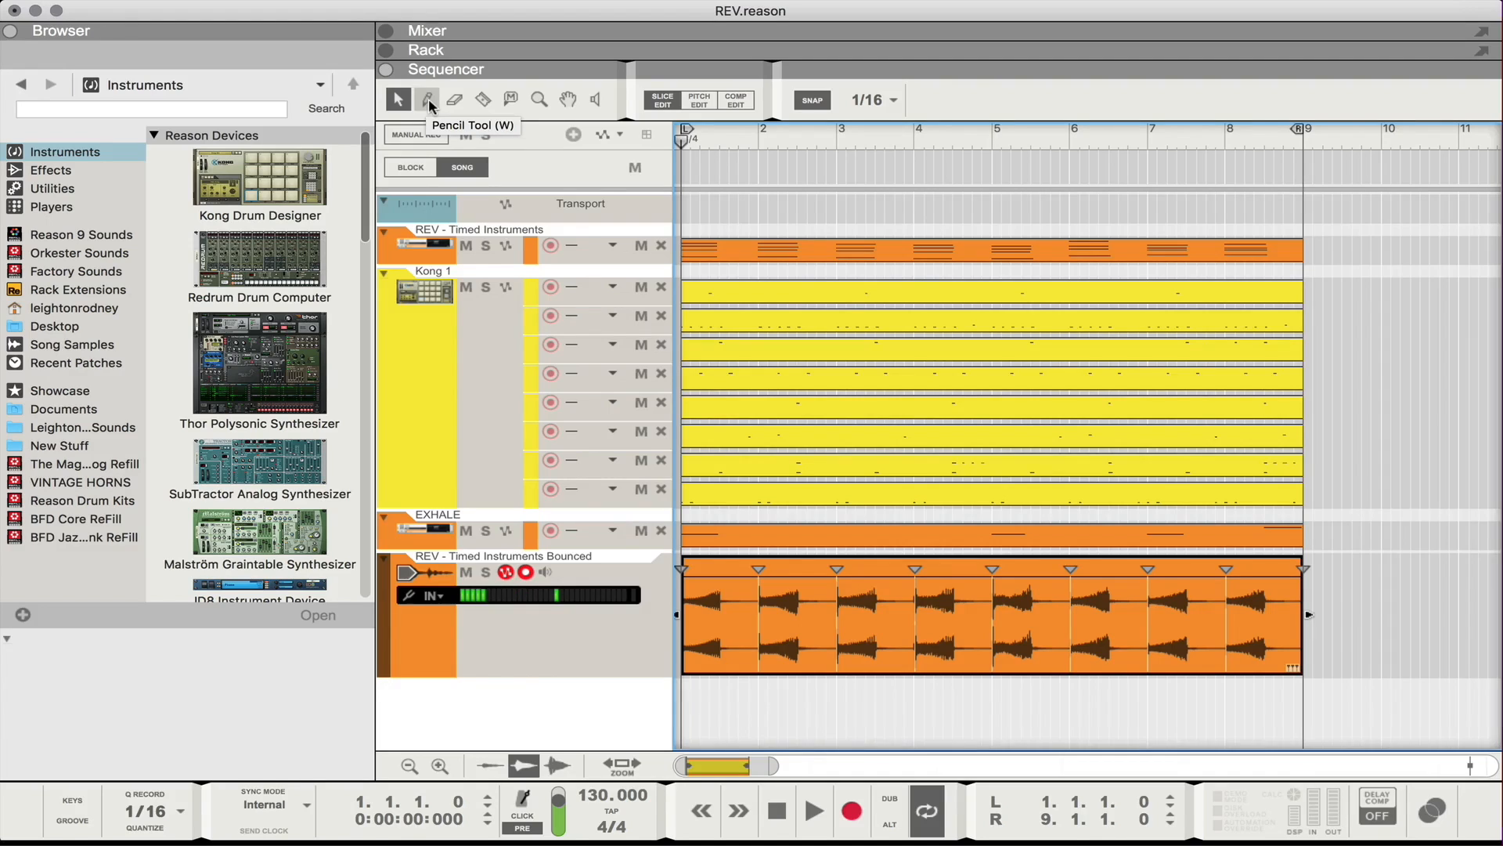
Switch to the Pencil tool and play the sliced loop back from the start
{"action": "left_click", "coordinate": [428, 99]}
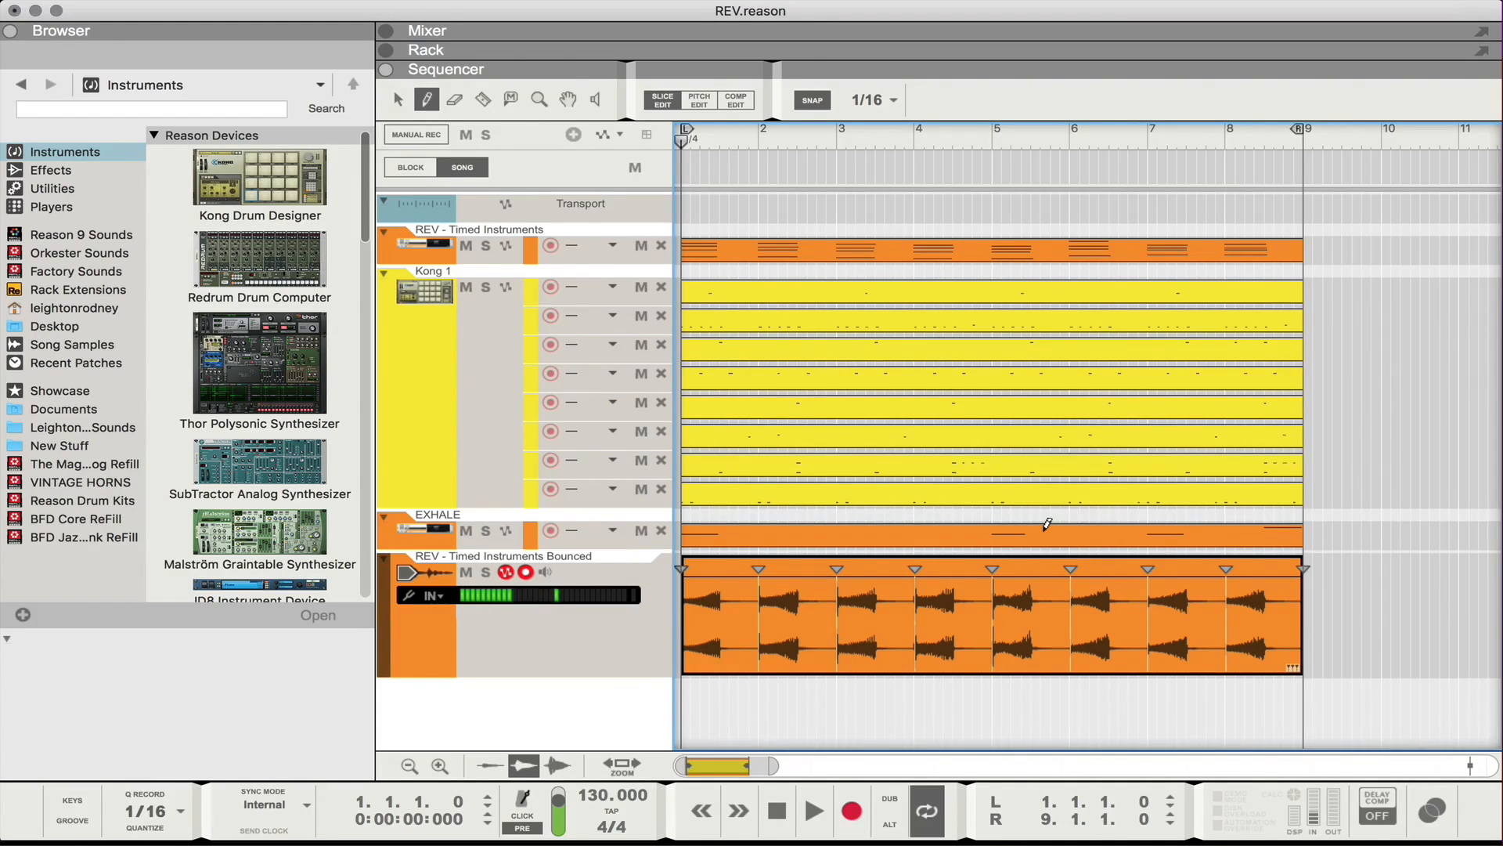
{"action": "left_click", "coordinate": [775, 810]}
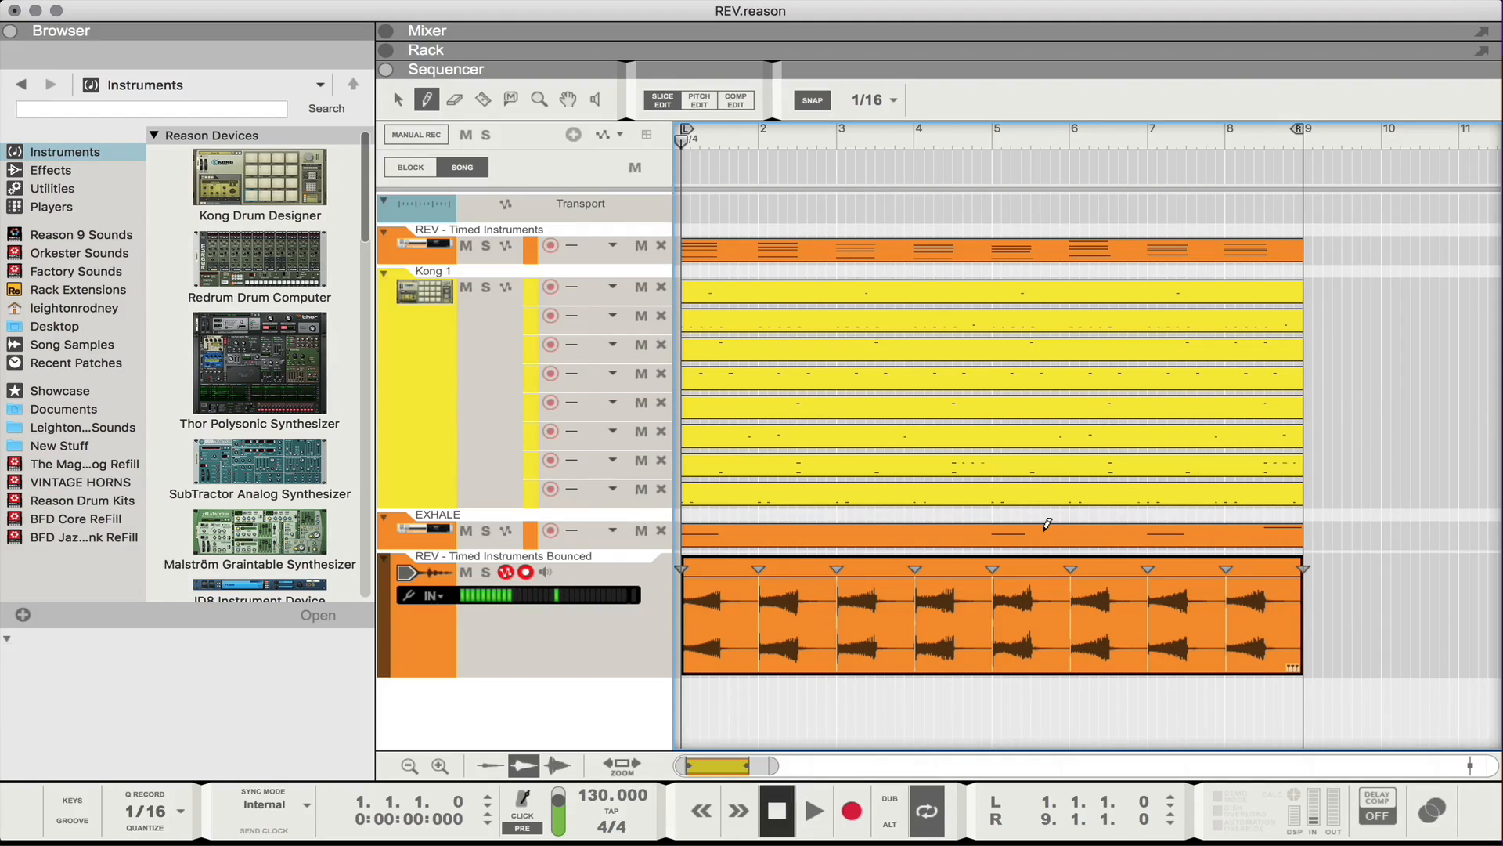
{"action": "left_click", "coordinate": [812, 809]}
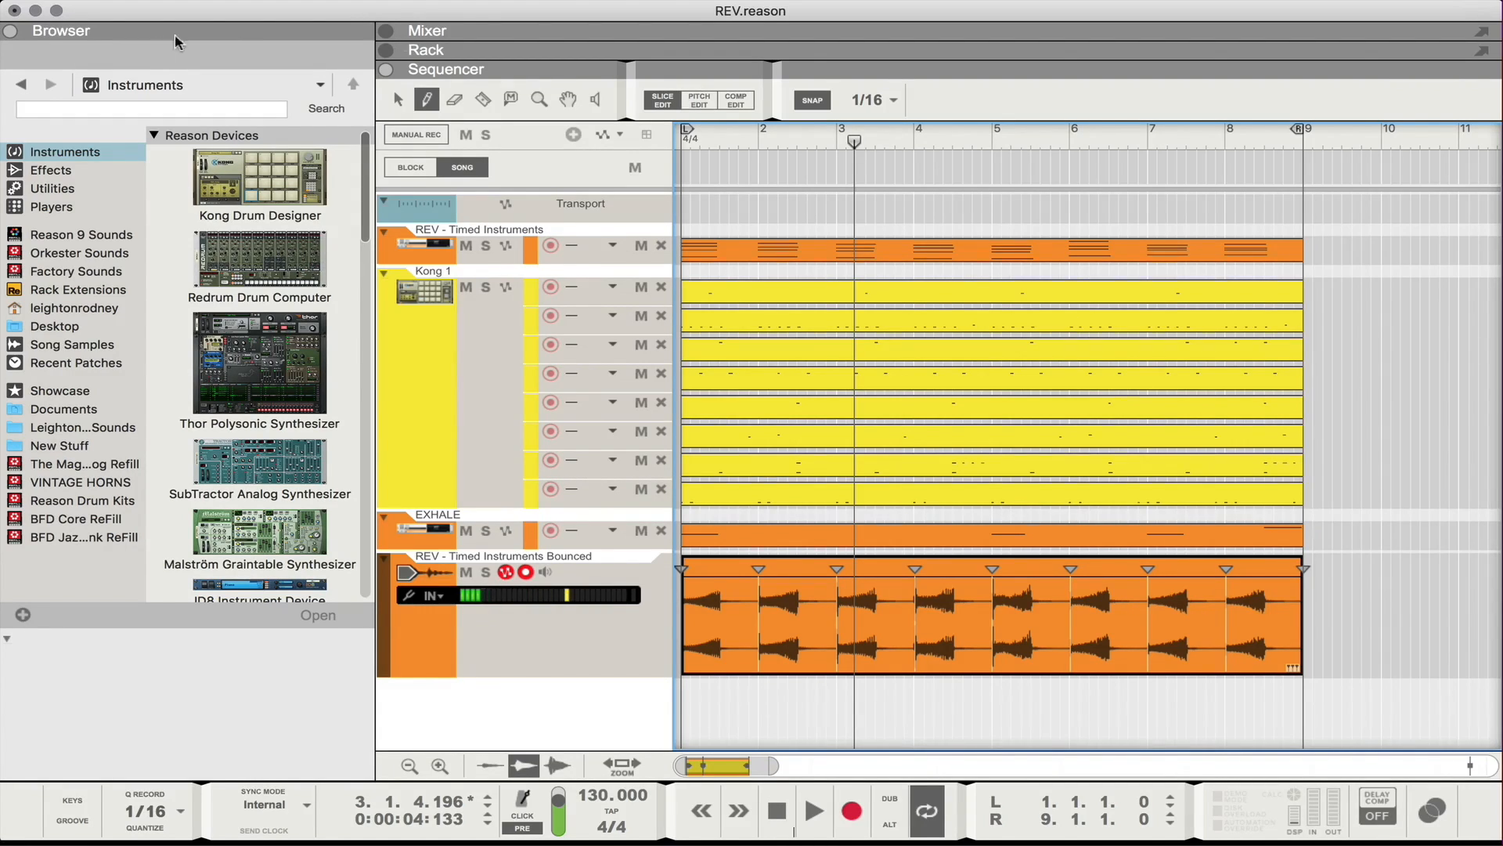
Bounce the sliced drum loop clip to a REX loop via its context menu
{"action": "left_click", "coordinate": [398, 100]}
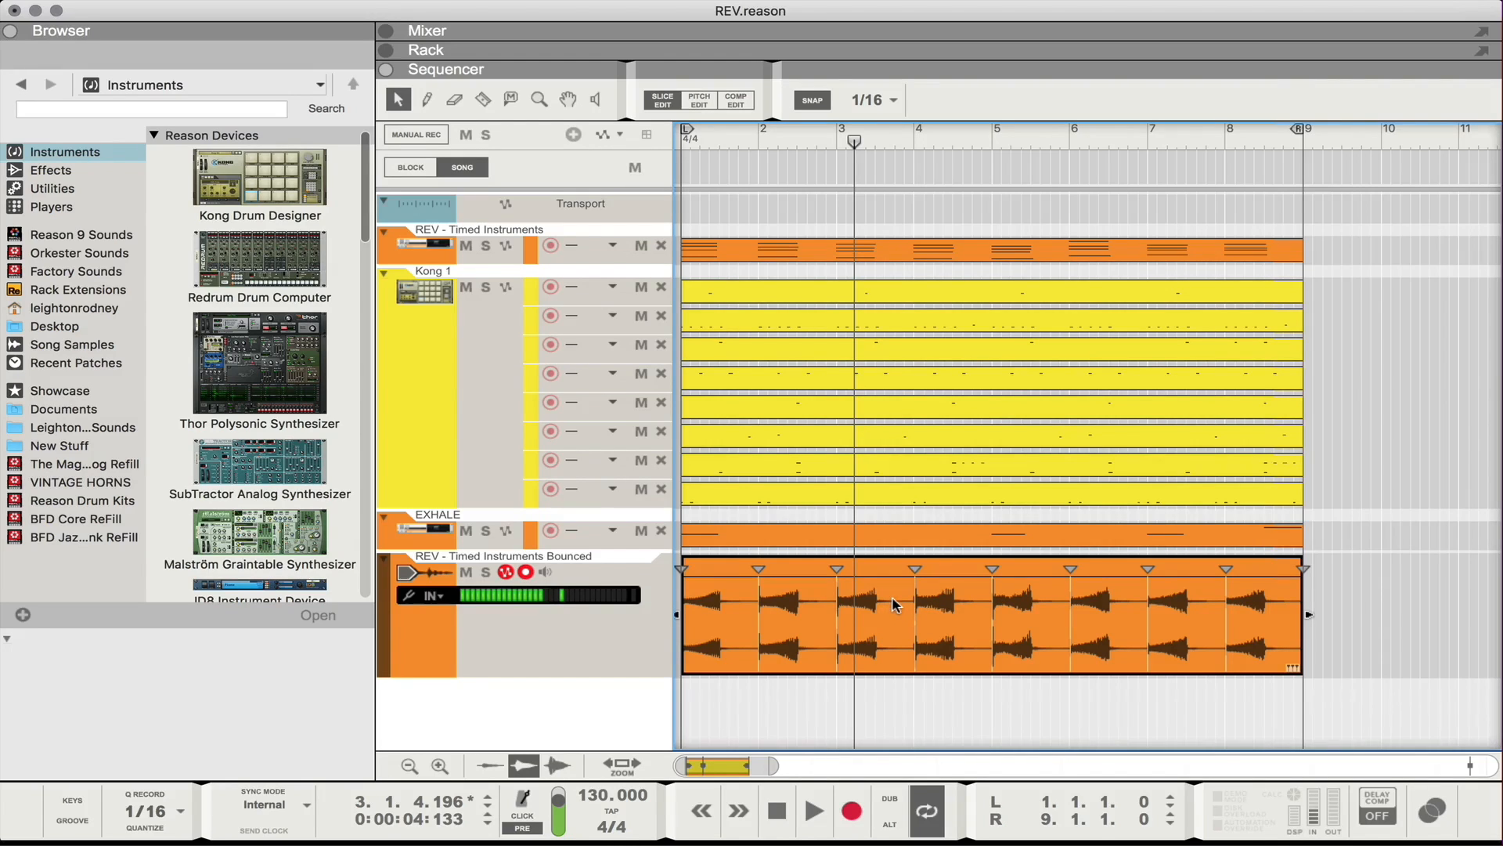
{"action": "right_click", "coordinate": [891, 605]}
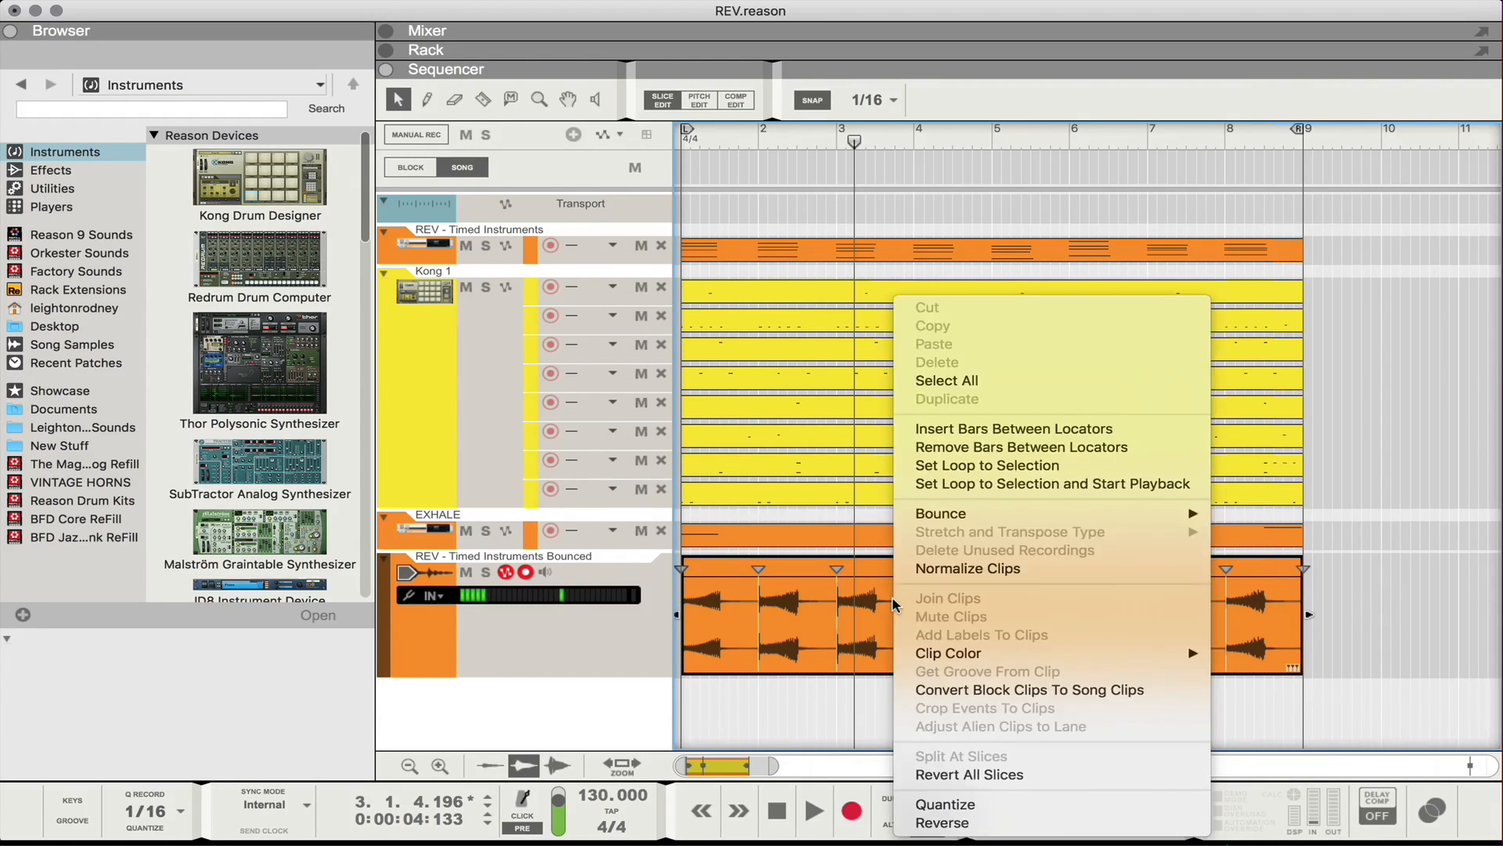
{"action": "mouse_move", "coordinate": [942, 514]}
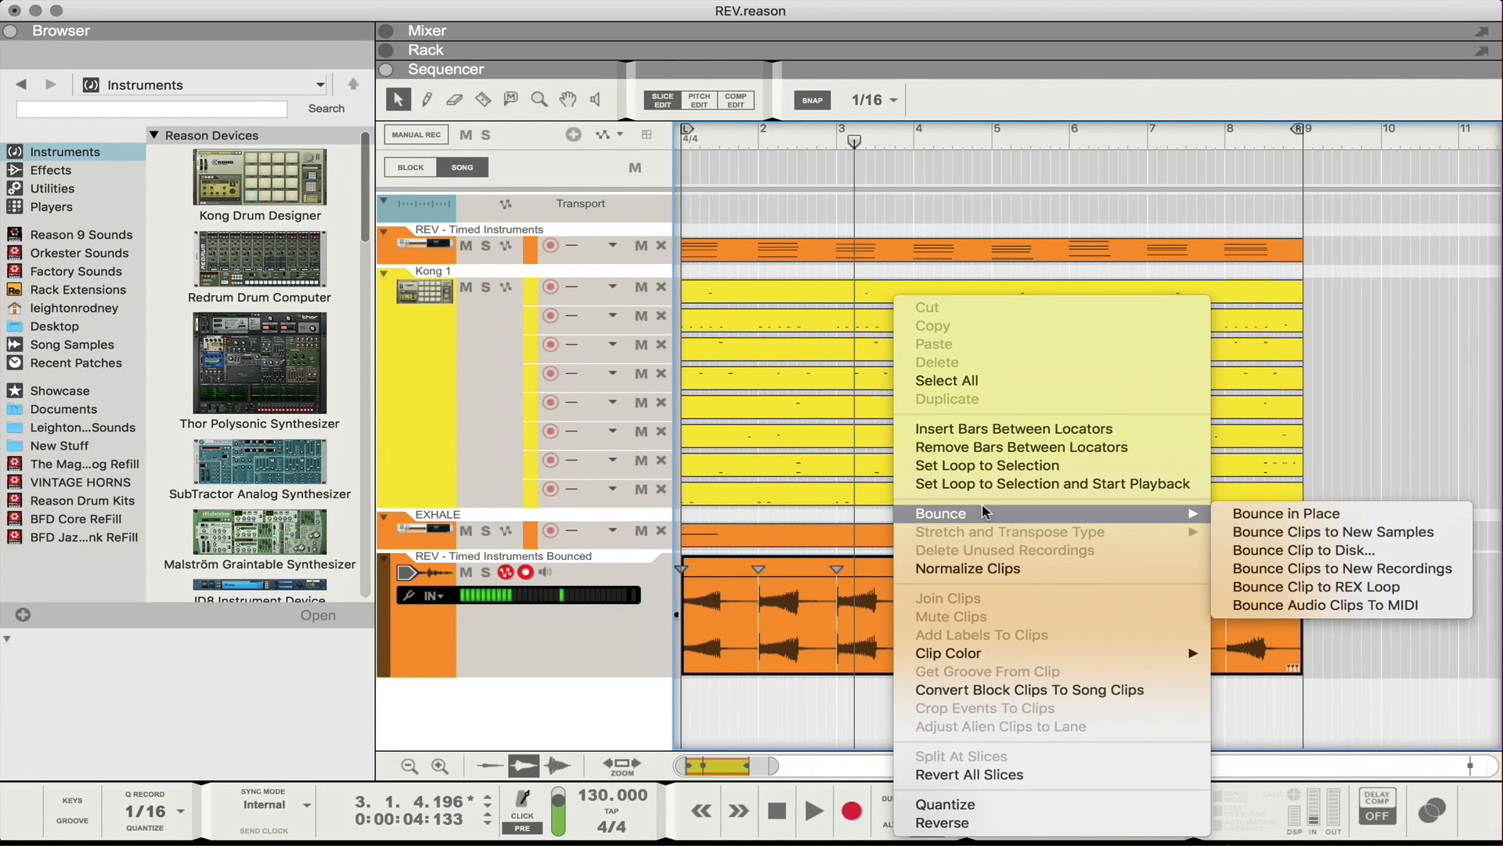
{"action": "mouse_move", "coordinate": [1287, 514]}
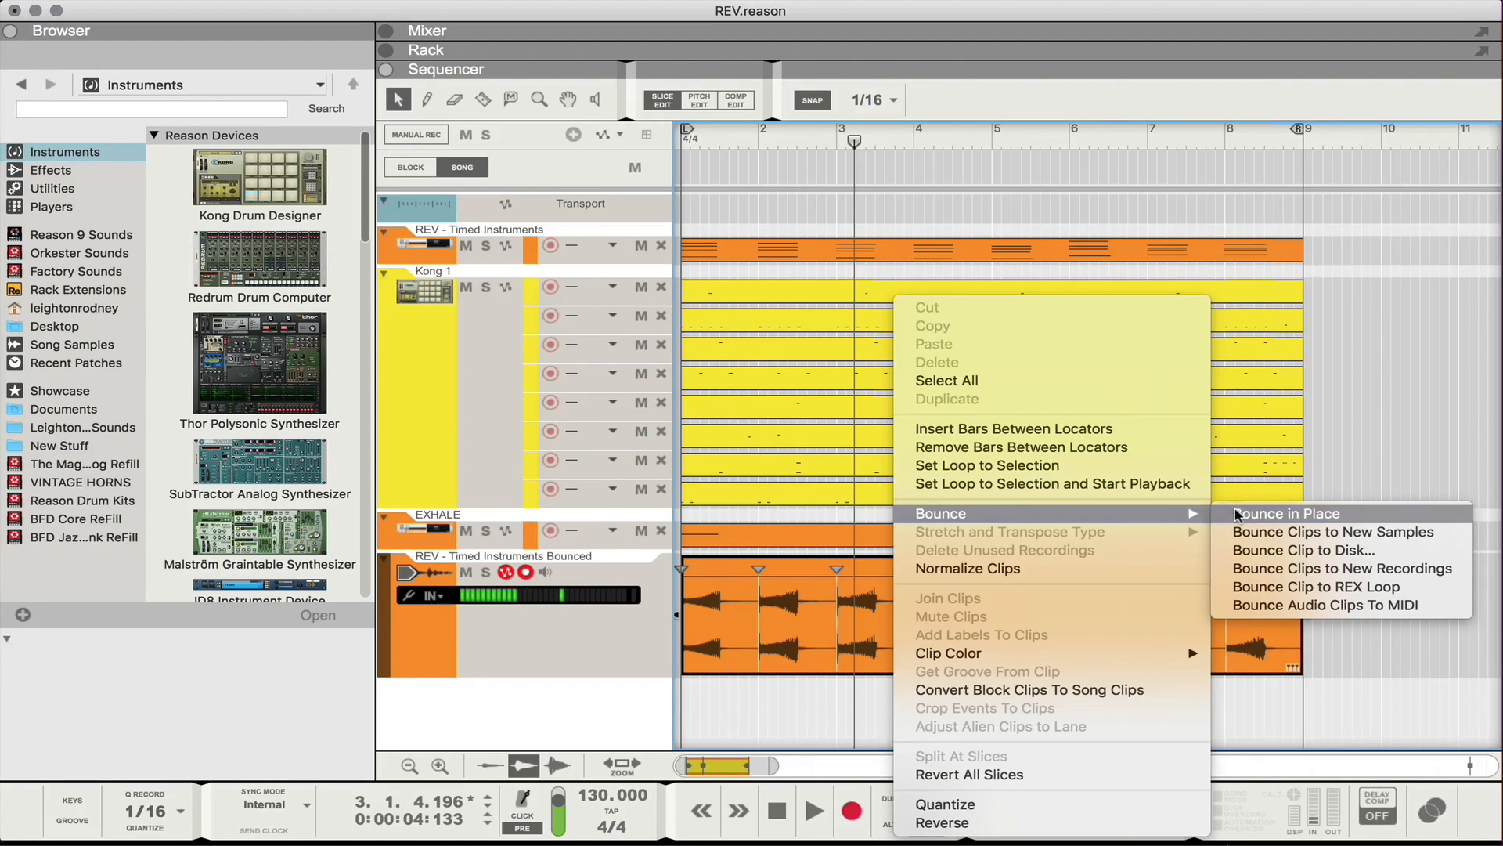
{"action": "mouse_move", "coordinate": [1317, 586]}
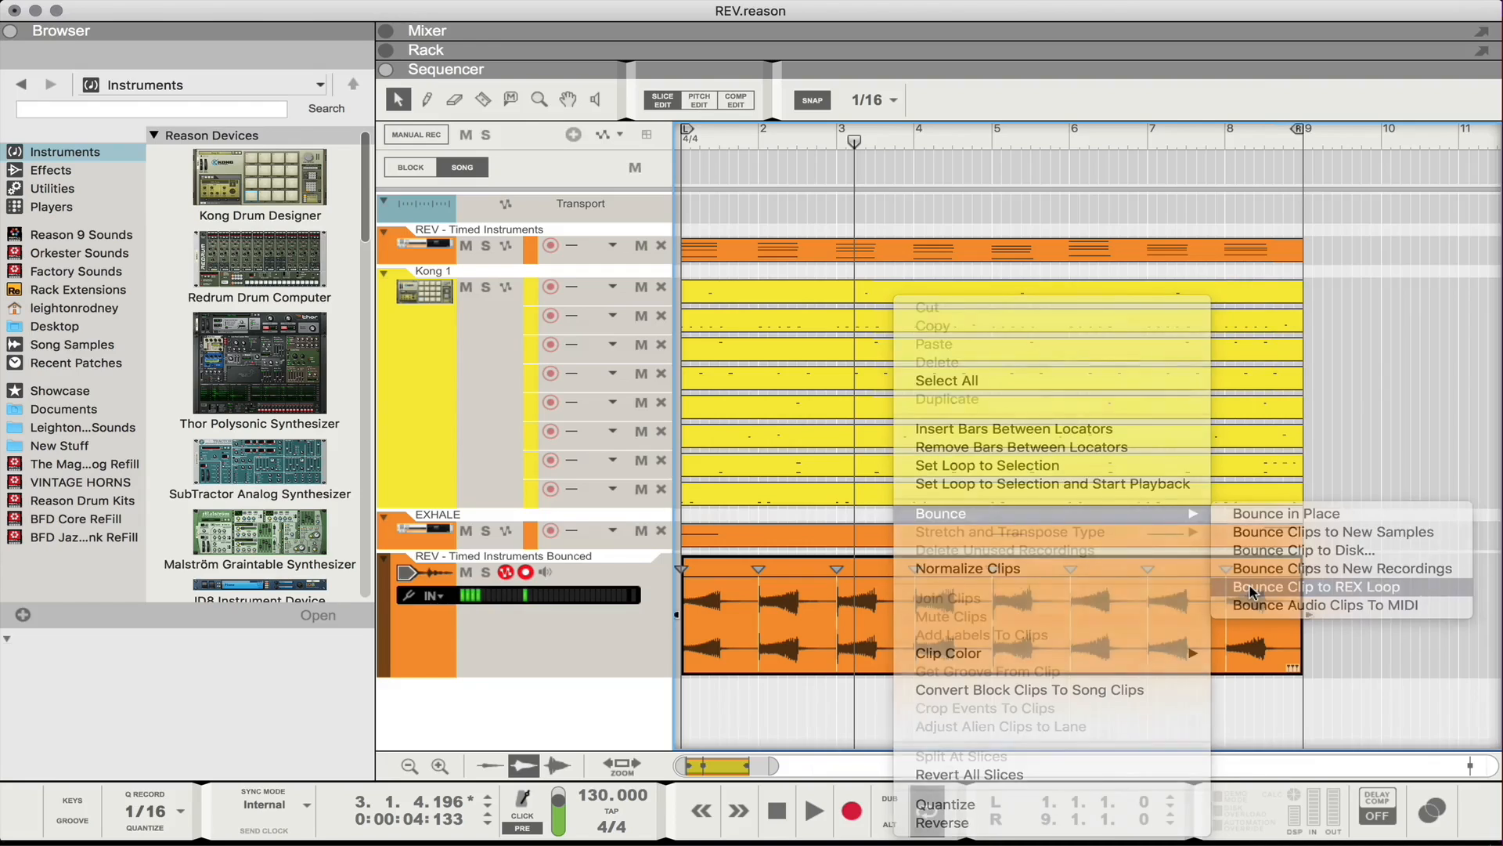
{"action": "left_click", "coordinate": [1316, 585]}
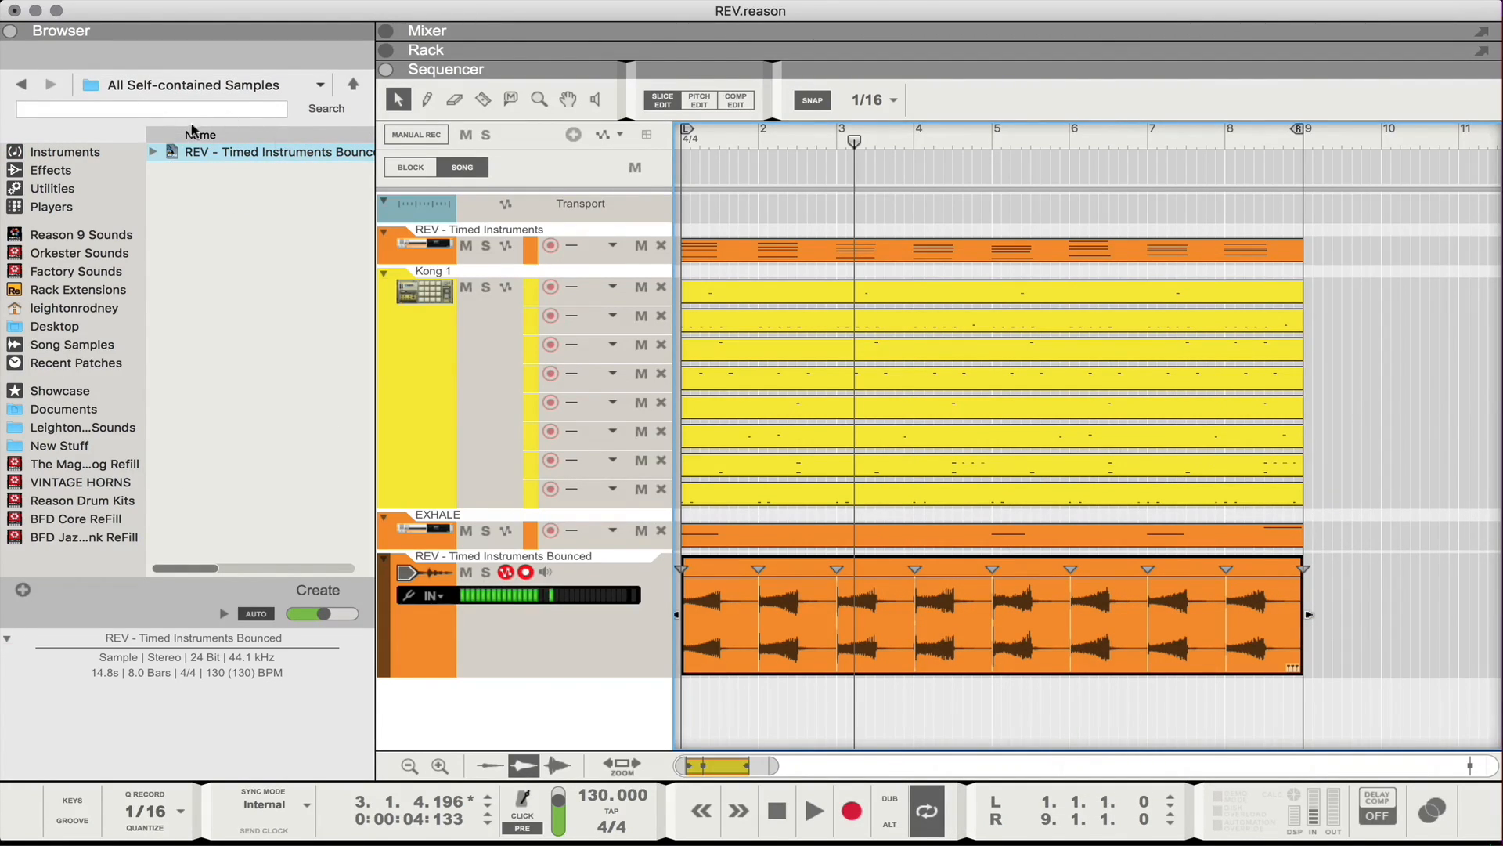
Select the new REX loop in the song's self-contained samples list
{"action": "left_click", "coordinate": [279, 152]}
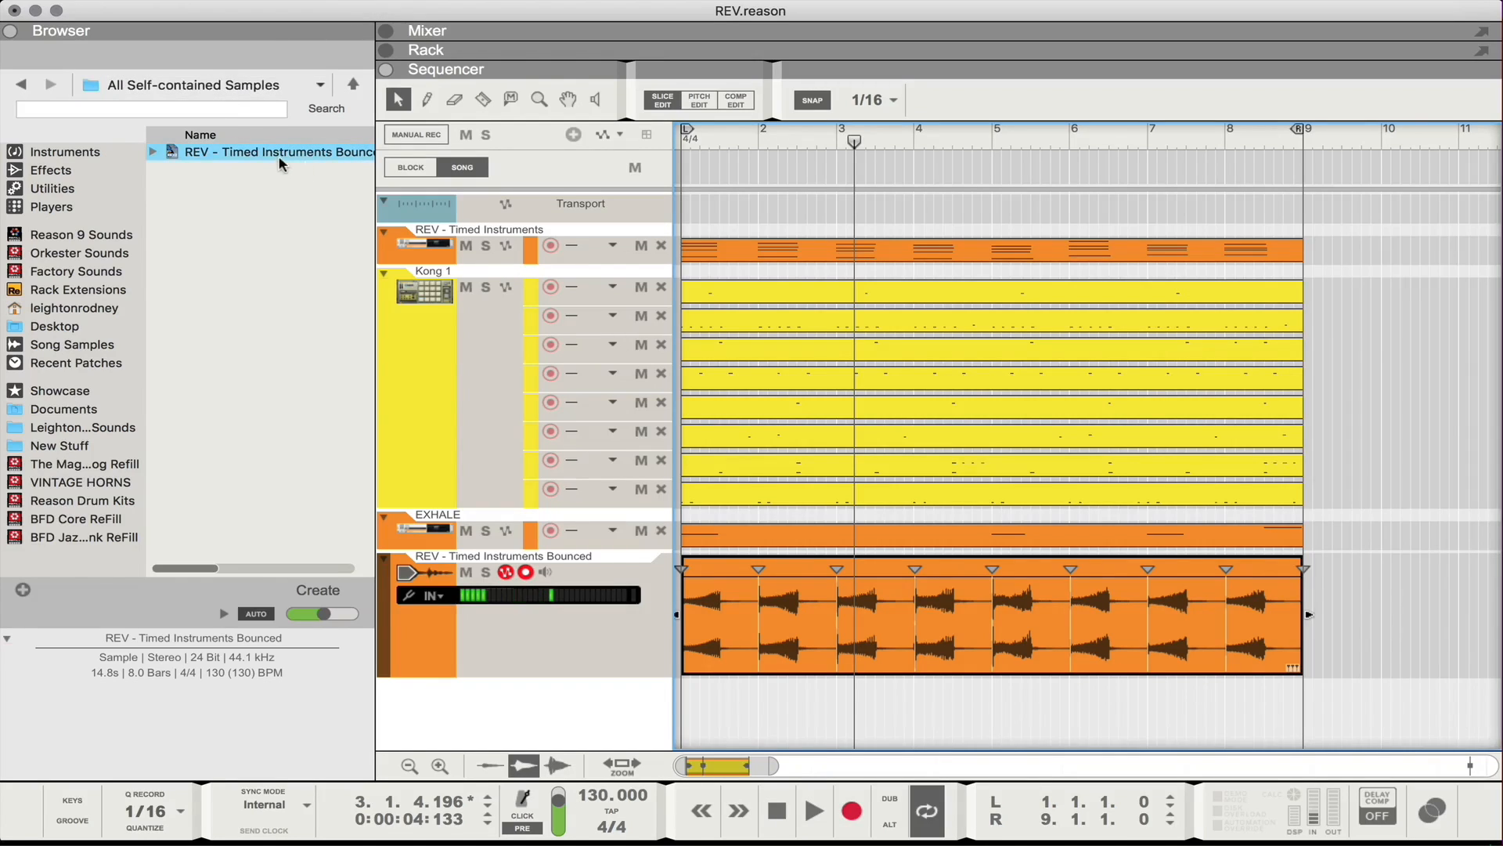
{"action": "right_click", "coordinate": [277, 152]}
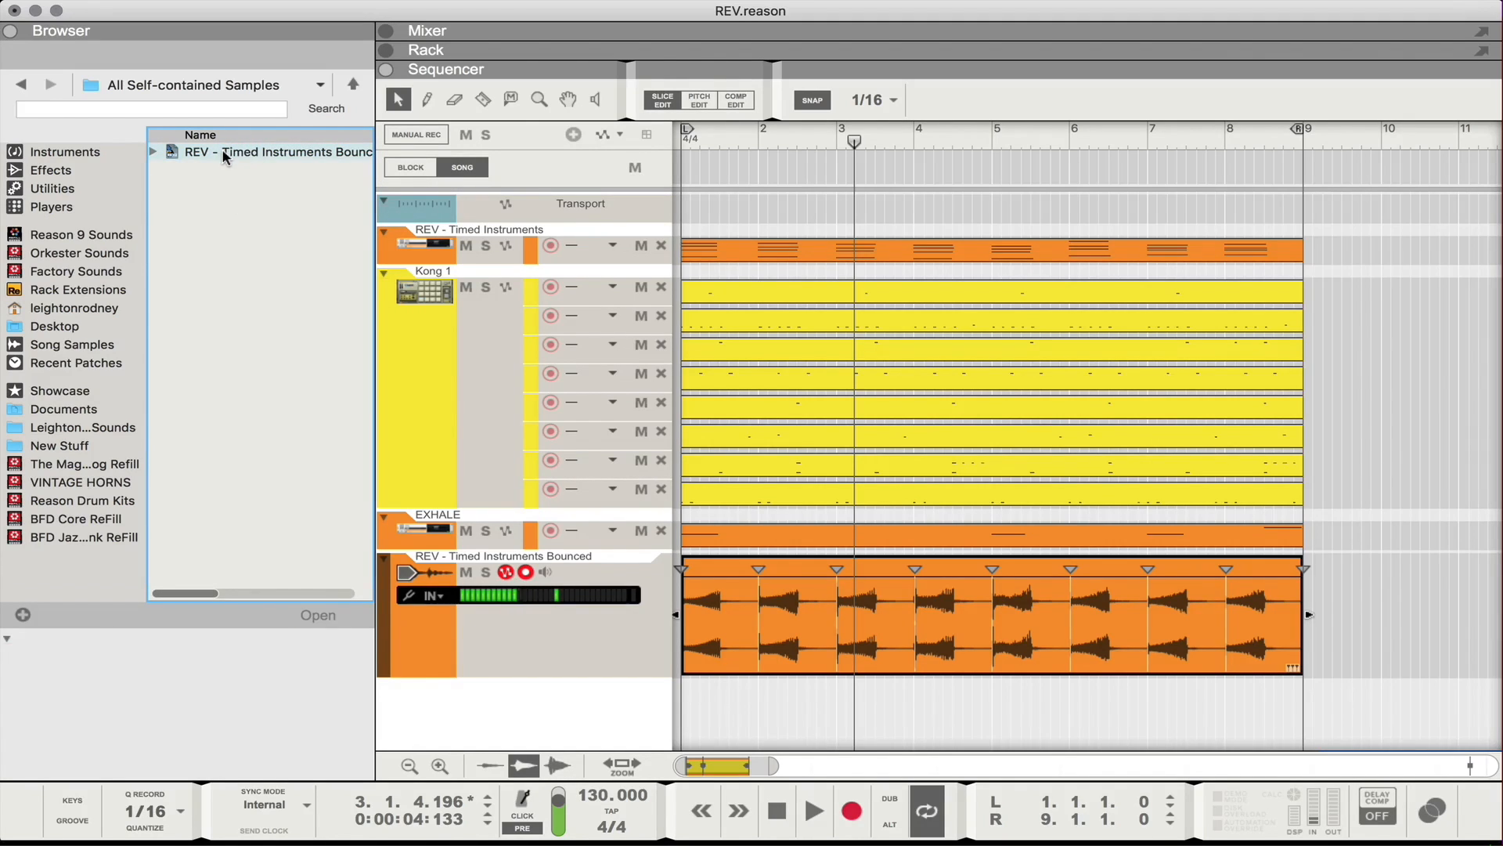
{"action": "right_click", "coordinate": [259, 152]}
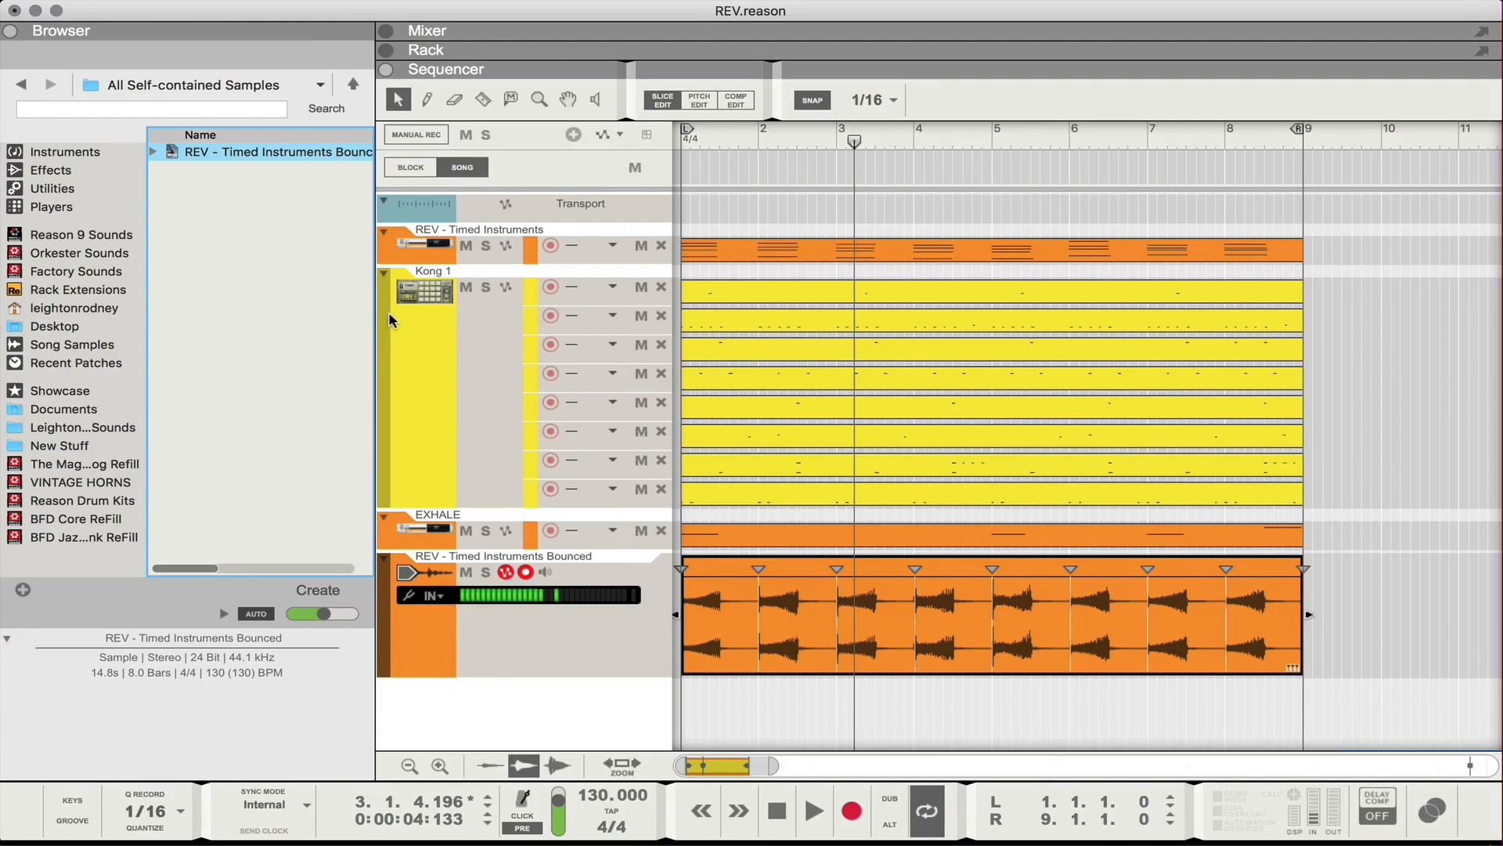
{"action": "mouse_move", "coordinate": [1348, 686]}
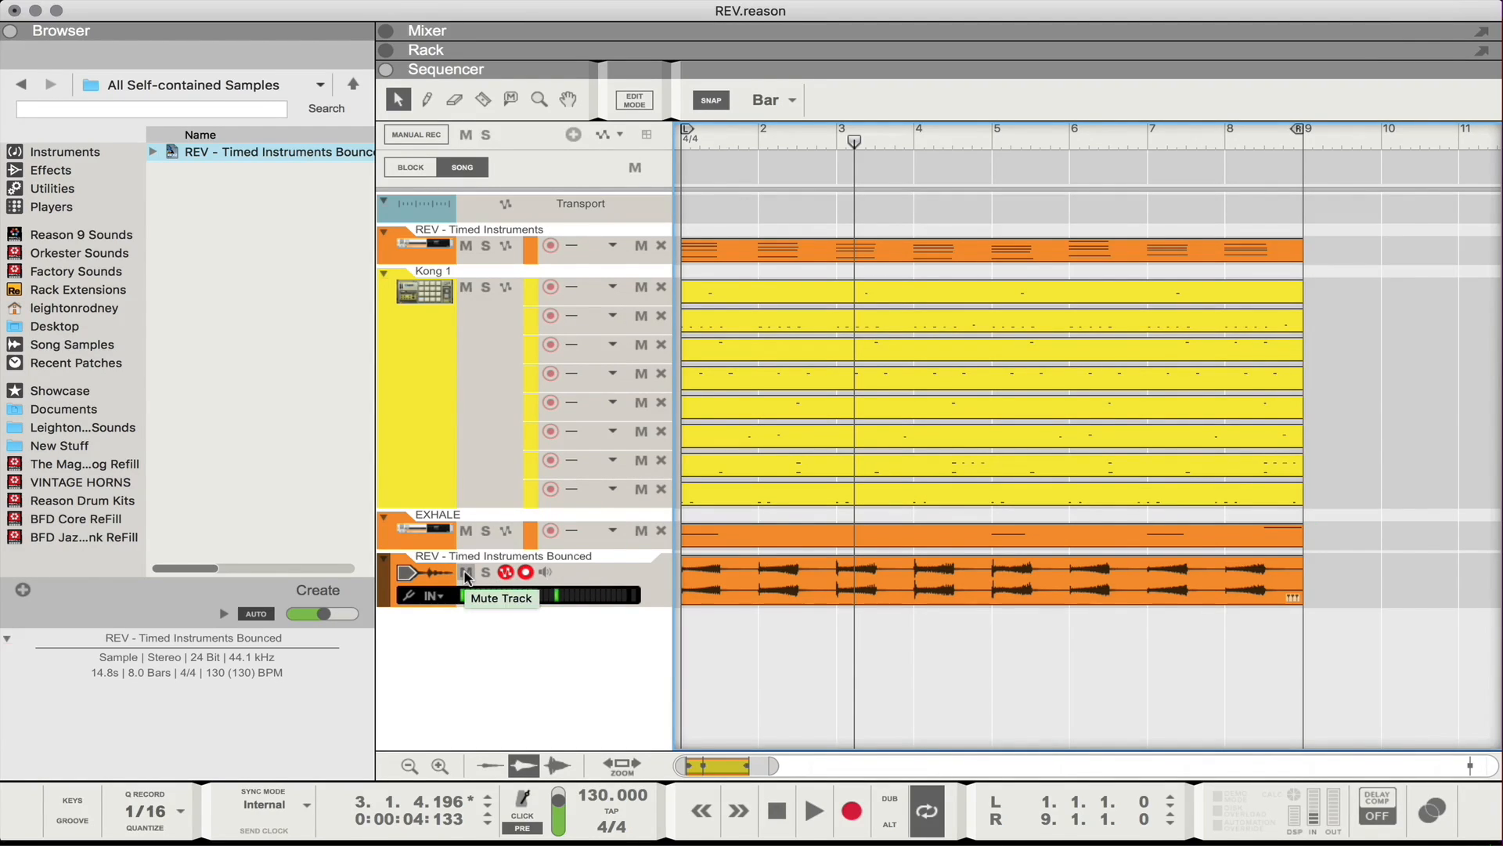
Mute the REV - Timed Instruments Bounced track and leave clip editing
{"action": "left_click", "coordinate": [467, 573]}
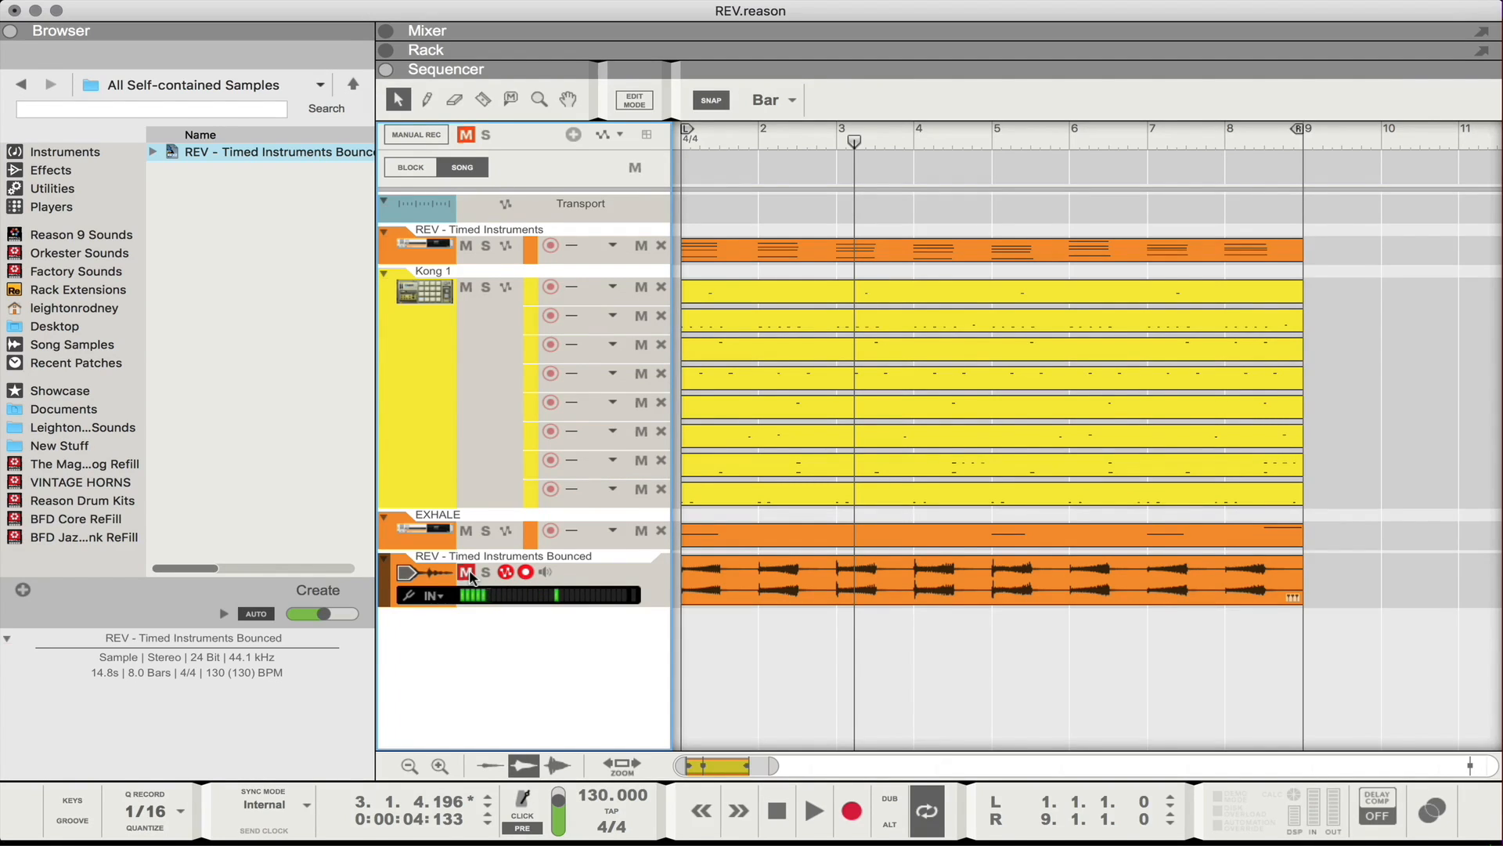
{"action": "left_click", "coordinate": [426, 48]}
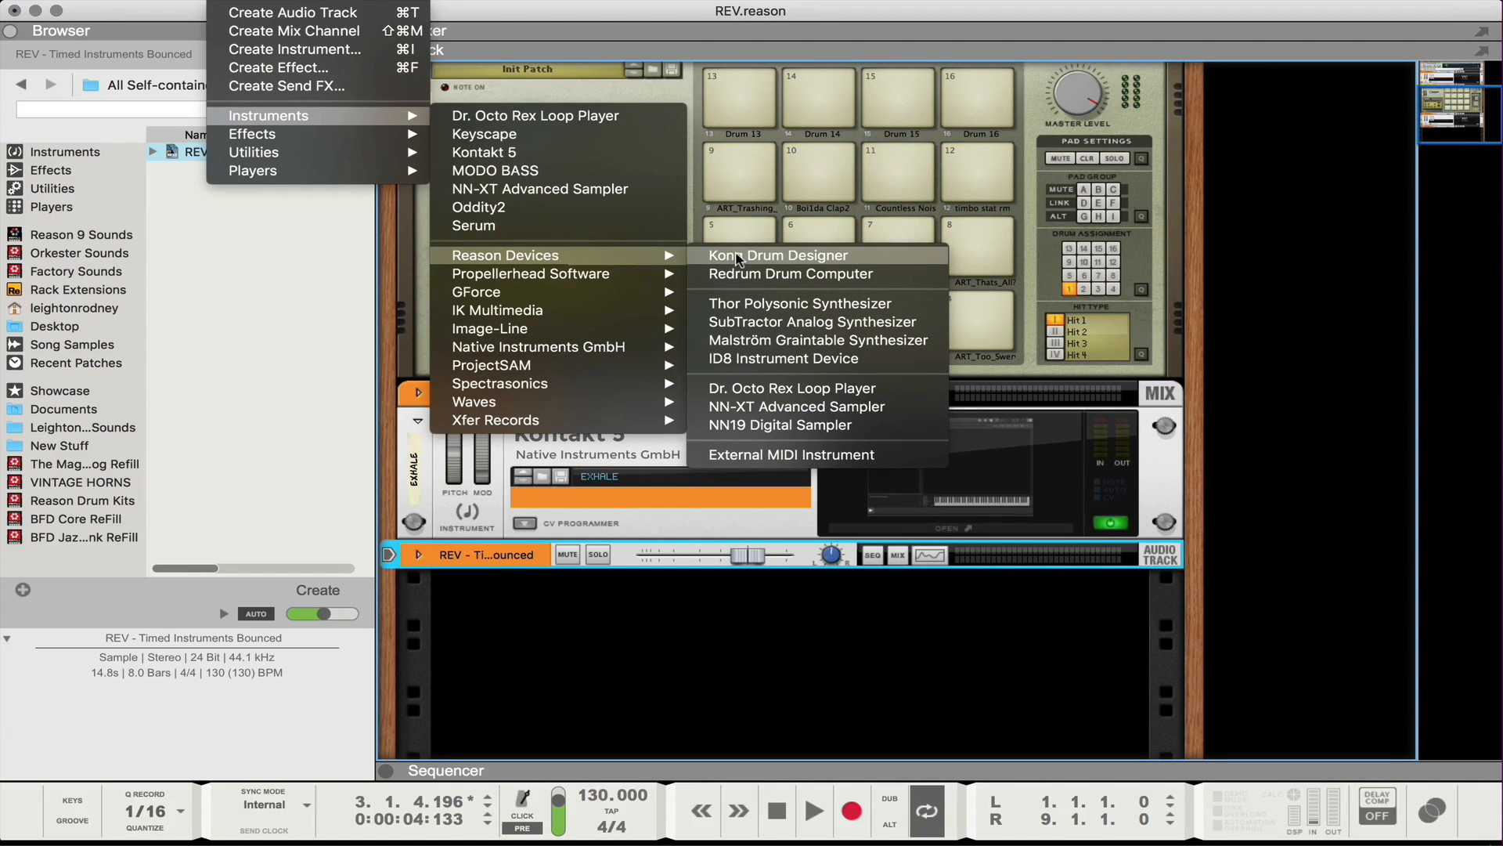
Add a Kong Drum Designer to the rack with its drum and FX slots shown
{"action": "left_click", "coordinate": [778, 255]}
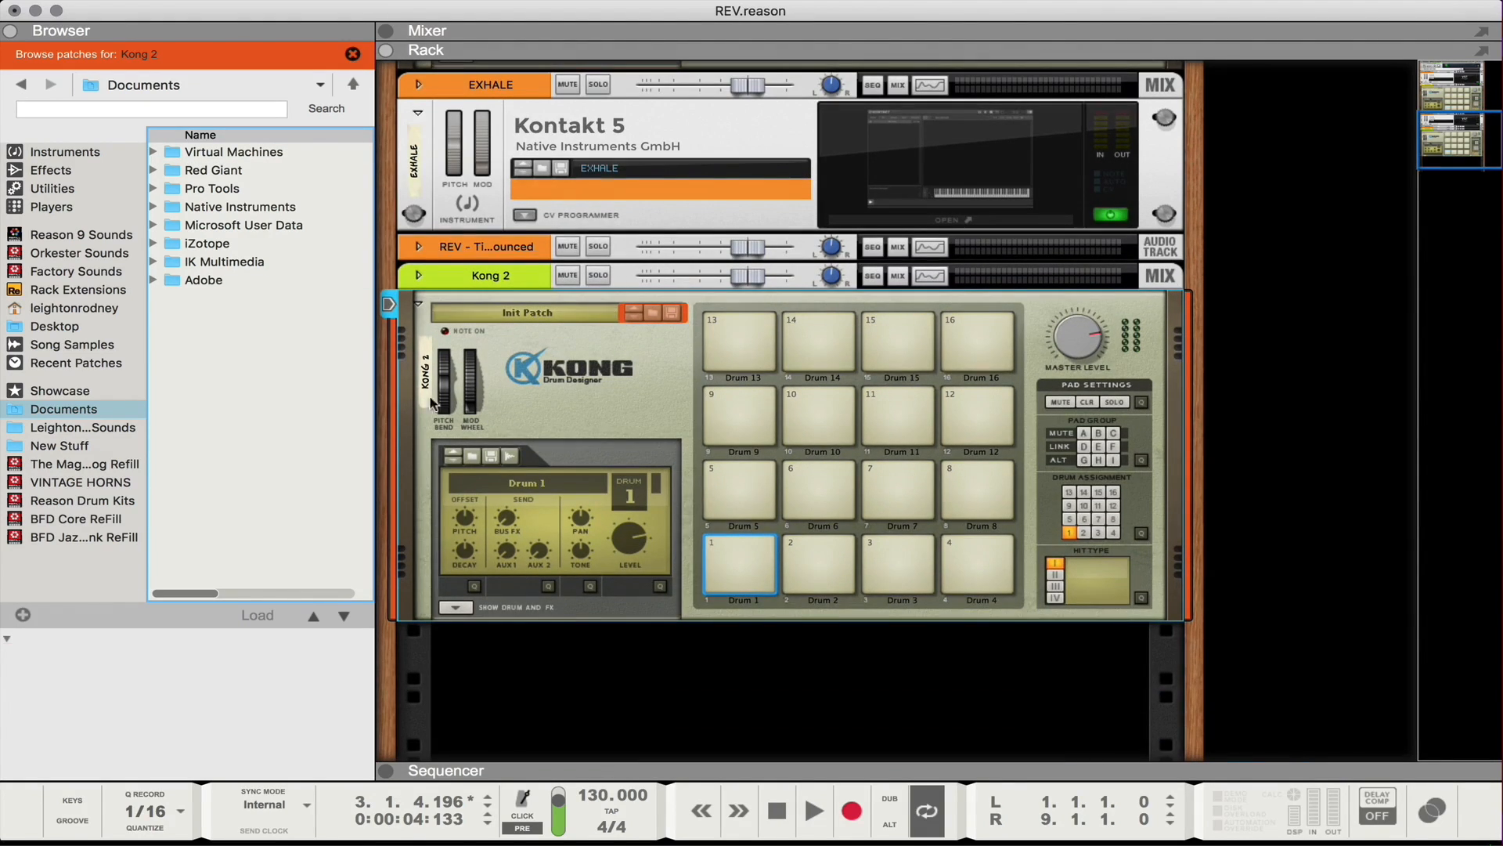
{"action": "mouse_move", "coordinate": [777, 528]}
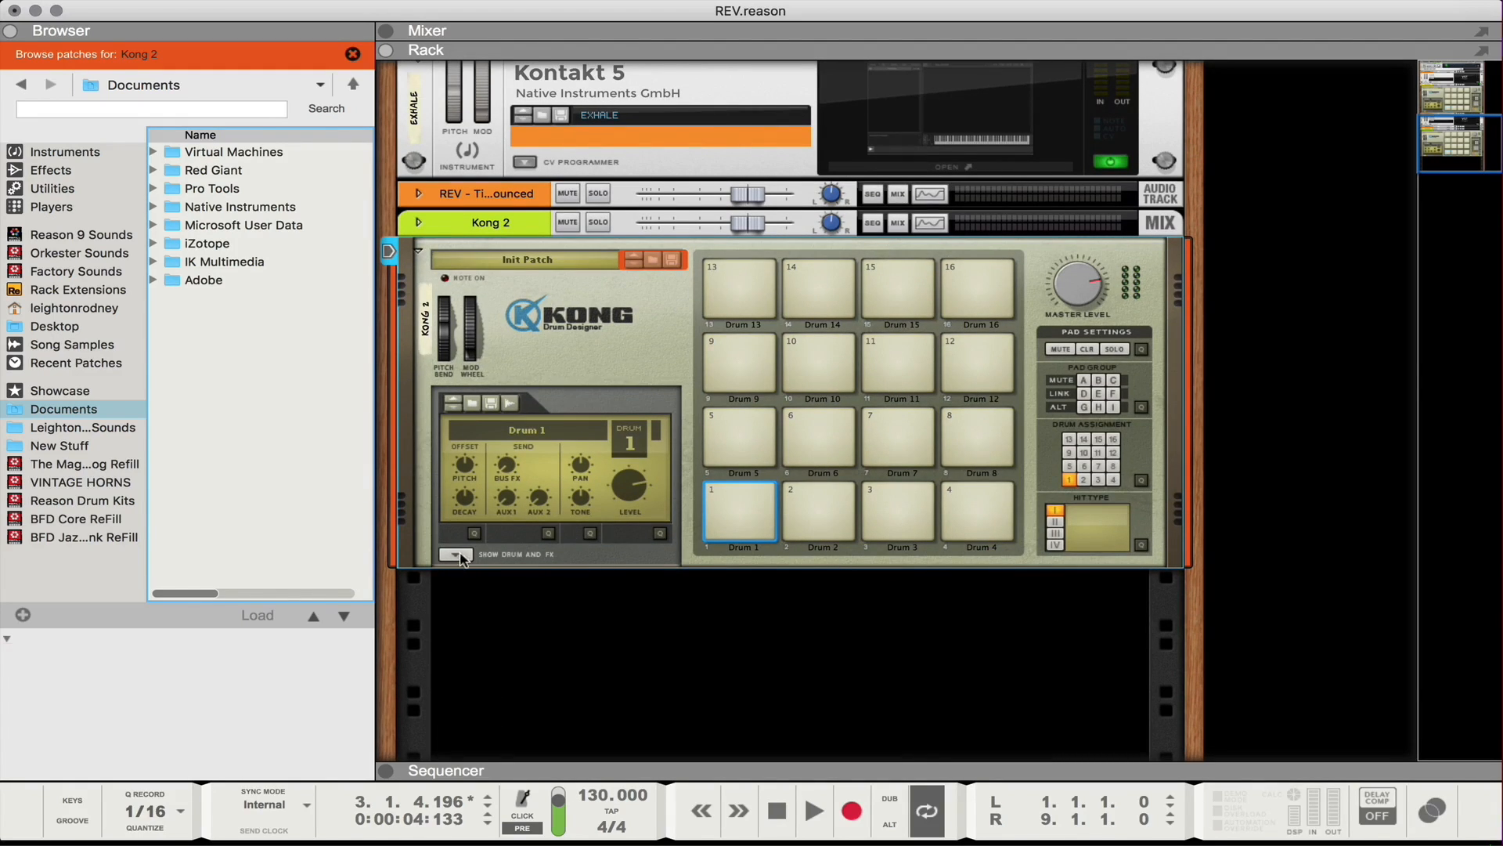
{"action": "mouse_move", "coordinate": [455, 555]}
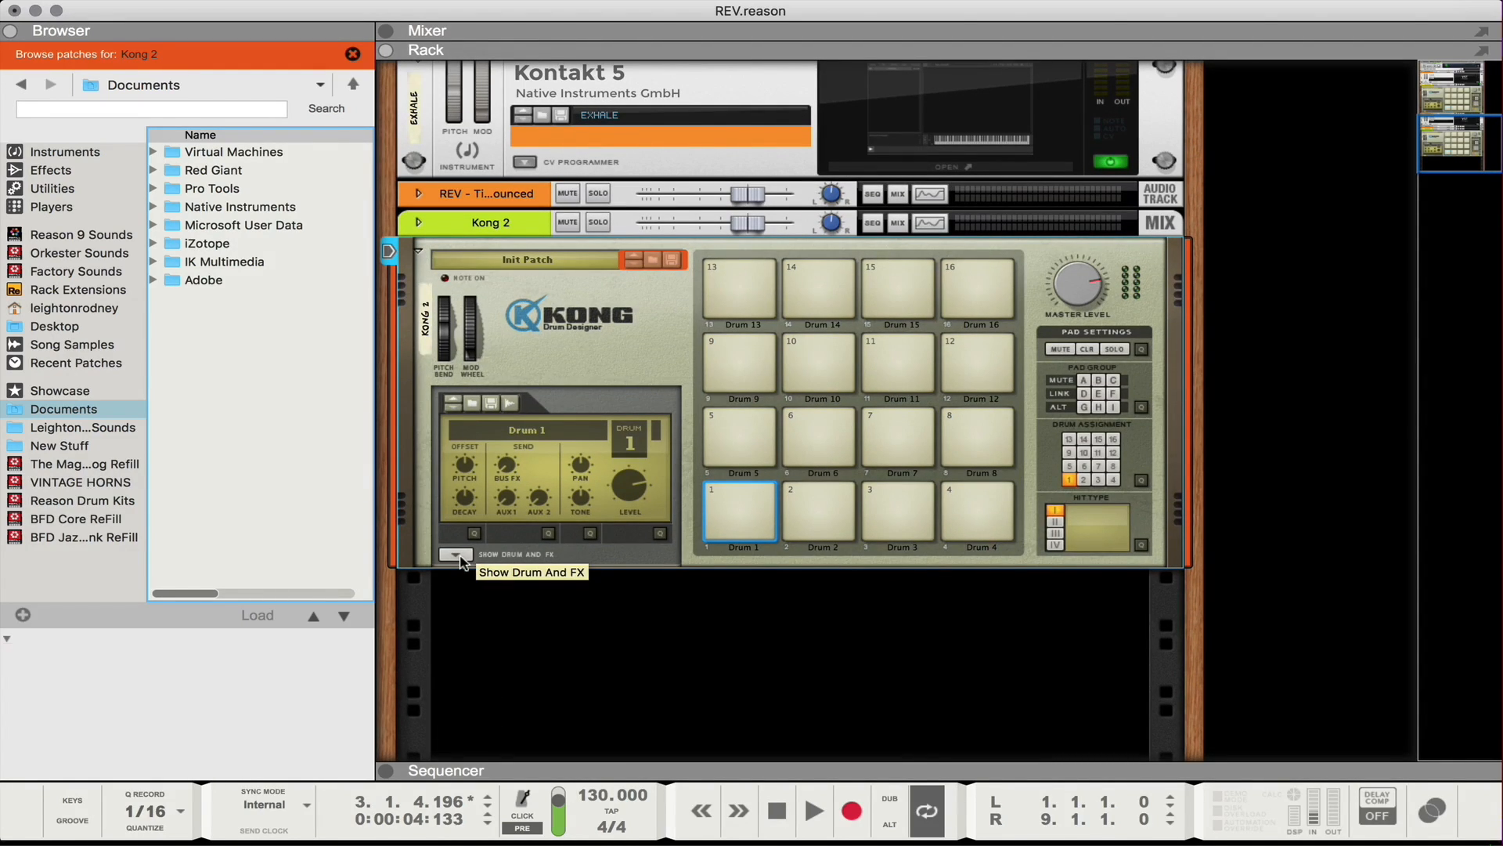
{"action": "left_click", "coordinate": [456, 555]}
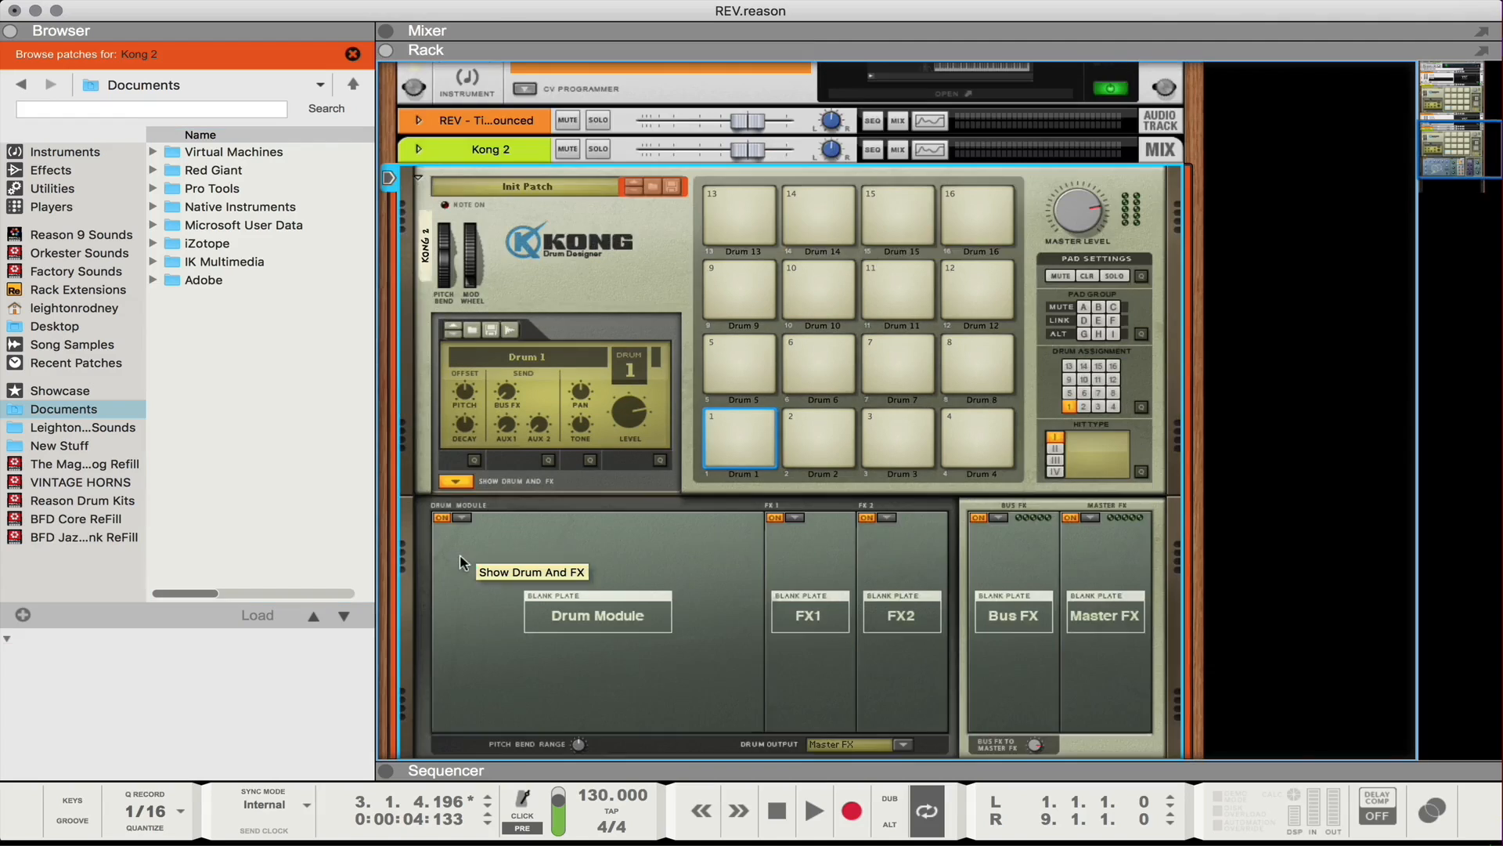
{"action": "mouse_move", "coordinate": [723, 575]}
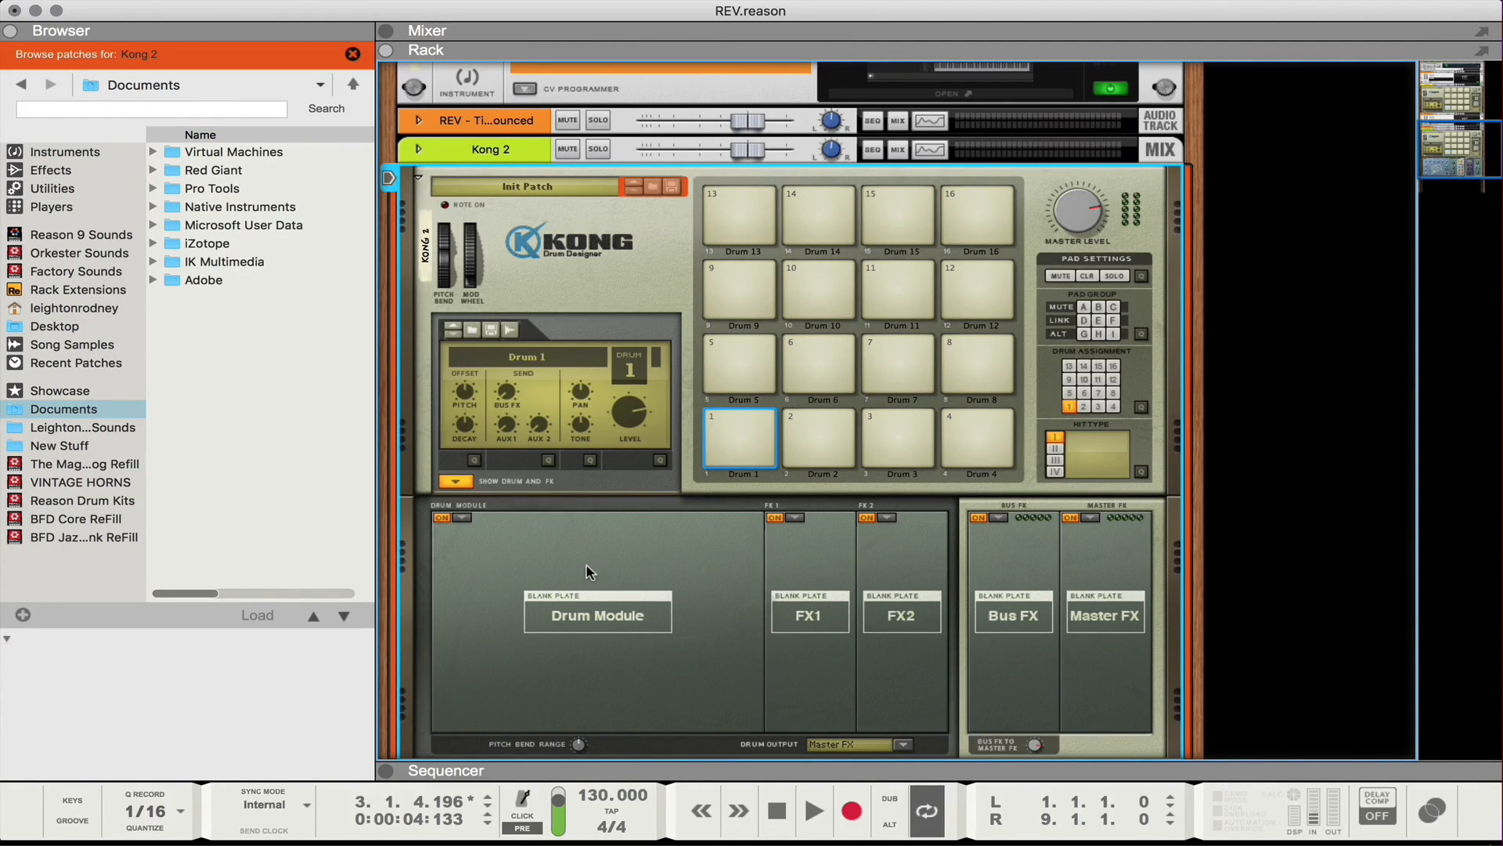
{"action": "mouse_move", "coordinate": [789, 567]}
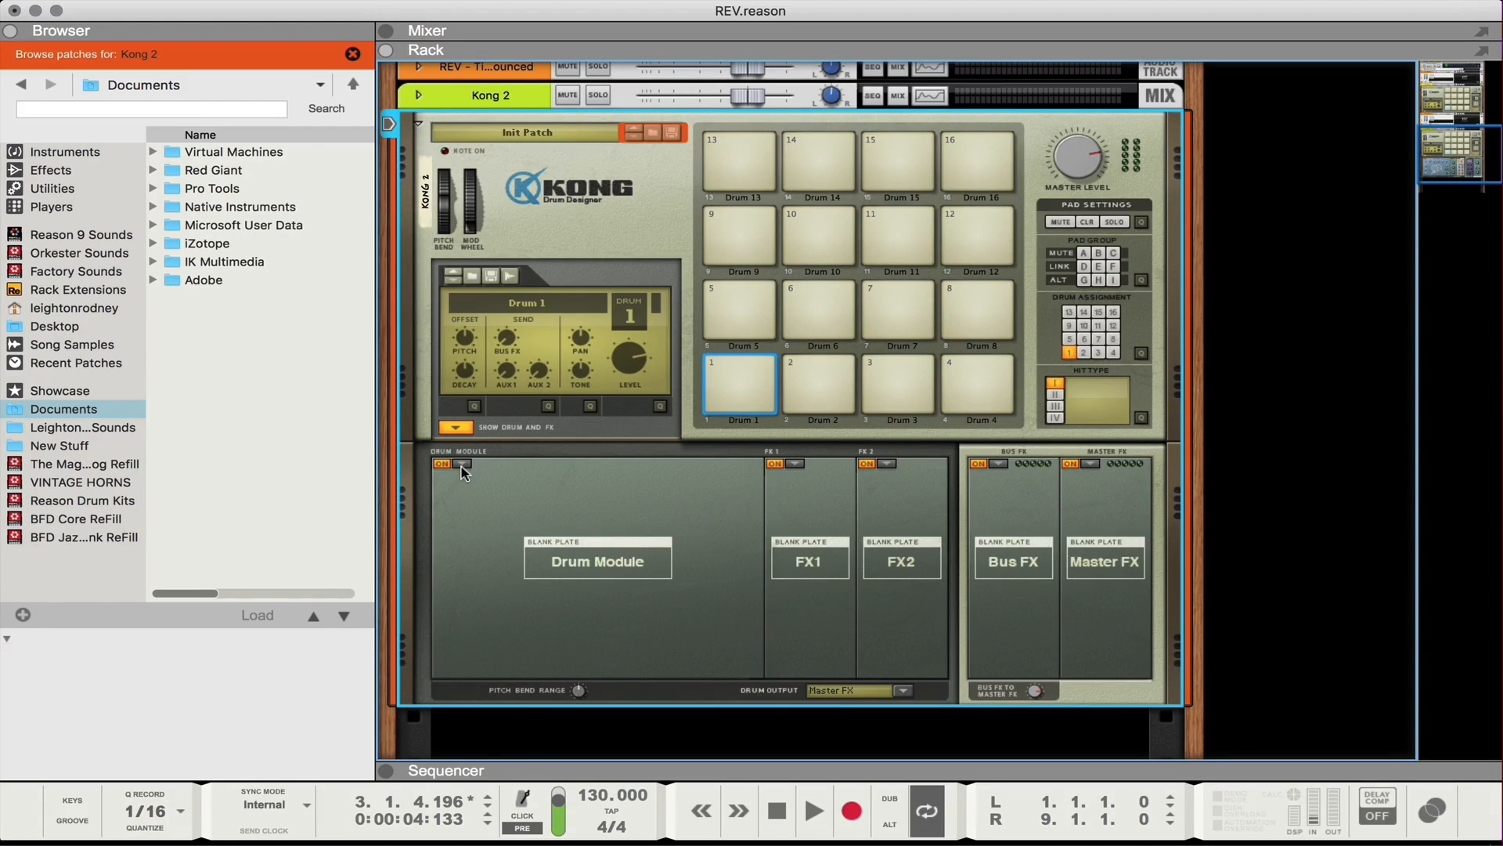
Load the NurseRex Loop Player as Drum 1's drum module
{"action": "left_click", "coordinate": [463, 465]}
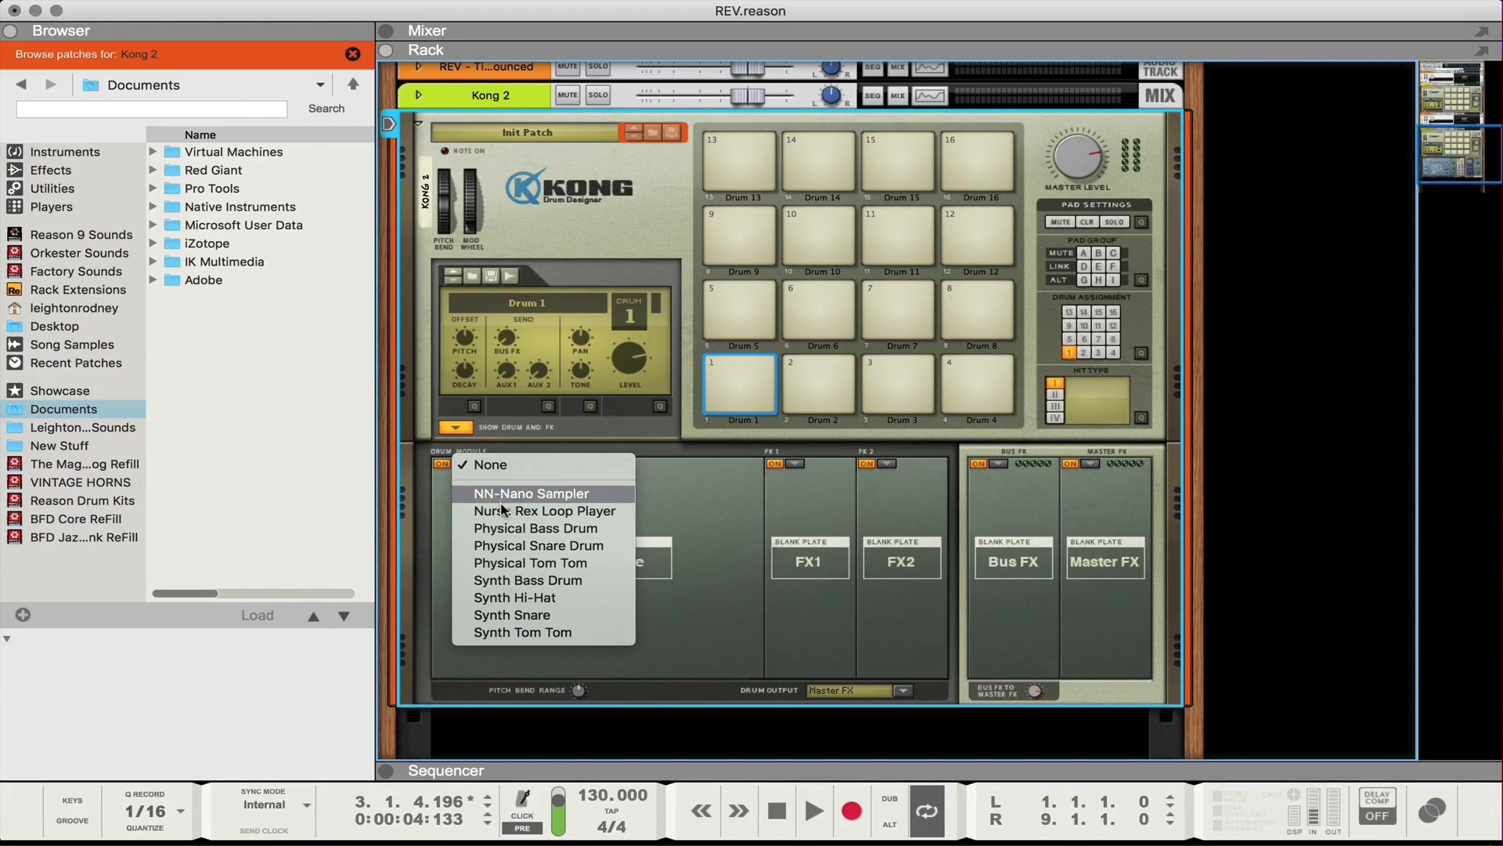
{"action": "mouse_move", "coordinate": [544, 511]}
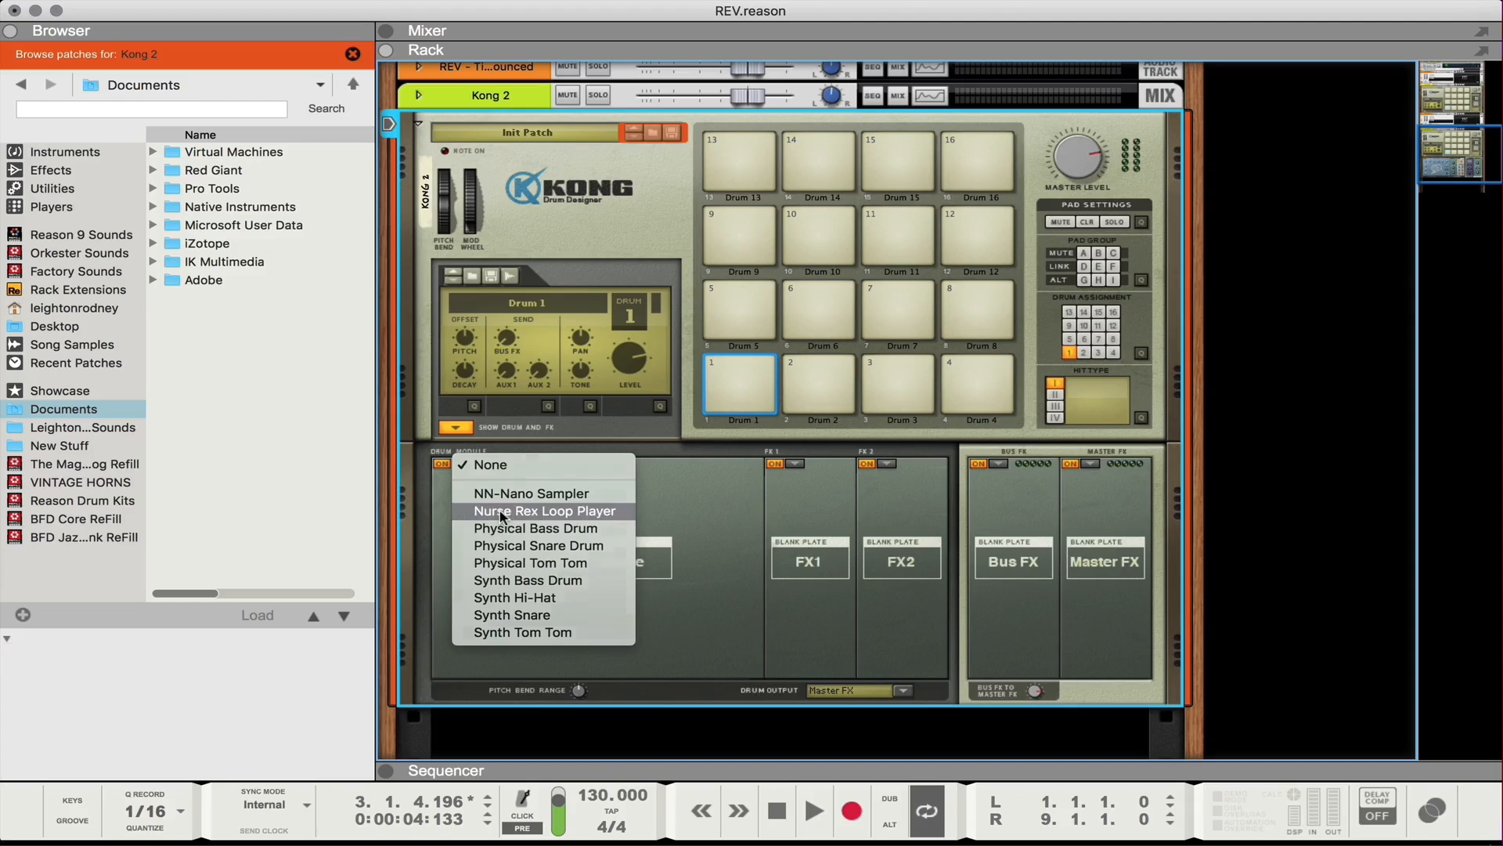
{"action": "left_click", "coordinate": [545, 510]}
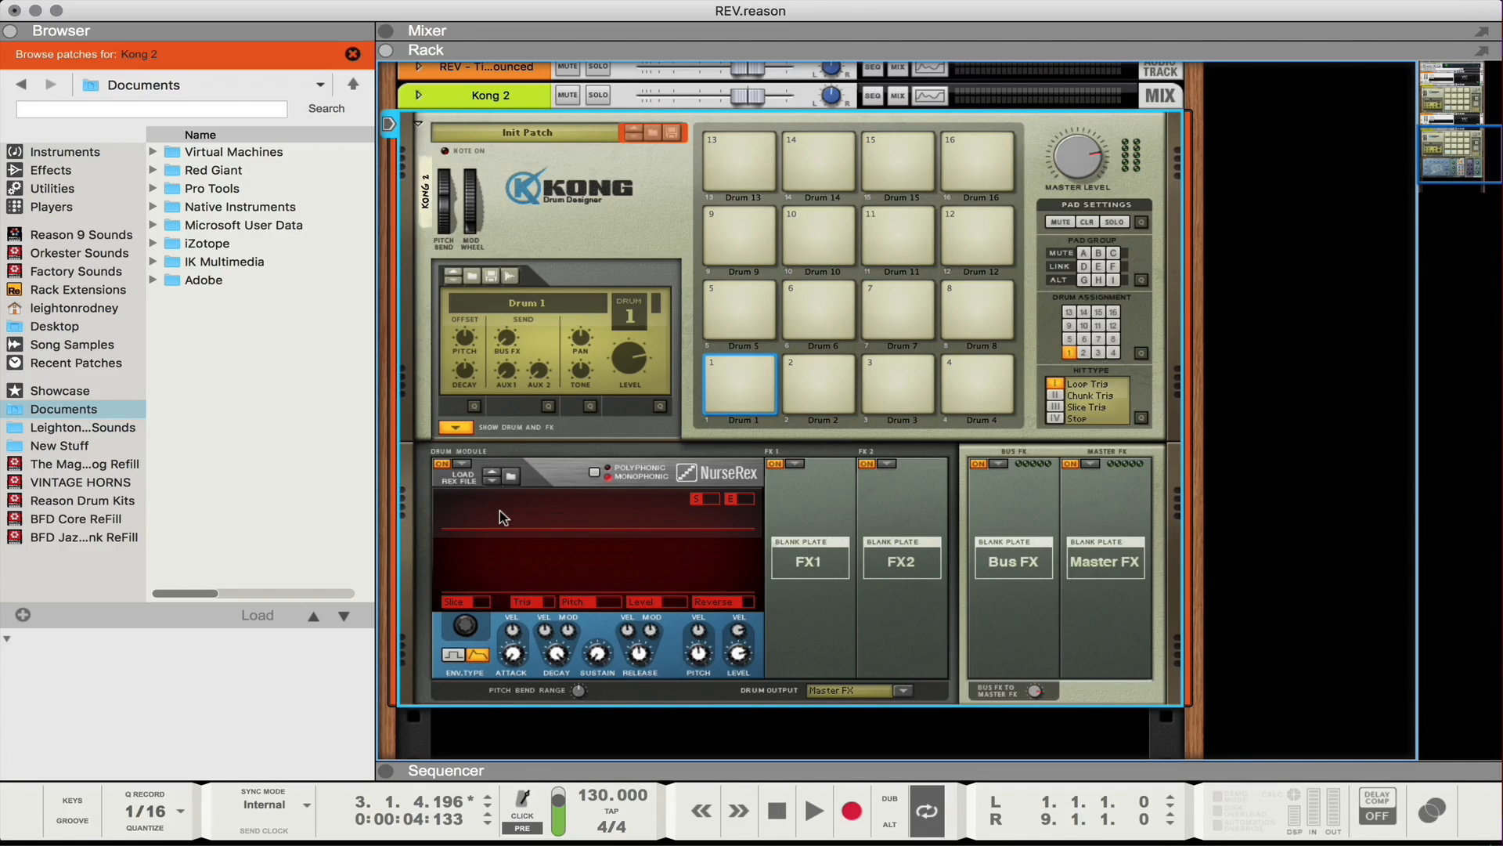
{"action": "mouse_move", "coordinate": [826, 418]}
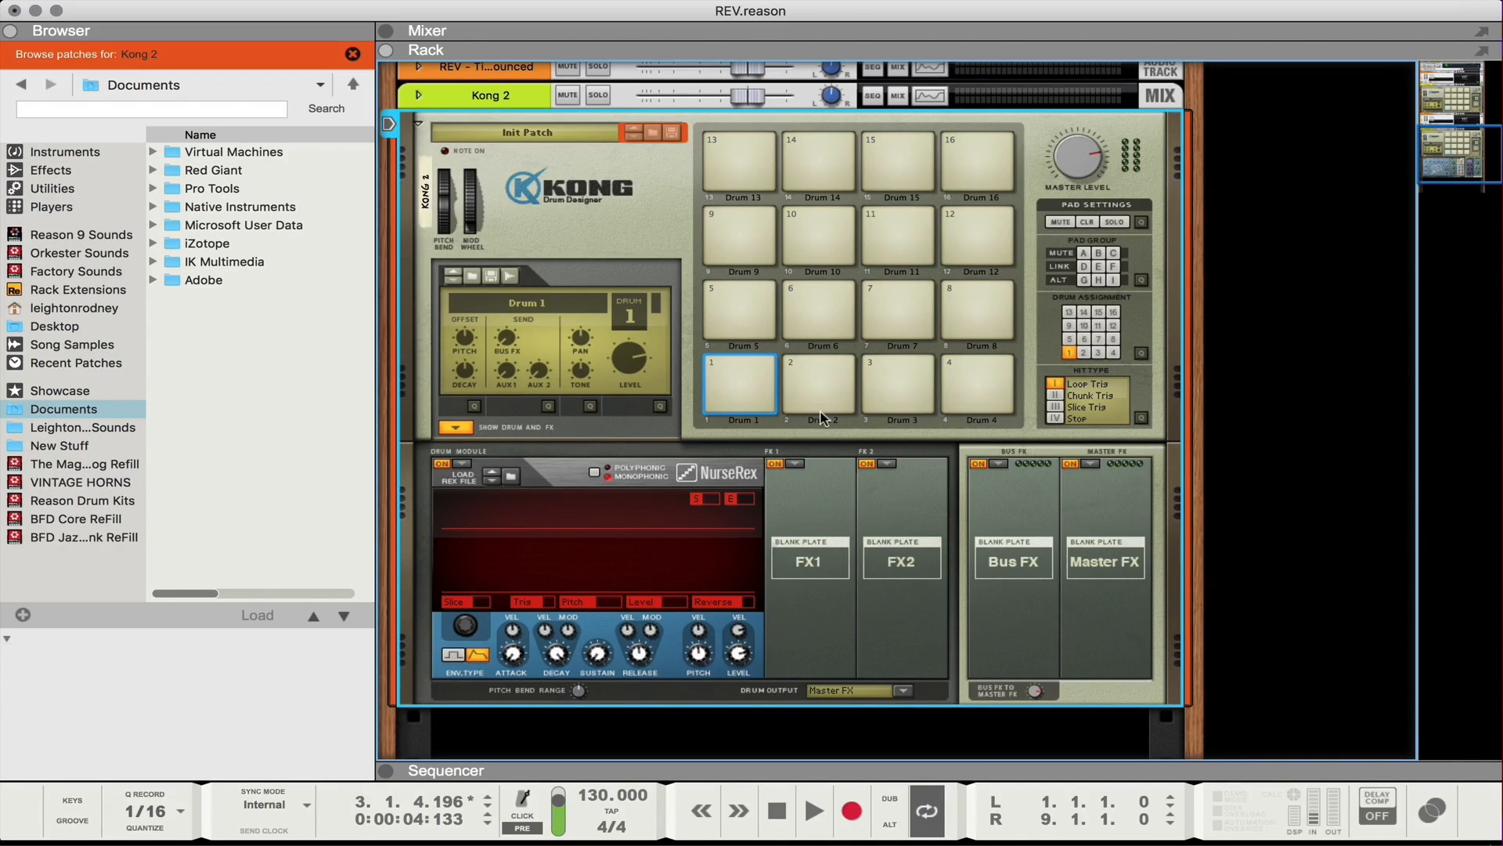
Check pads 5 and 8, then return to pad 1 and Drum 1
{"action": "left_click", "coordinate": [817, 386]}
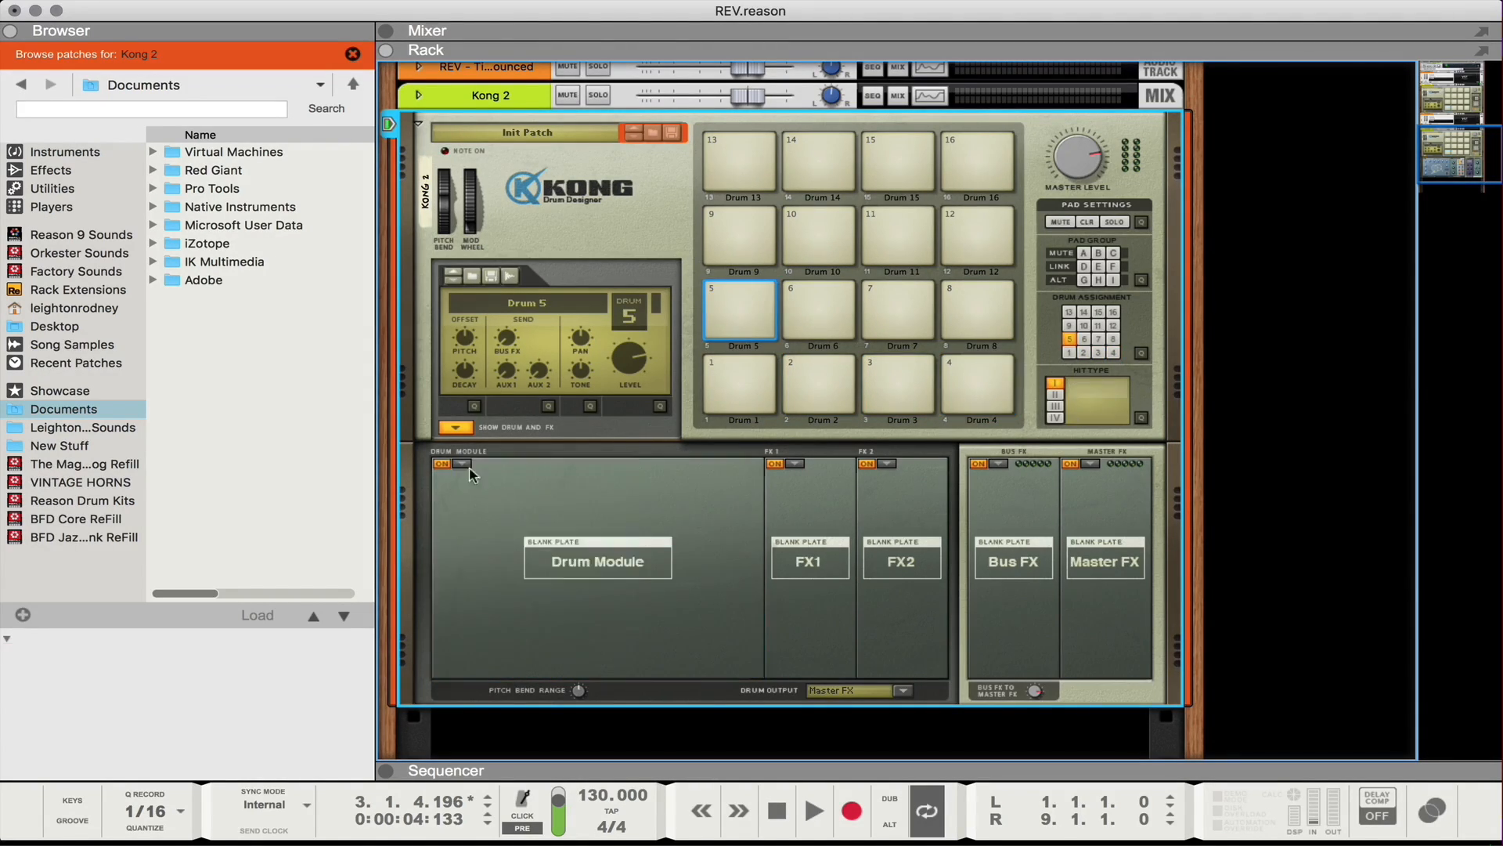
{"action": "left_click", "coordinate": [977, 308]}
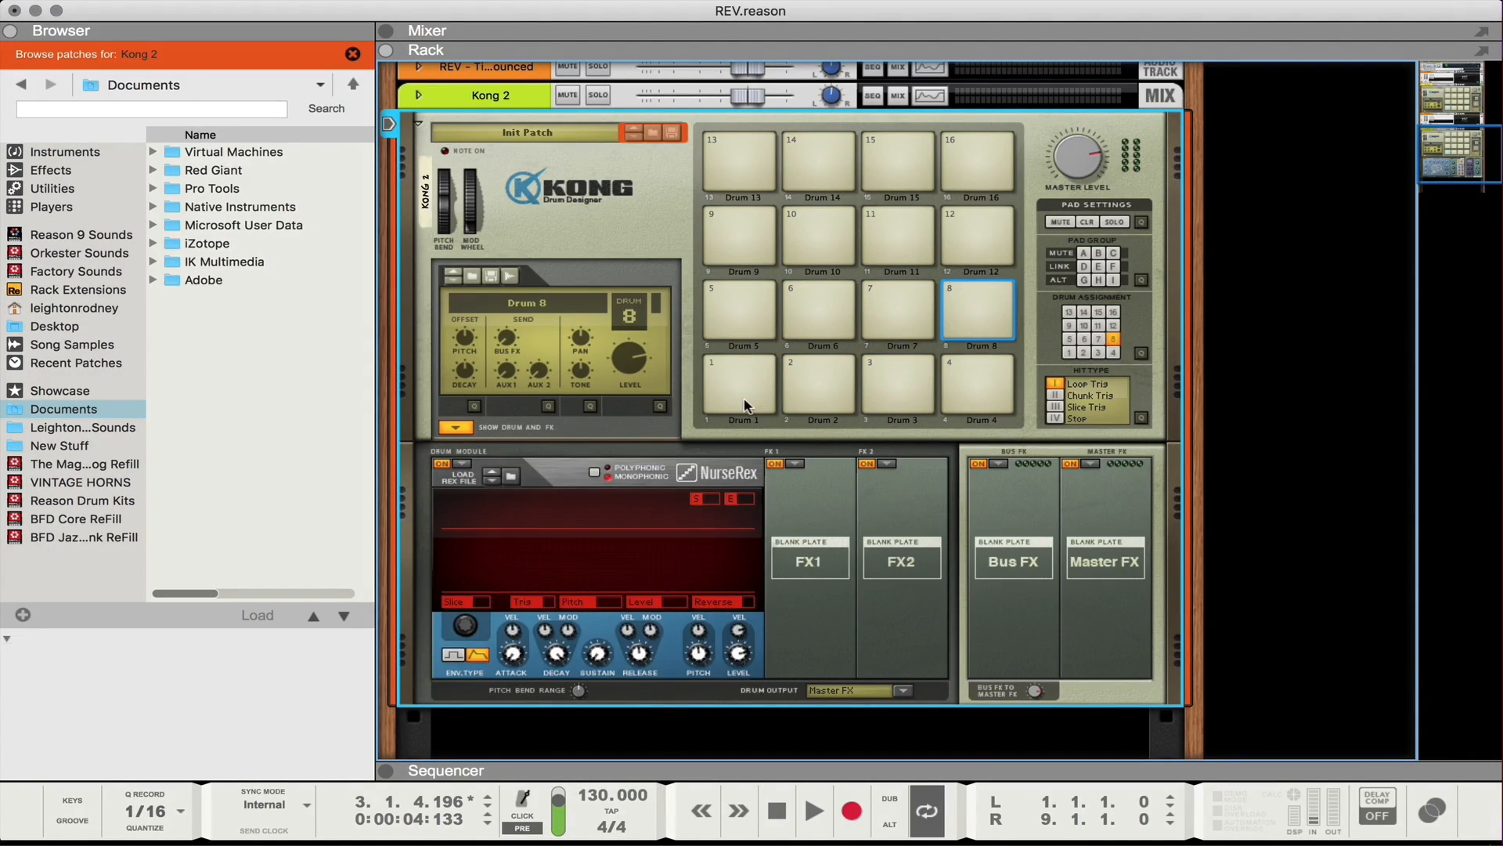
{"action": "left_click", "coordinate": [739, 387]}
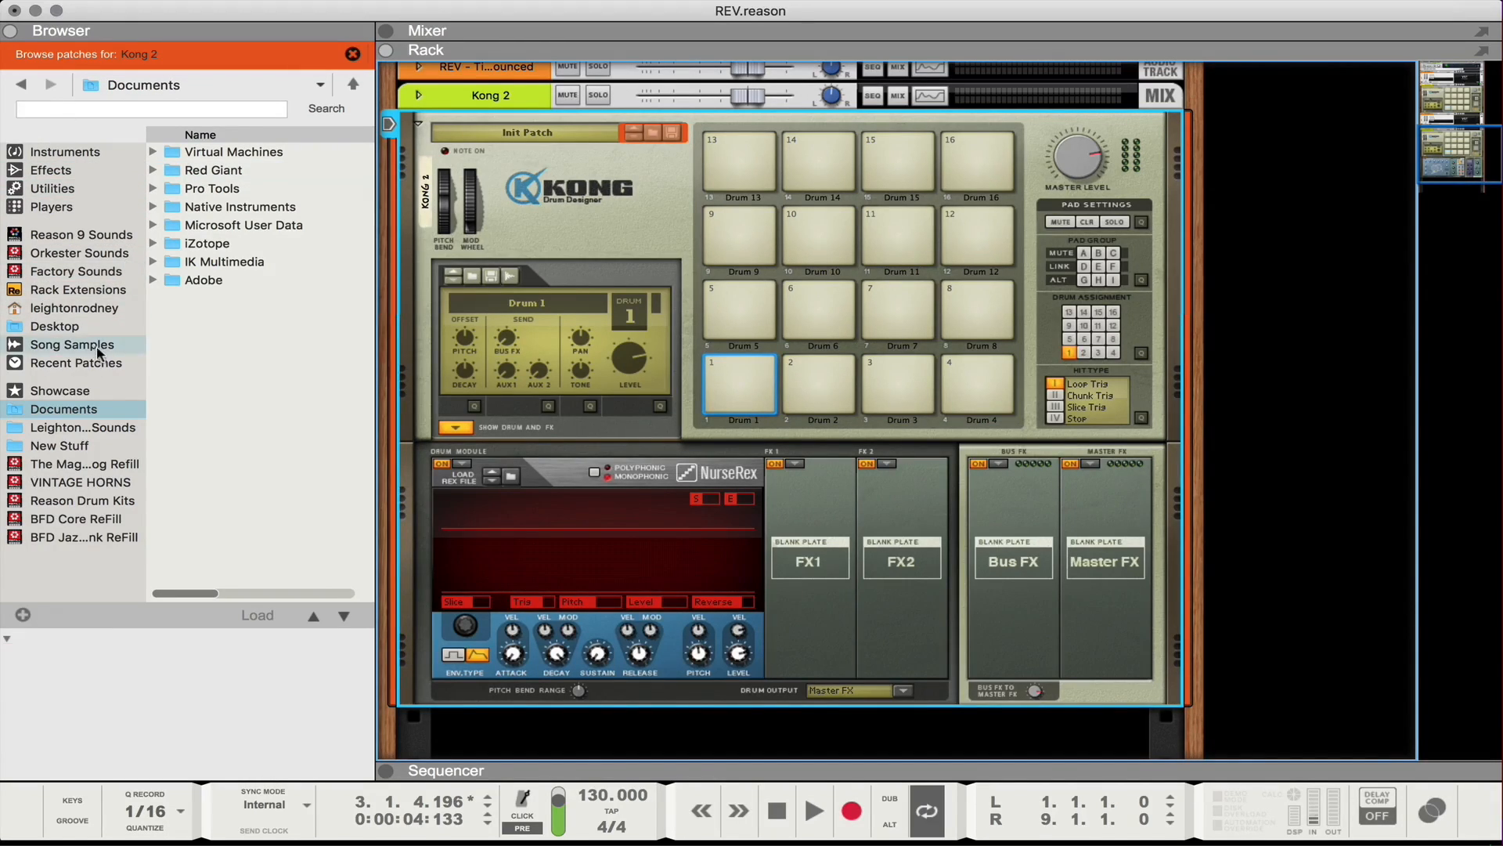
Load REV - Timed Instruments Bounced from All Self-contained Samples into NurseRex
{"action": "double_click", "coordinate": [72, 345]}
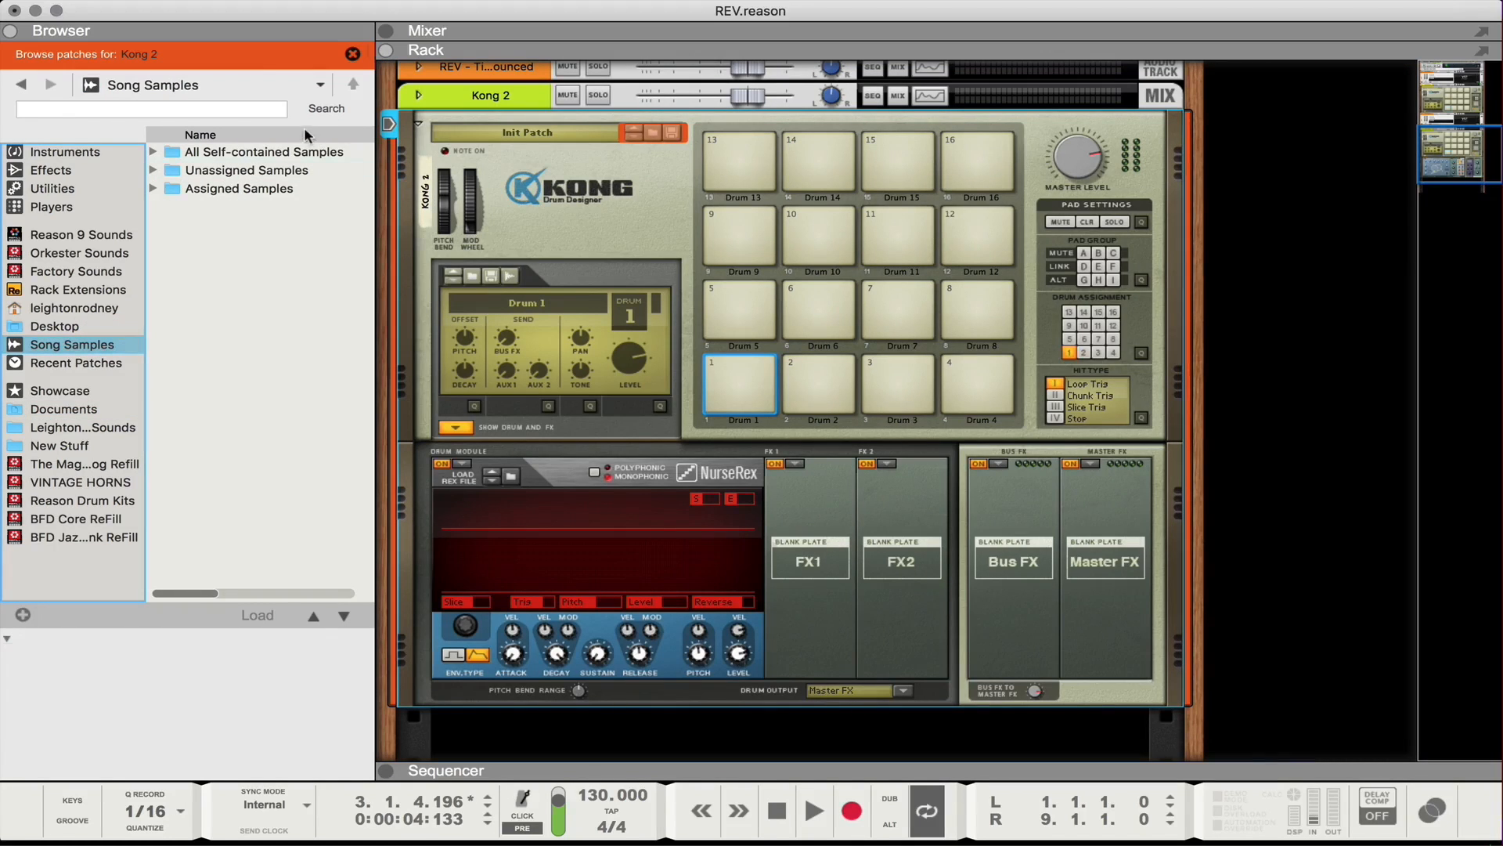
{"action": "double_click", "coordinate": [266, 152]}
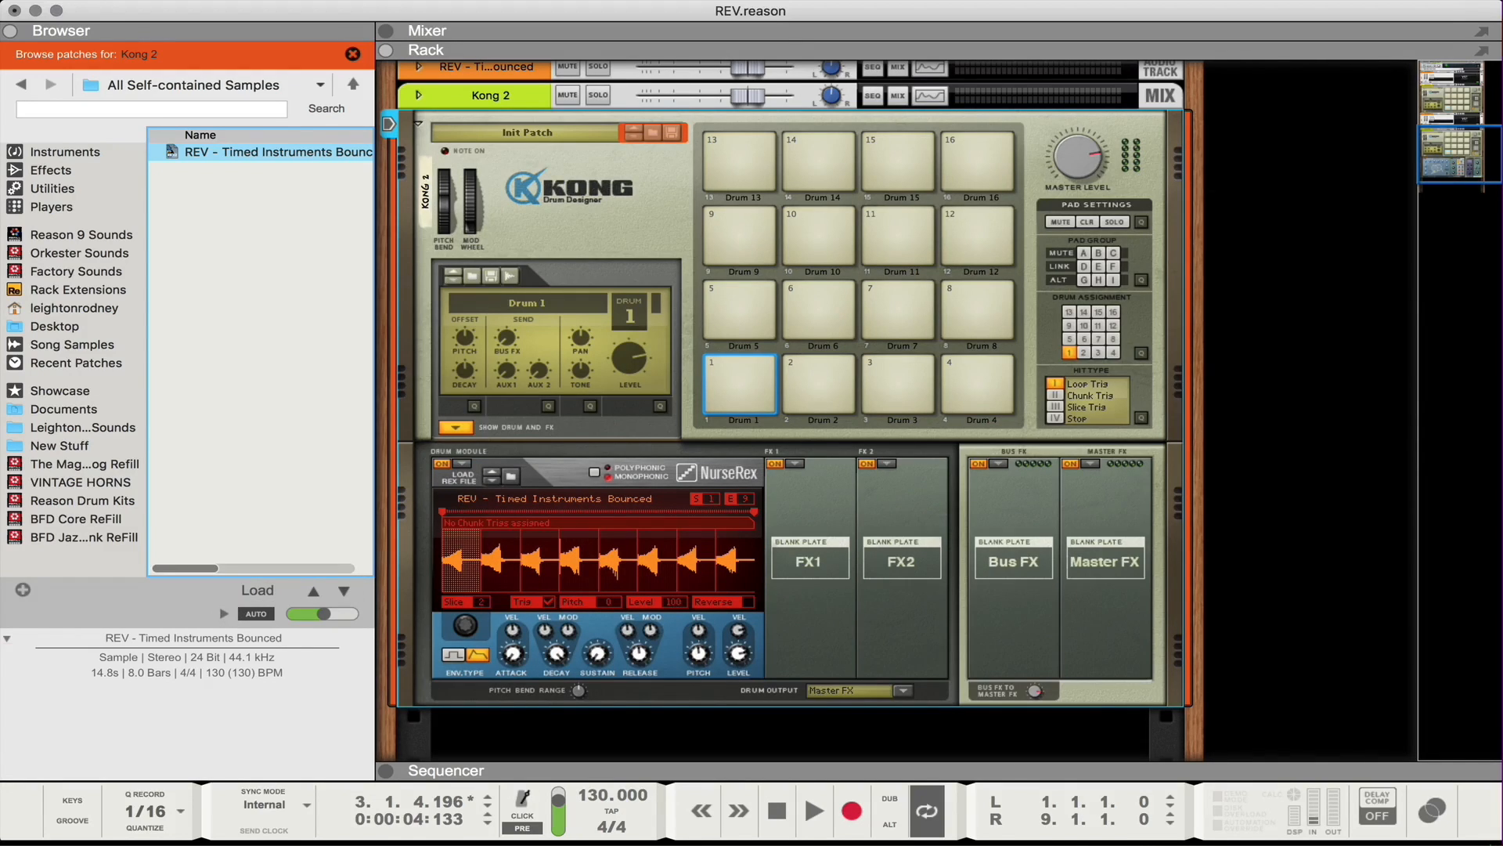
{"action": "mouse_move", "coordinate": [837, 393]}
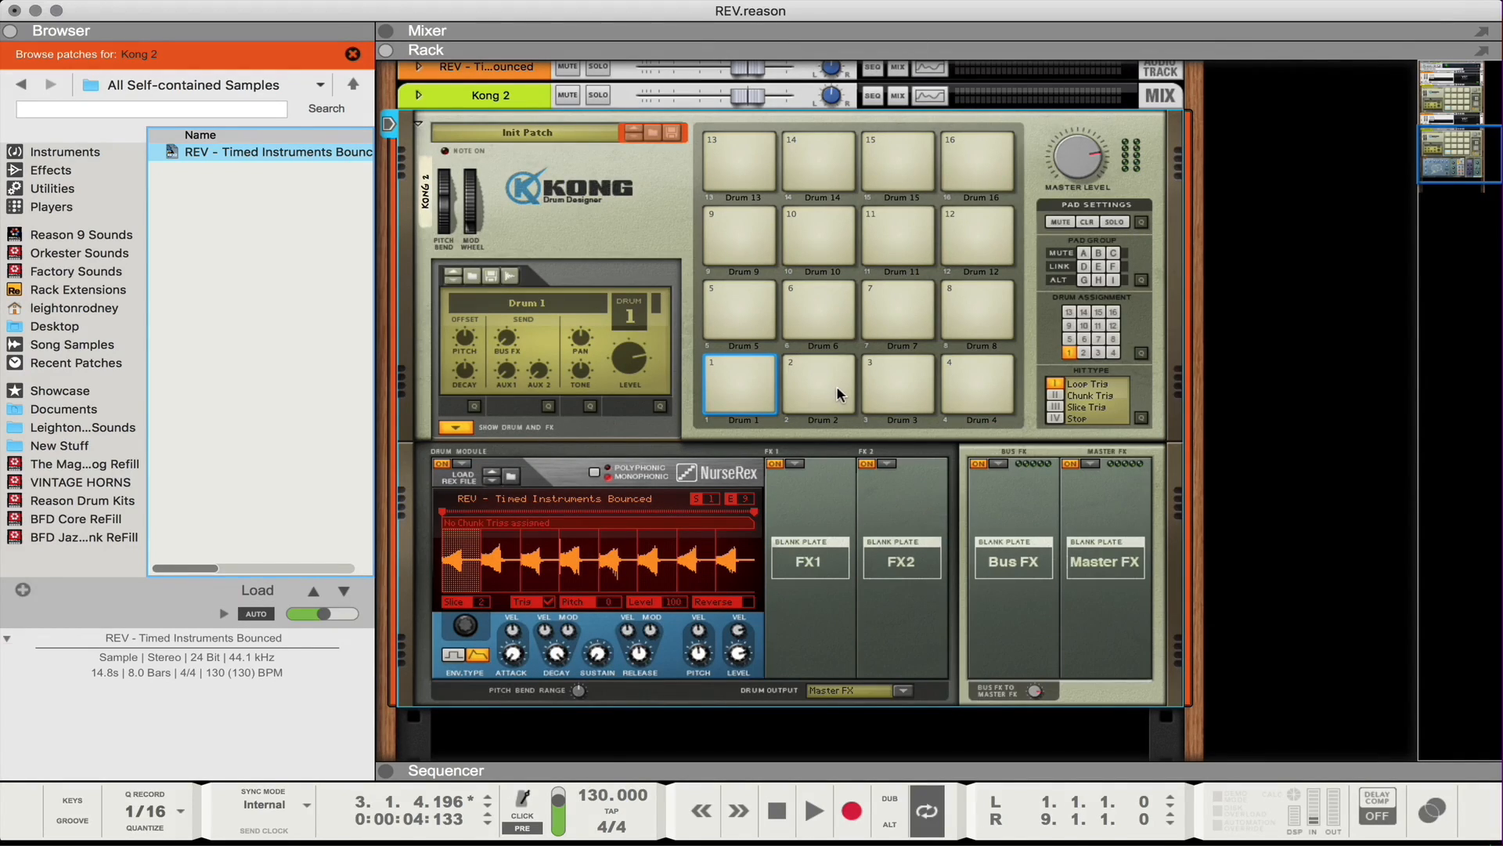
Audition the loop's slices on pads 3, 5, 6 and 8
{"action": "left_click", "coordinate": [897, 384]}
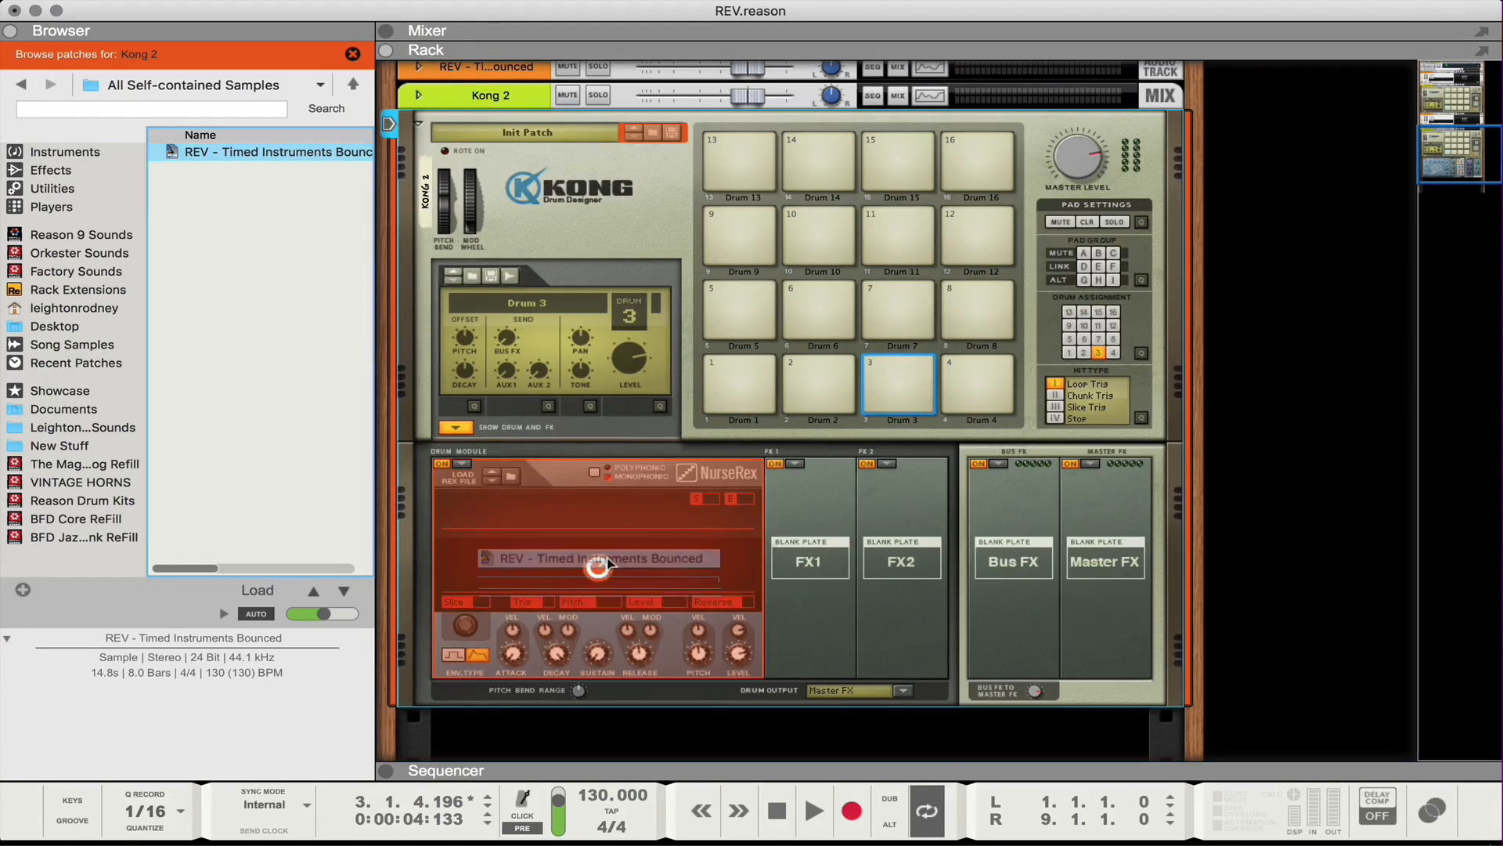
{"action": "left_click", "coordinate": [737, 313]}
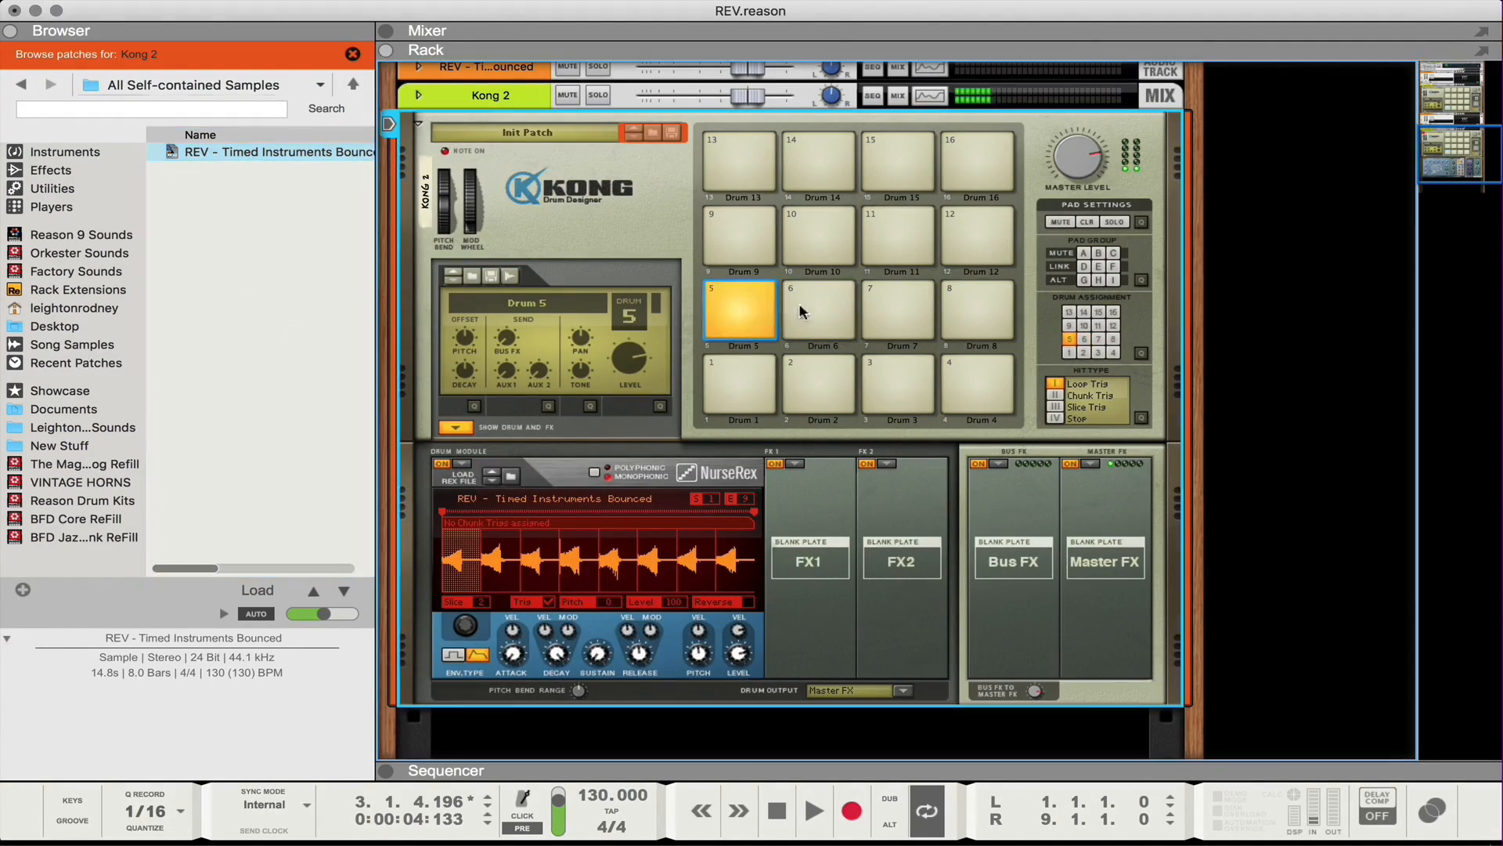
{"action": "left_click", "coordinate": [738, 383]}
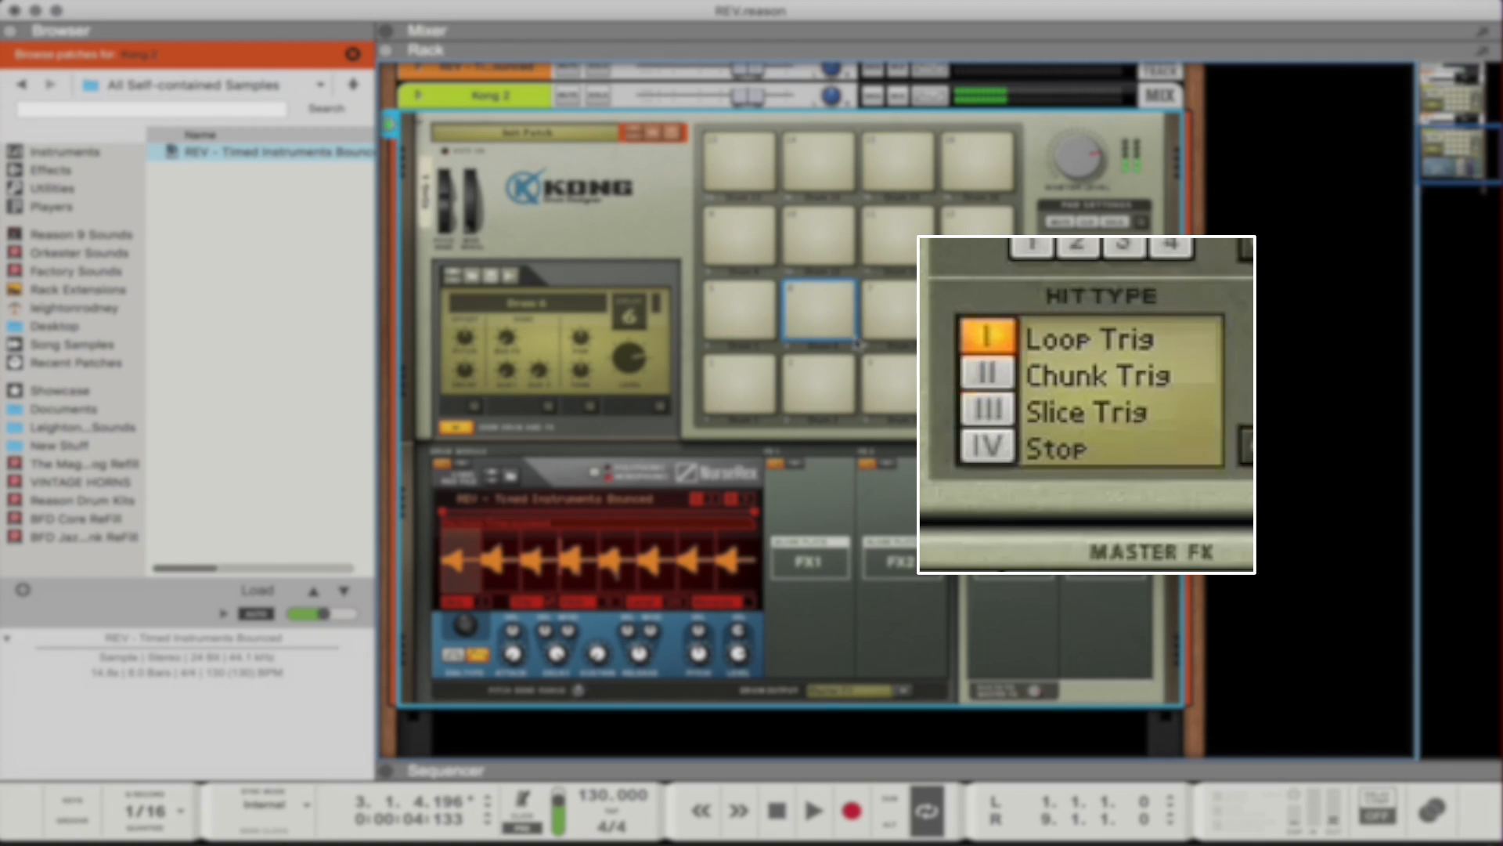
{"action": "left_click", "coordinate": [985, 373]}
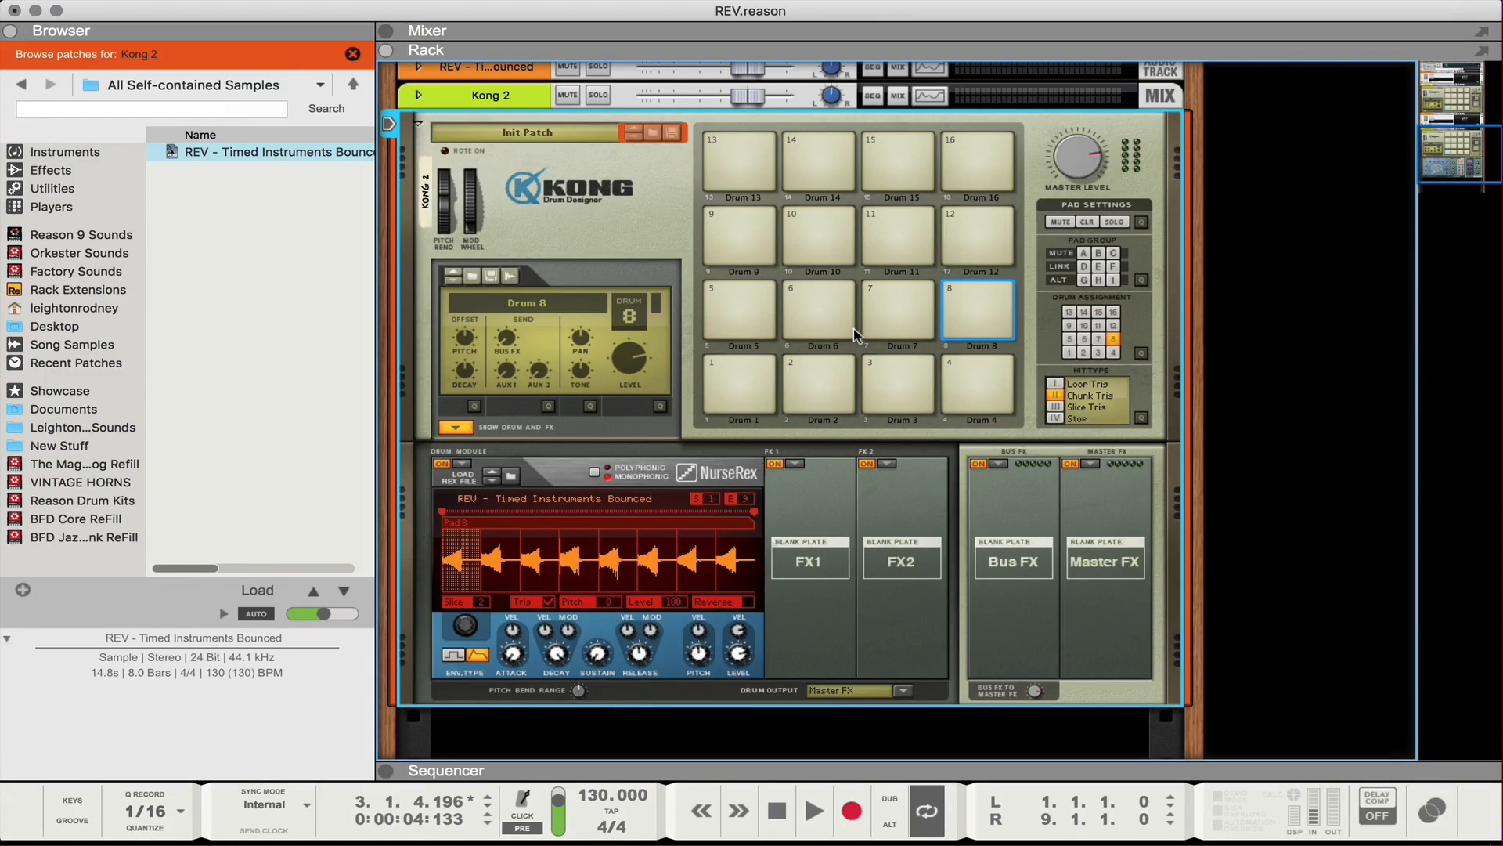
{"action": "mouse_move", "coordinate": [1176, 237]}
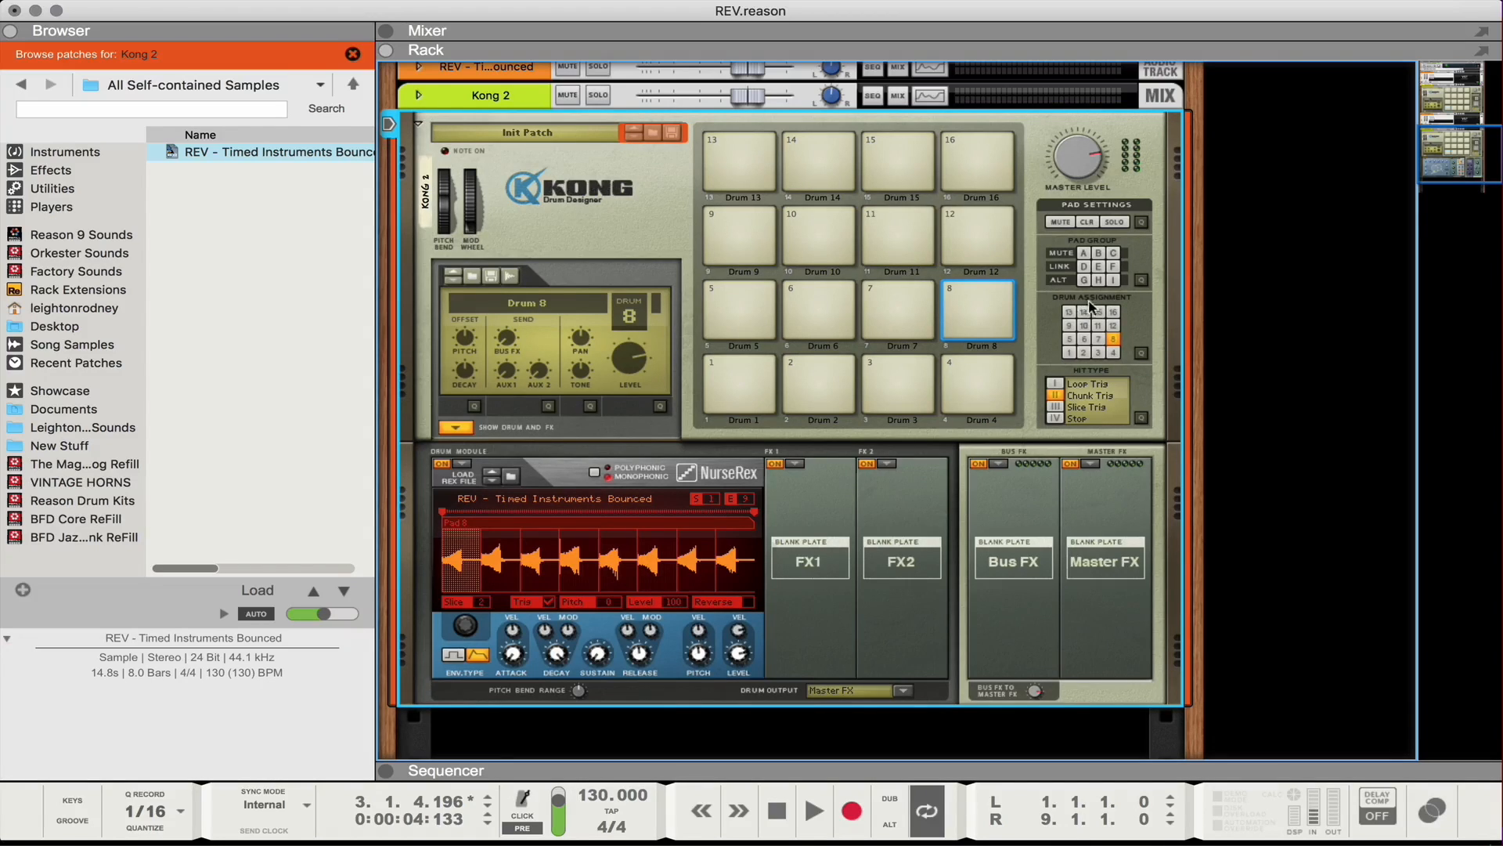
{"action": "mouse_move", "coordinate": [1144, 360]}
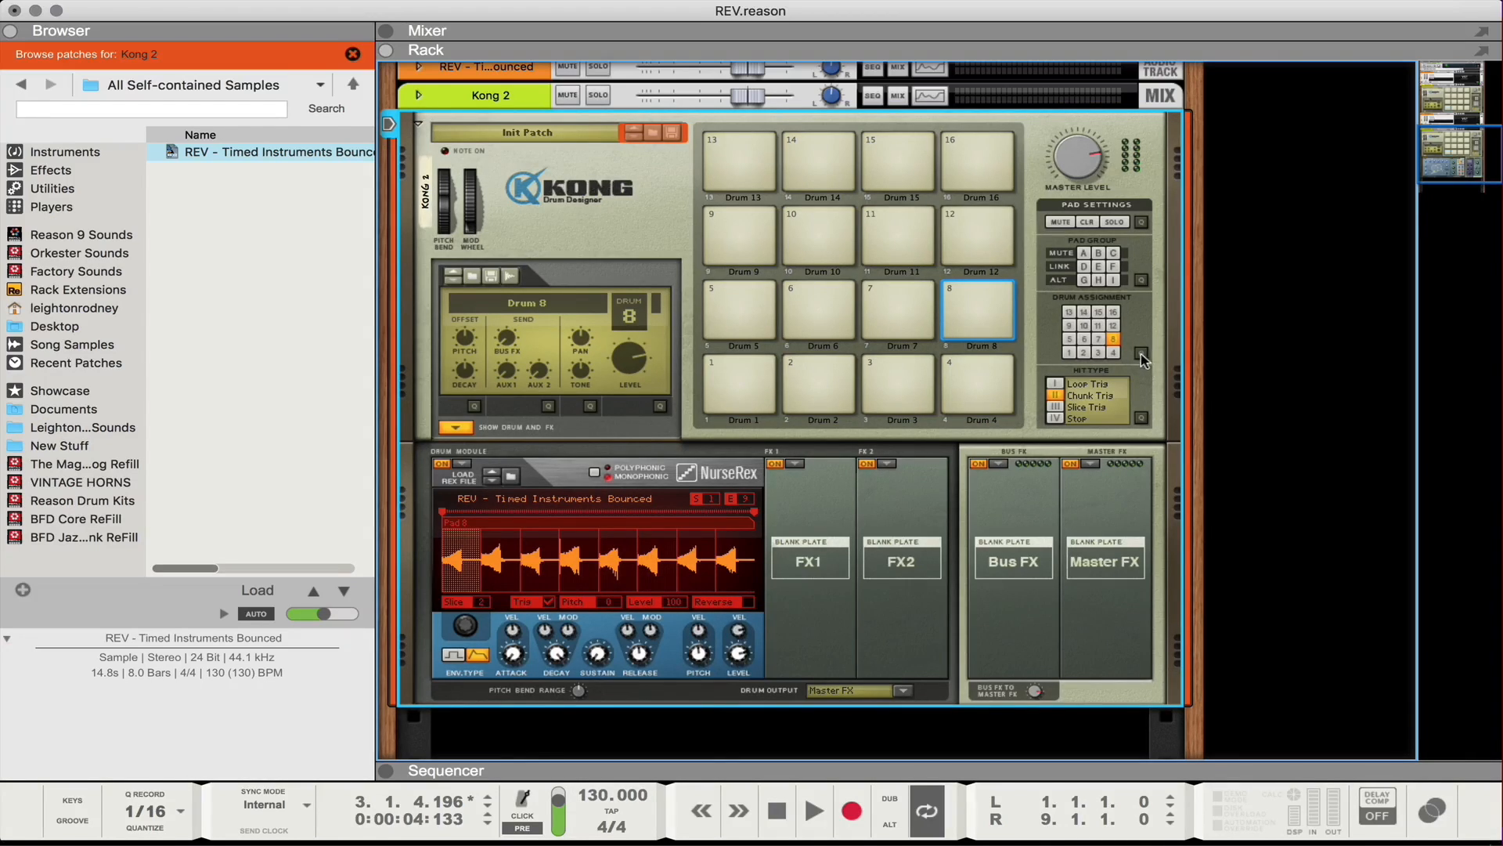
{"action": "mouse_move", "coordinate": [1141, 352]}
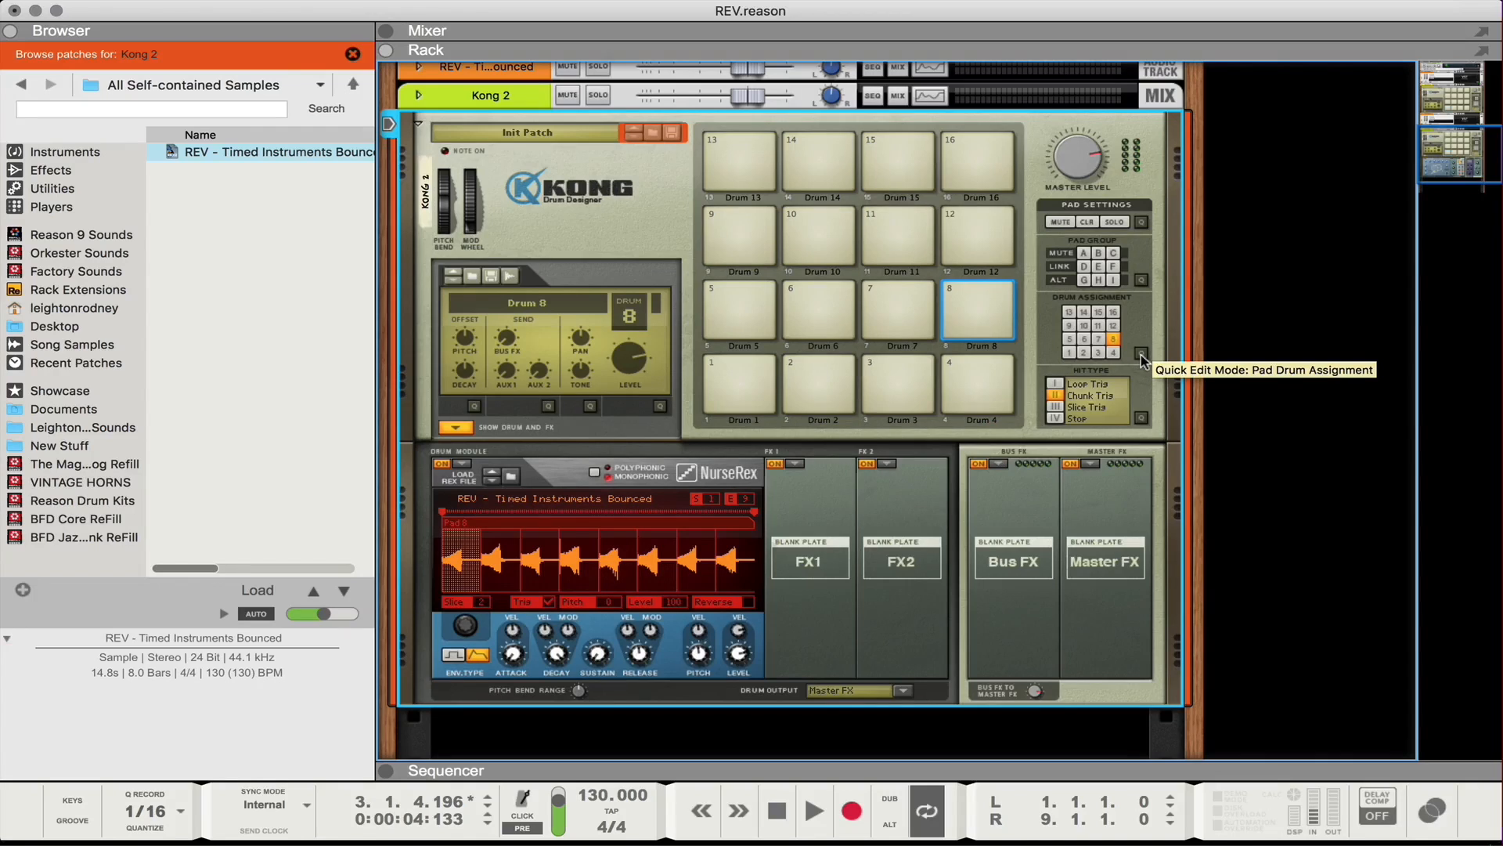
Show the Drum Assignment quick edit view for all Kong pads
{"action": "left_click", "coordinate": [1141, 352]}
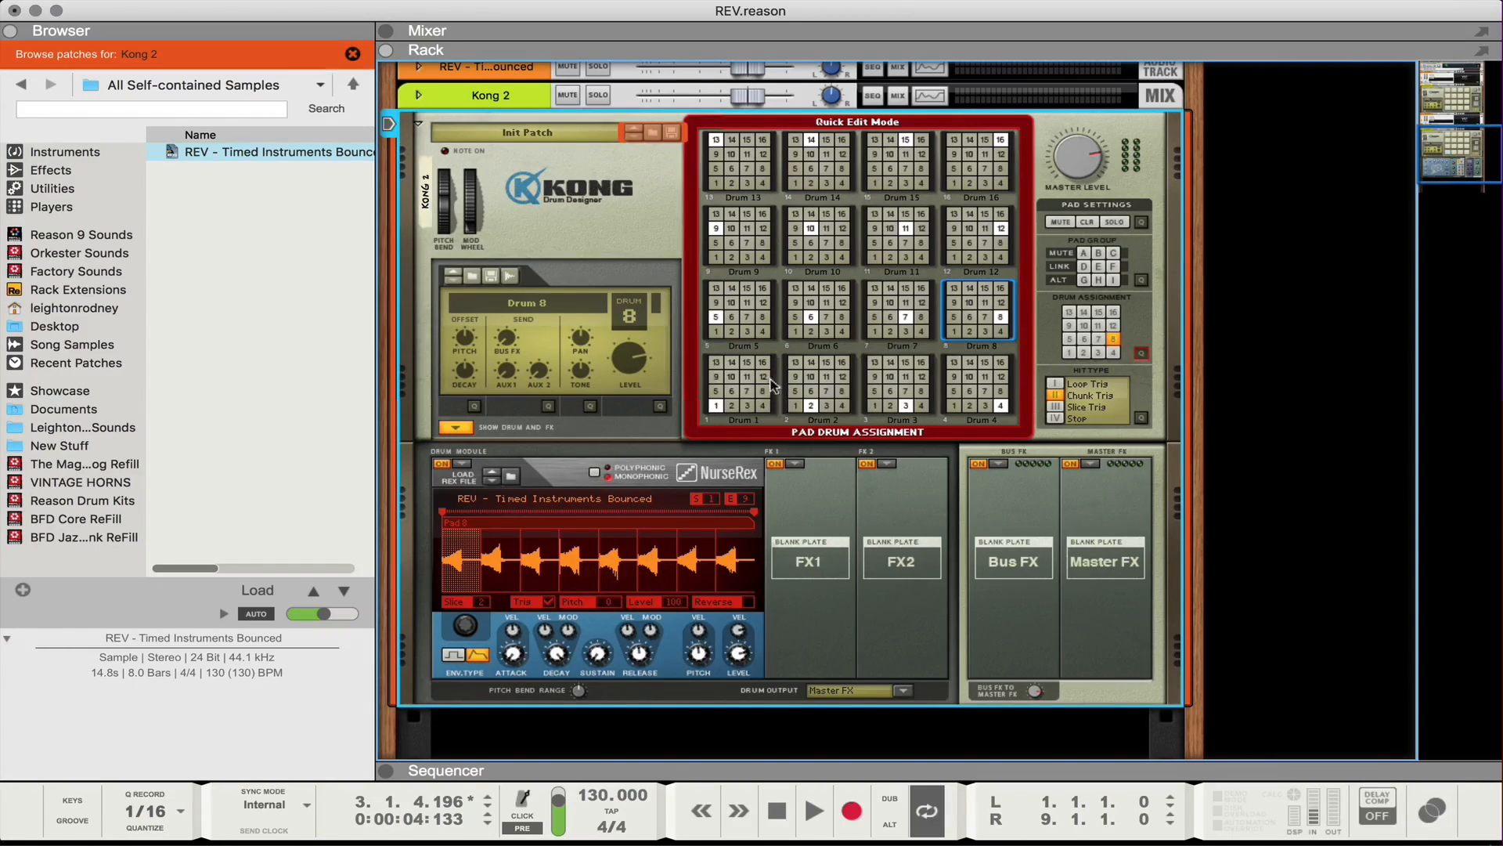
{"action": "mouse_move", "coordinate": [779, 390]}
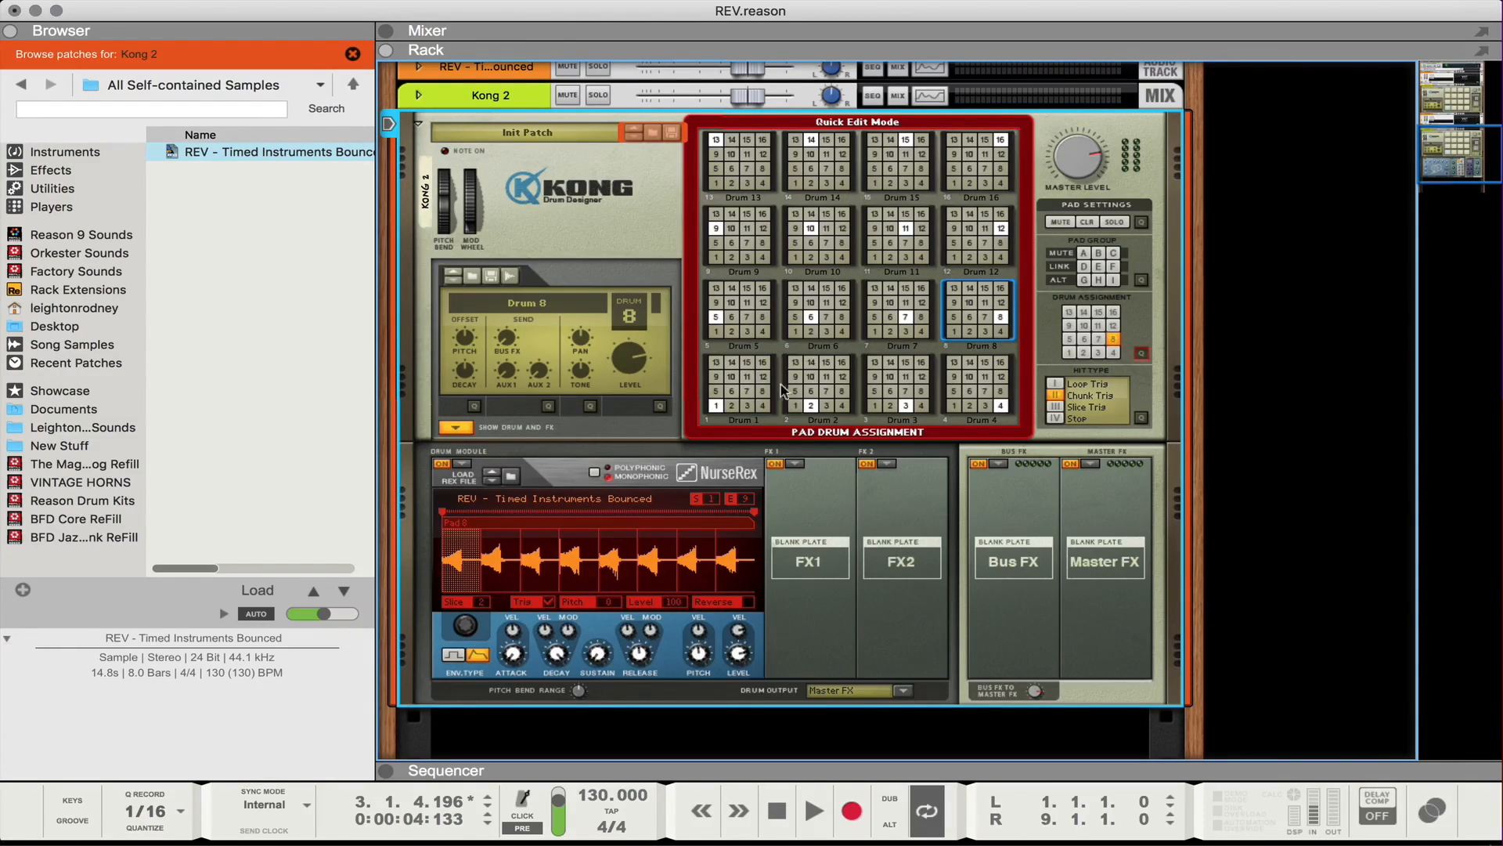
{"action": "mouse_move", "coordinate": [797, 409]}
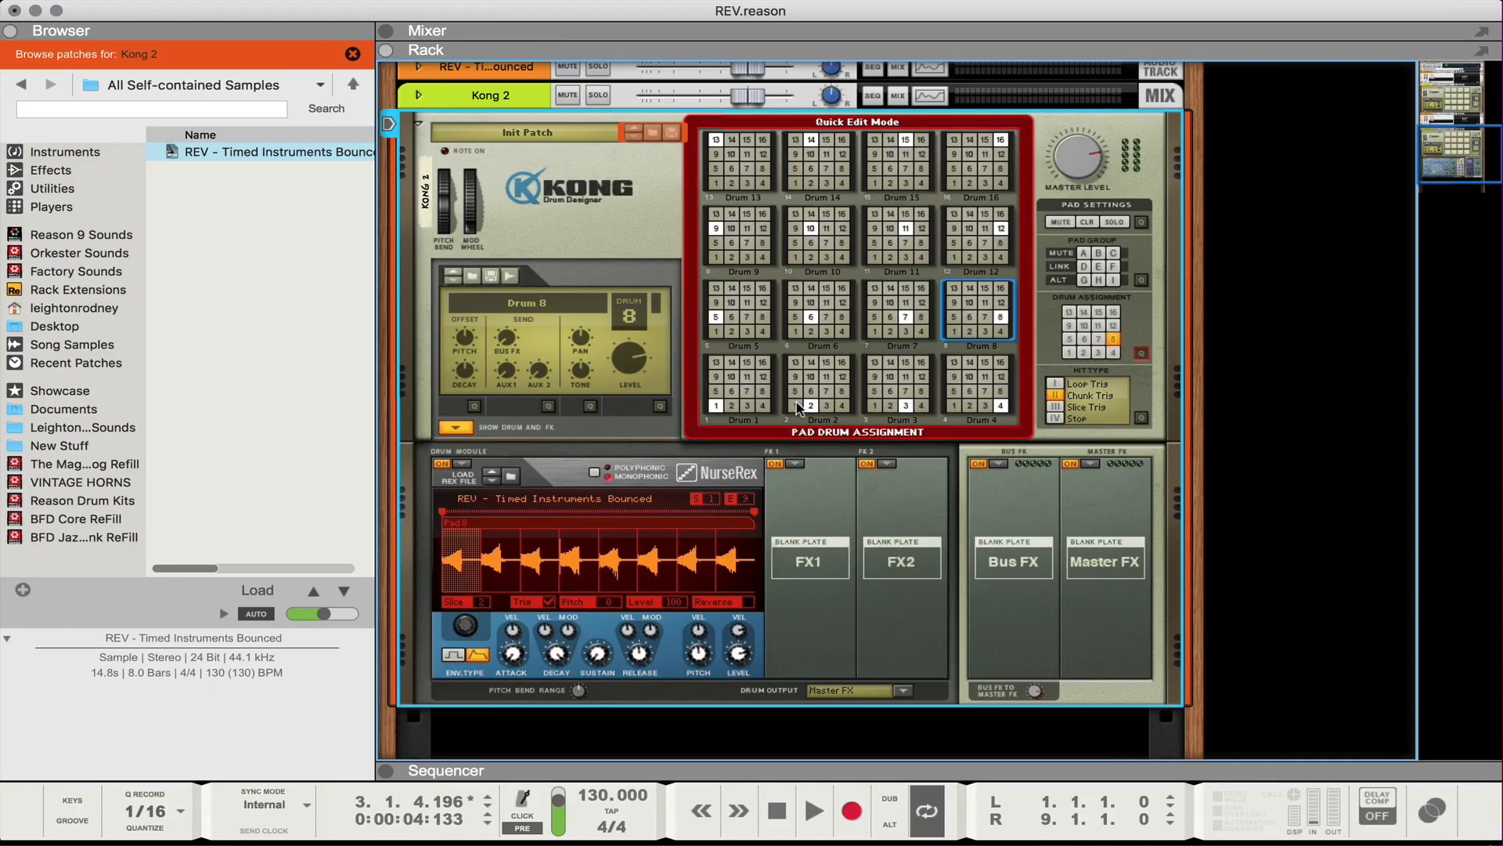
{"action": "mouse_move", "coordinate": [798, 409]}
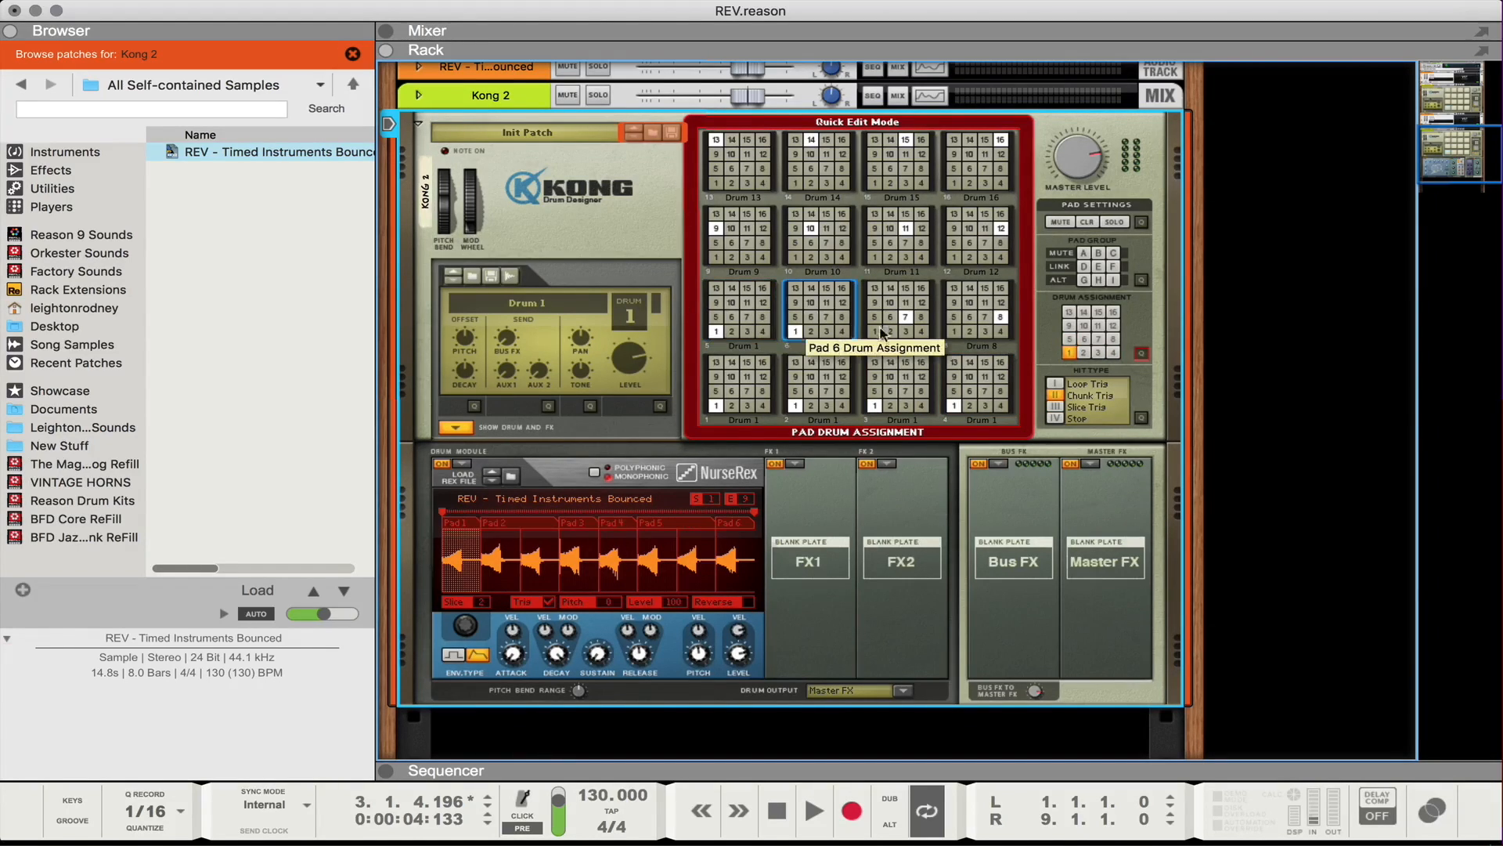
{"action": "mouse_move", "coordinate": [902, 307]}
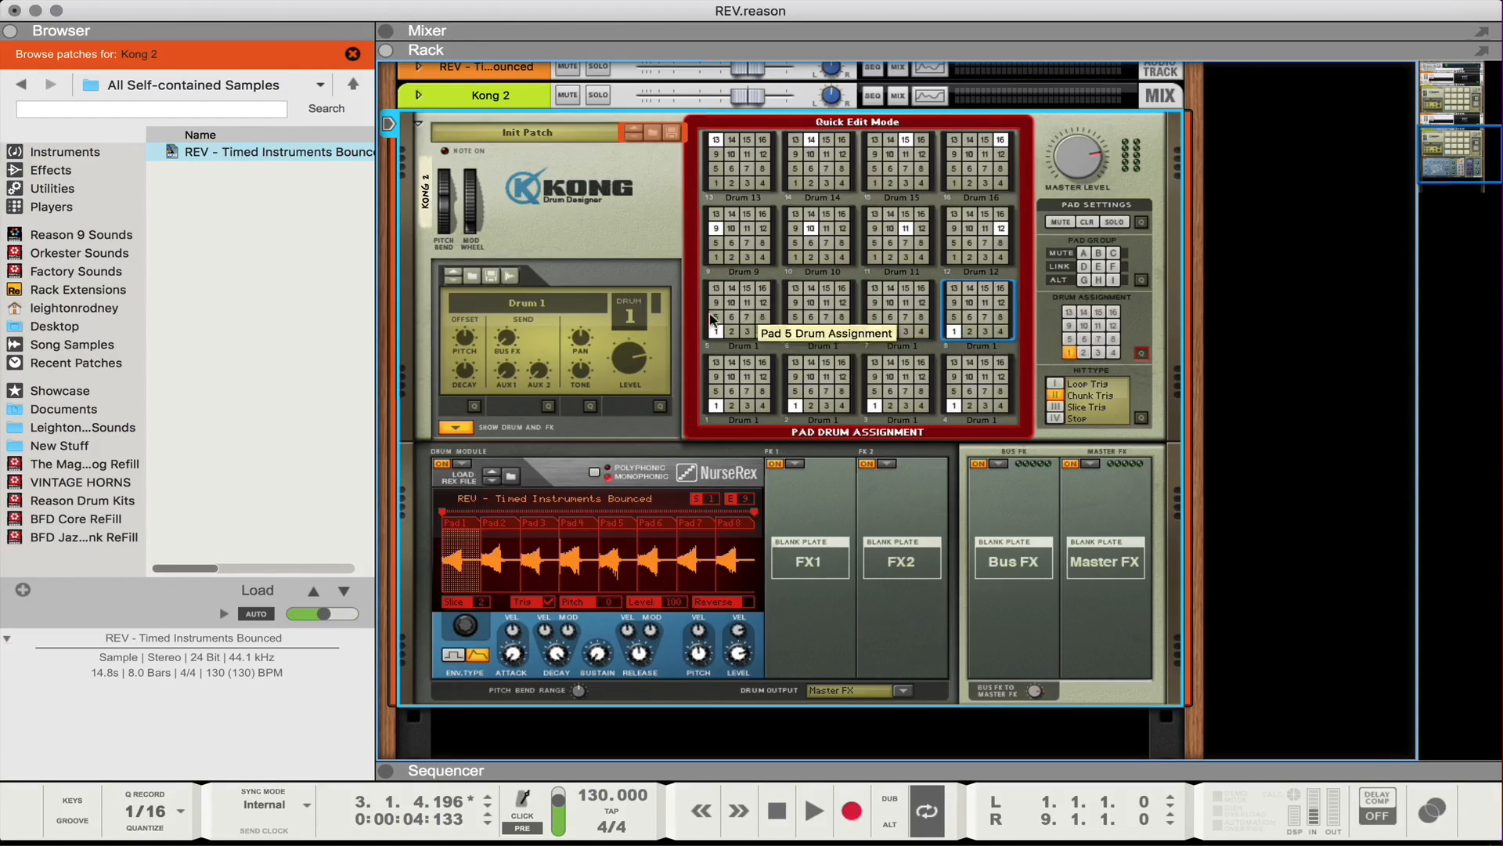
{"action": "mouse_move", "coordinate": [885, 340]}
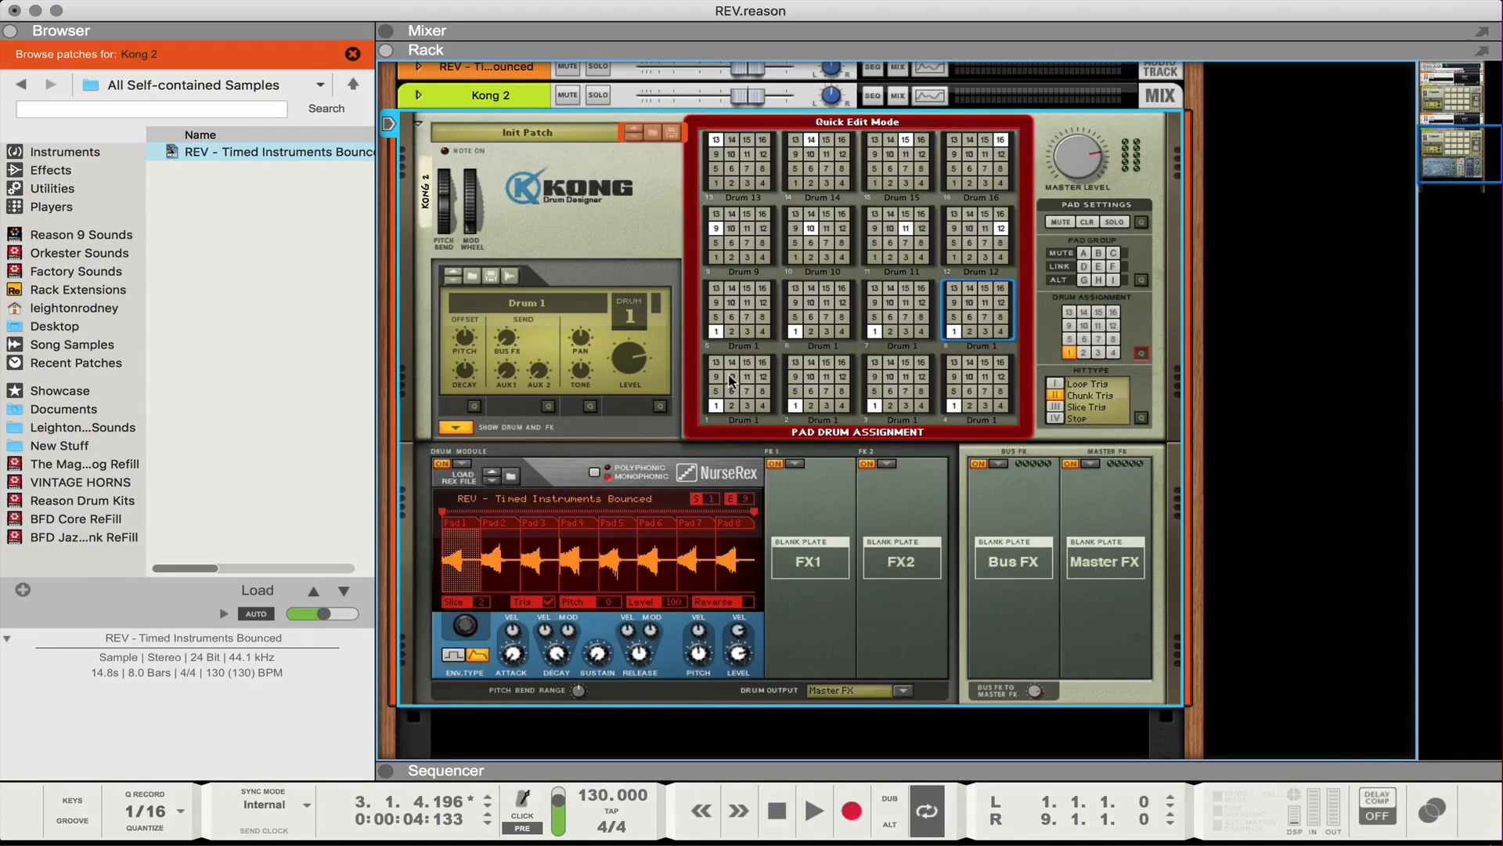
{"action": "mouse_move", "coordinate": [815, 317]}
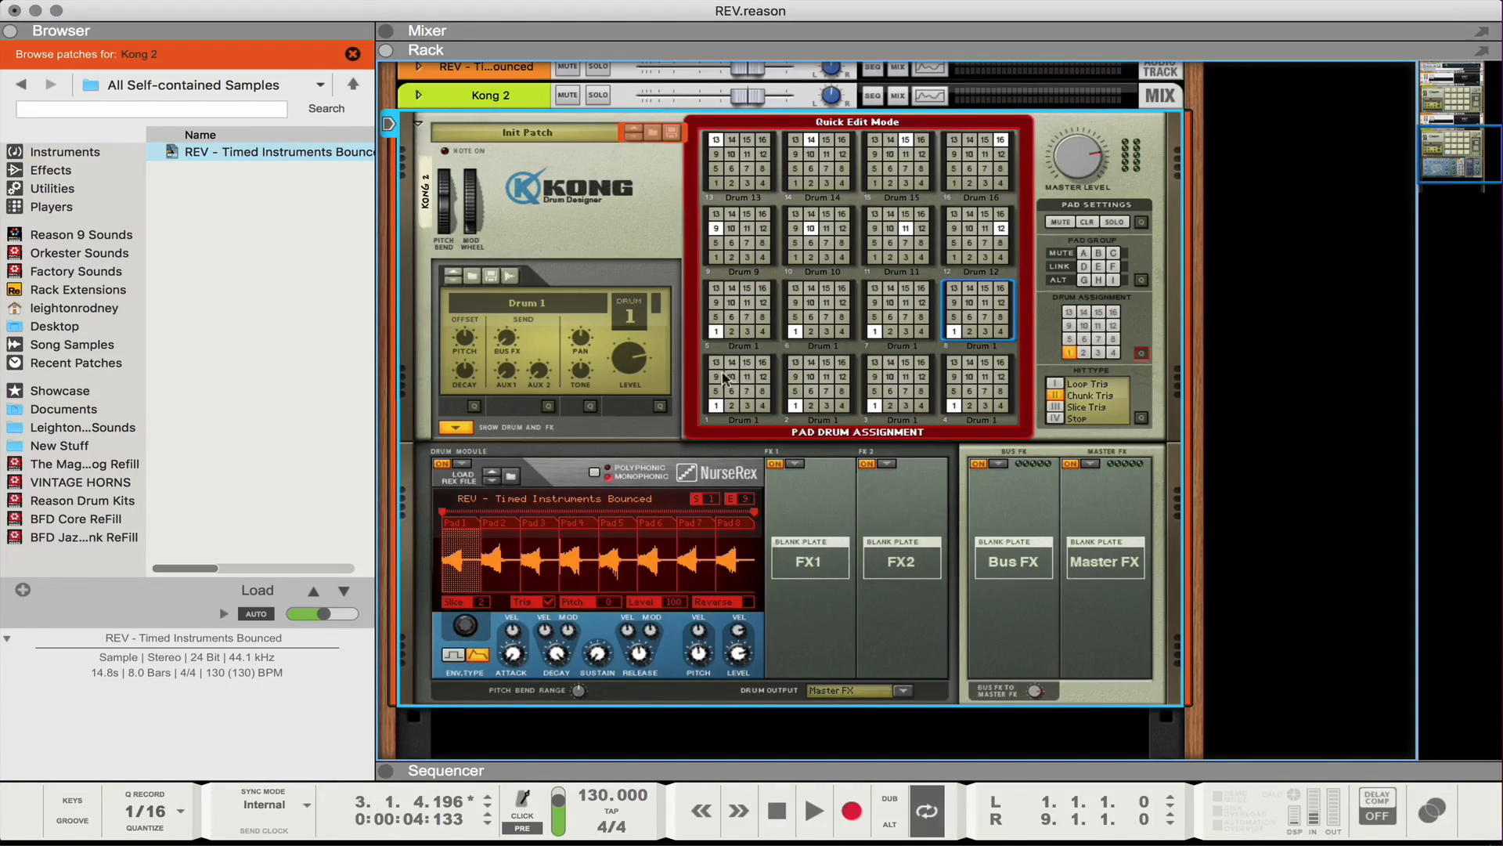
{"action": "mouse_move", "coordinate": [848, 383]}
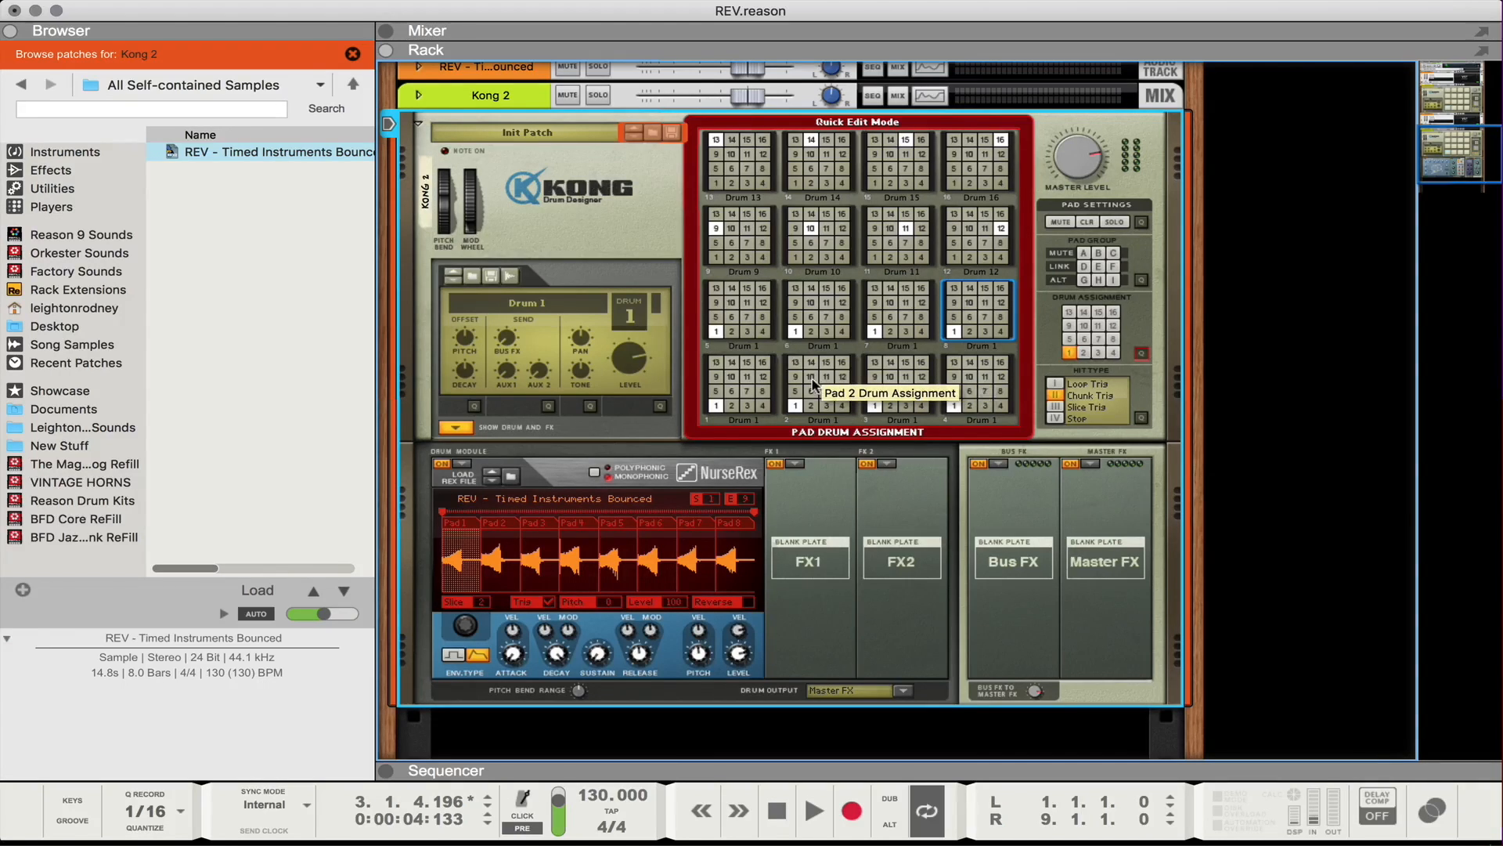
{"action": "mouse_move", "coordinate": [849, 383]}
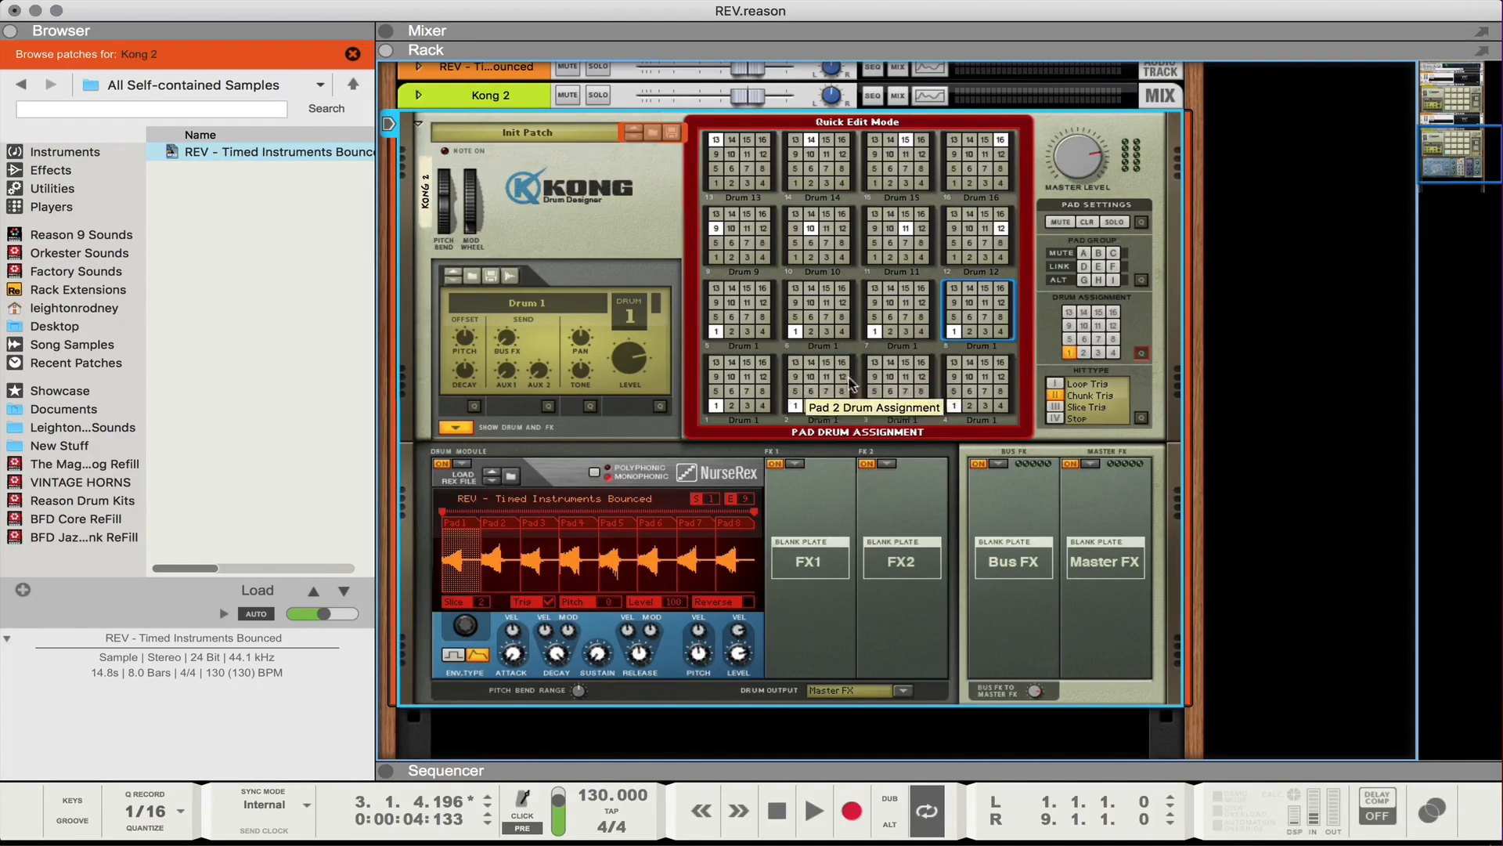
{"action": "mouse_move", "coordinate": [1131, 268]}
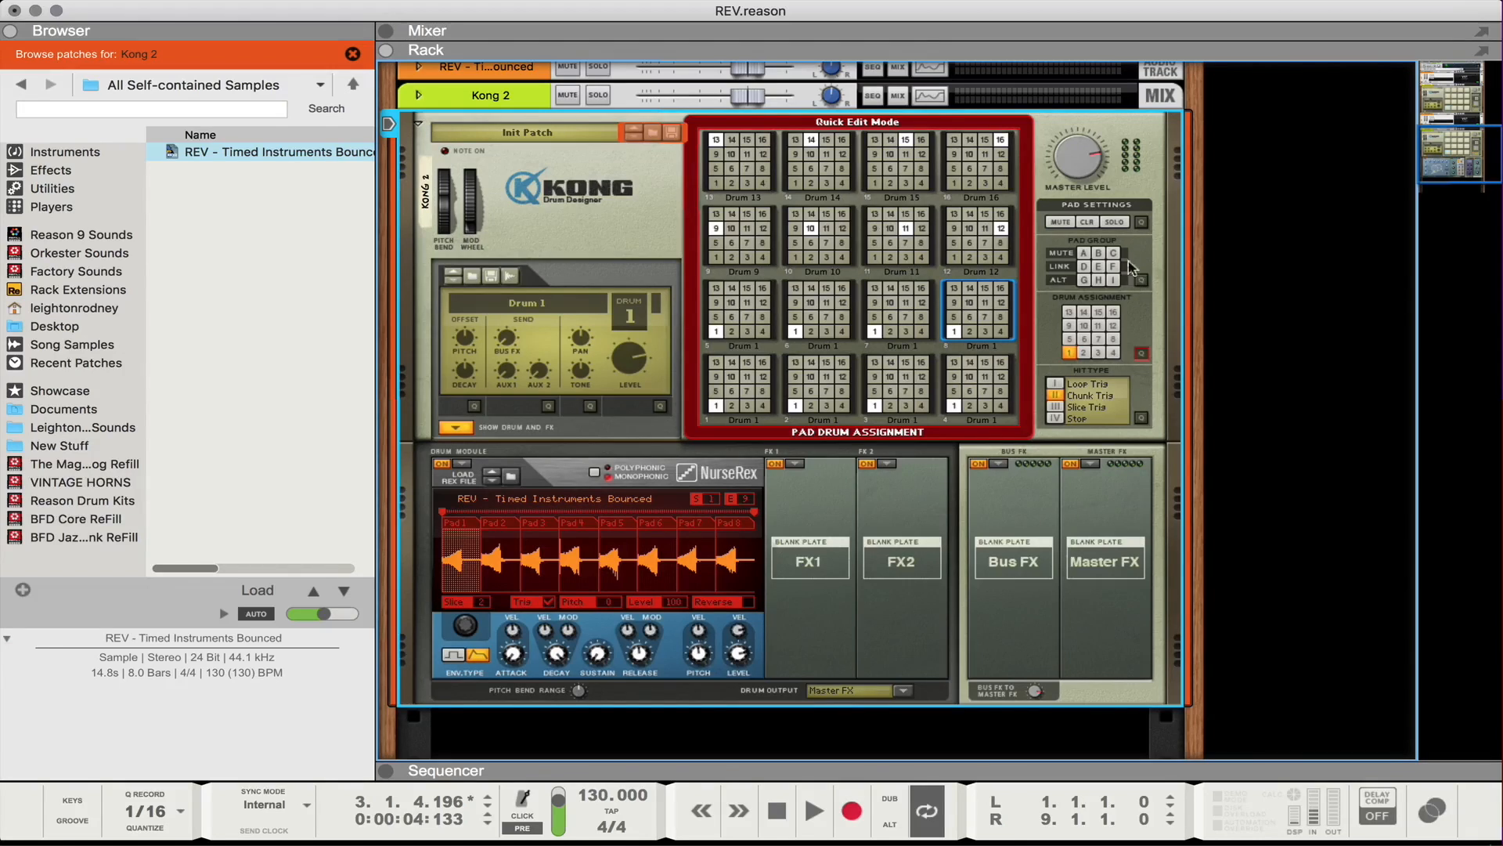
{"action": "mouse_move", "coordinate": [1158, 260]}
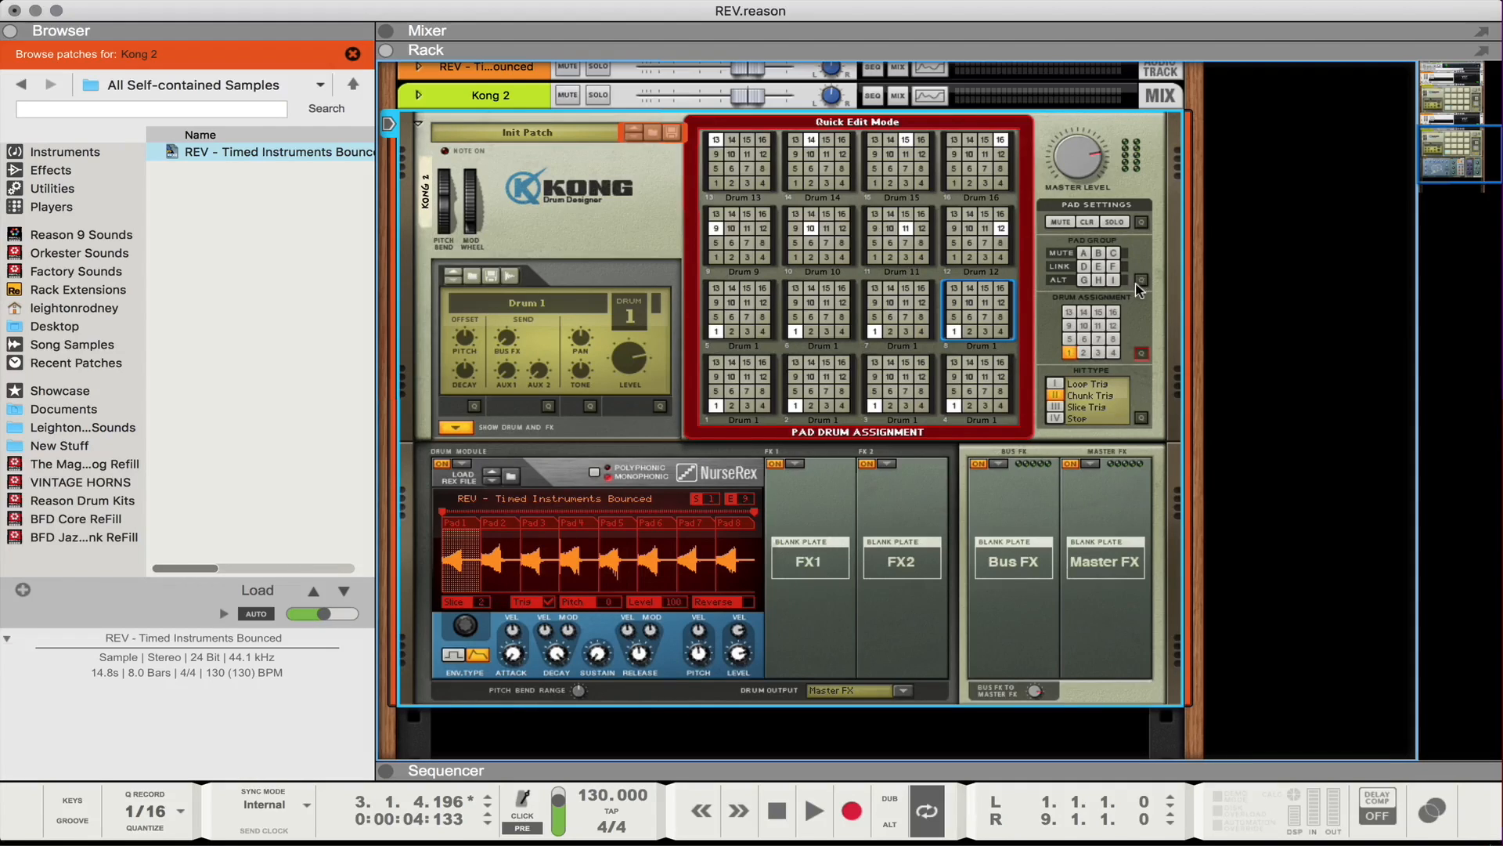
{"action": "mouse_move", "coordinate": [1083, 262]}
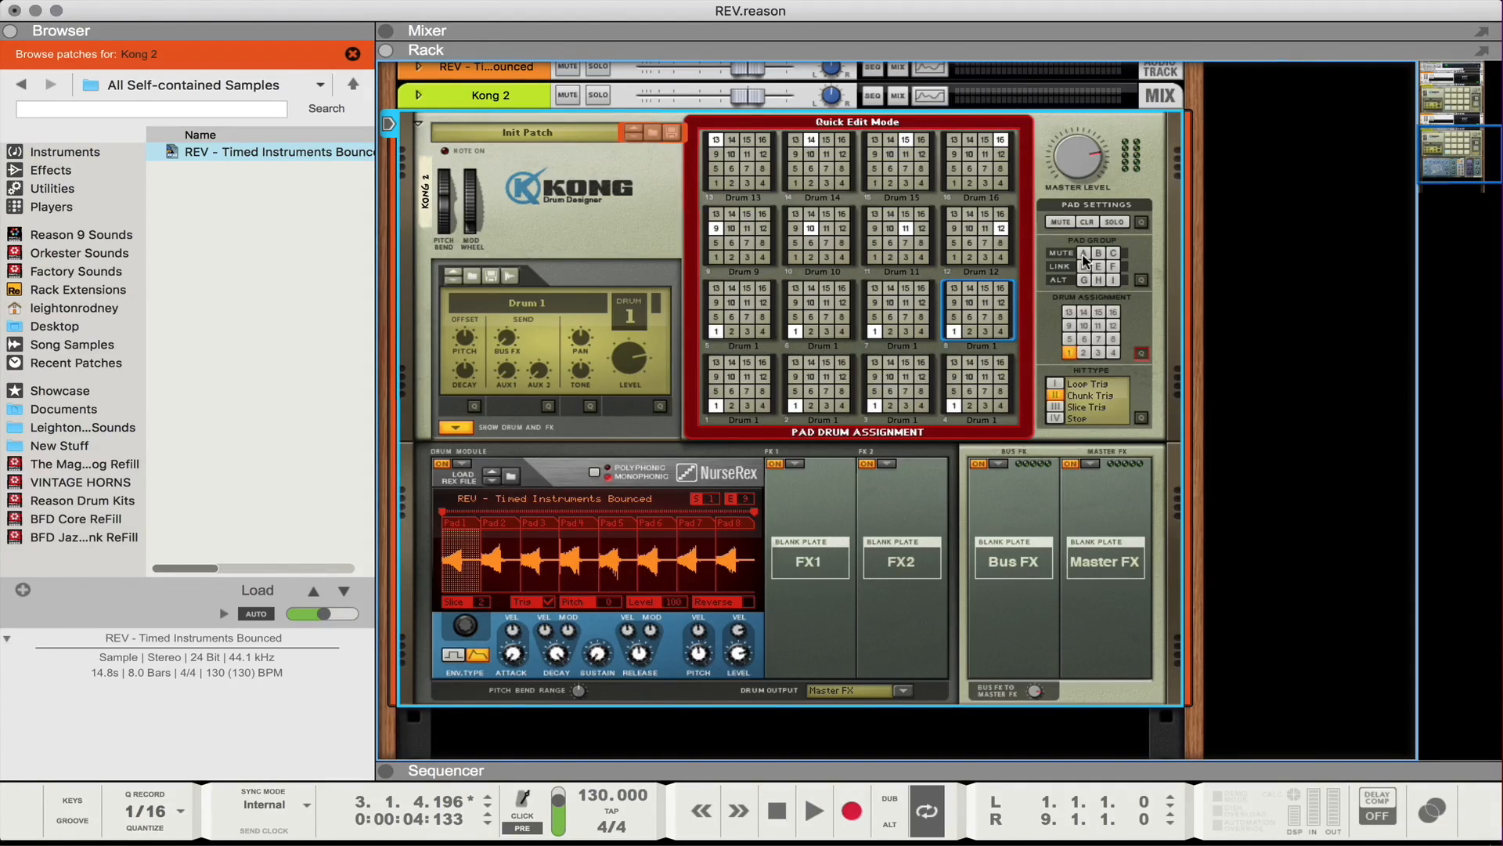
{"action": "mouse_move", "coordinate": [1082, 261]}
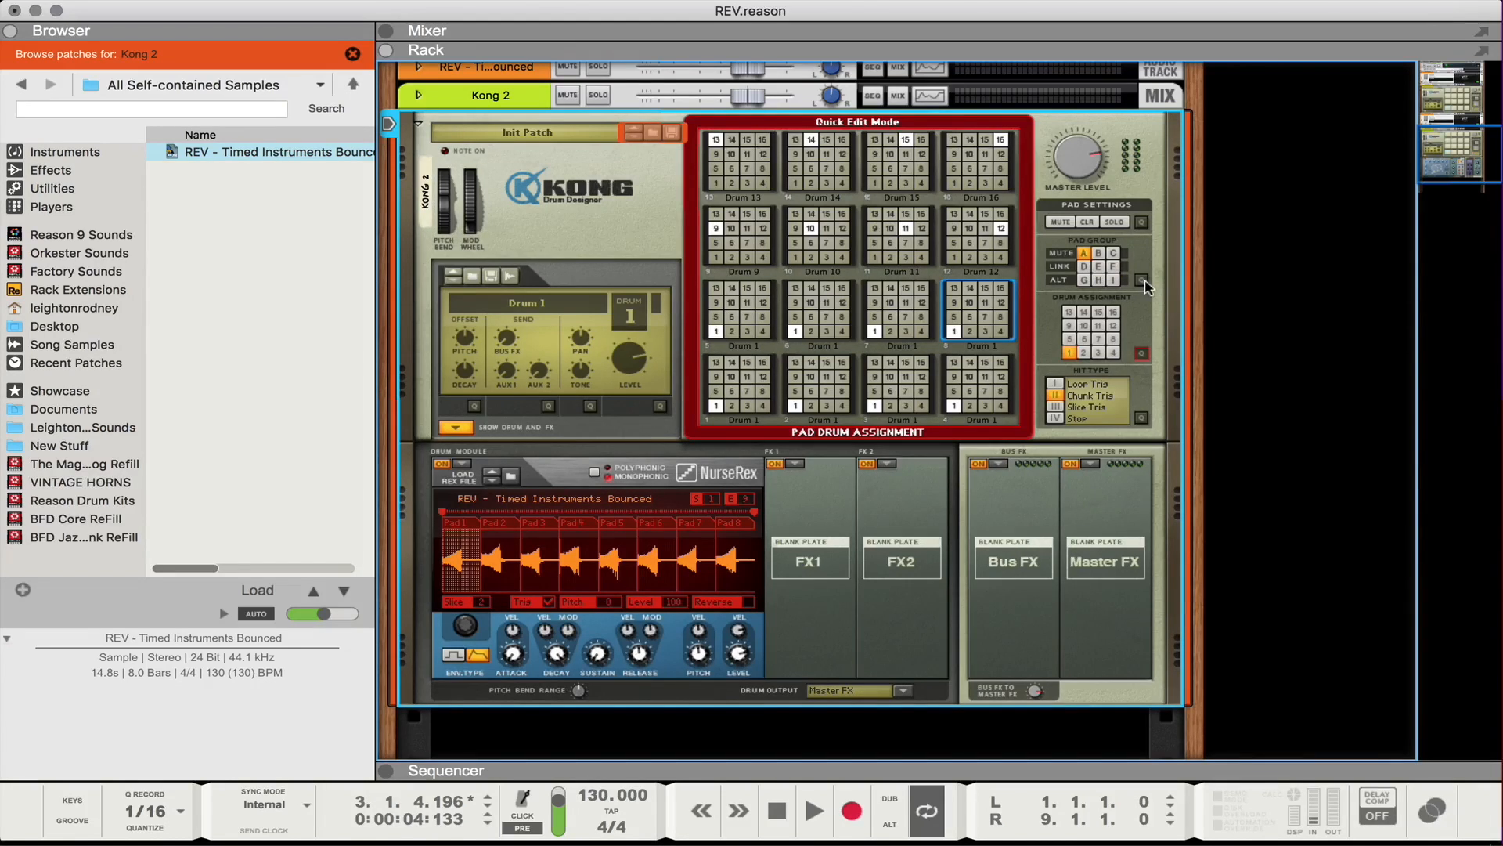
{"action": "mouse_move", "coordinate": [1143, 283]}
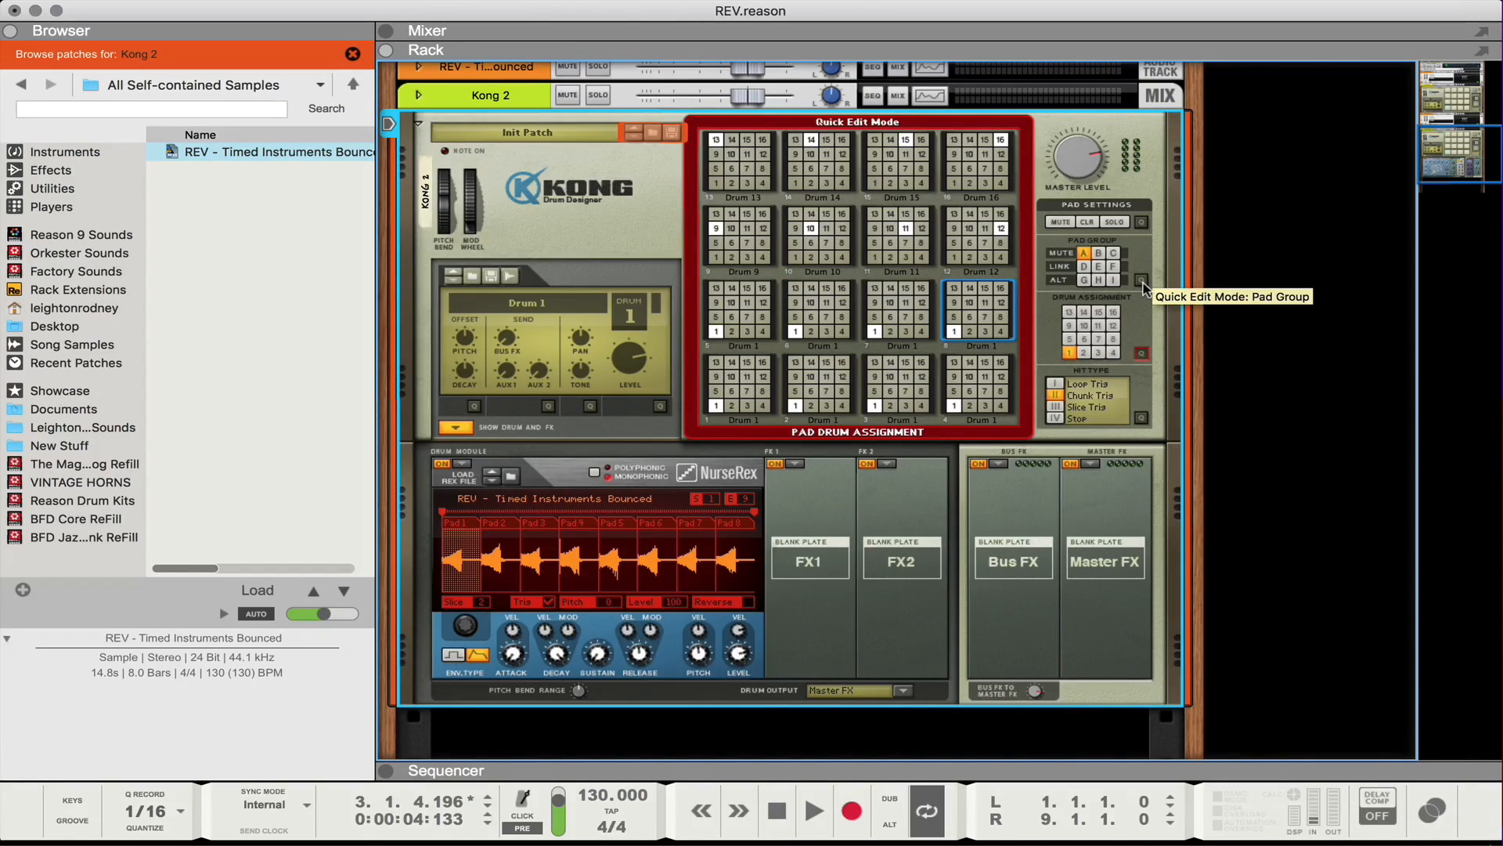
Show the Pad Group quick edit view for all Kong pads
{"action": "left_click", "coordinate": [1141, 281]}
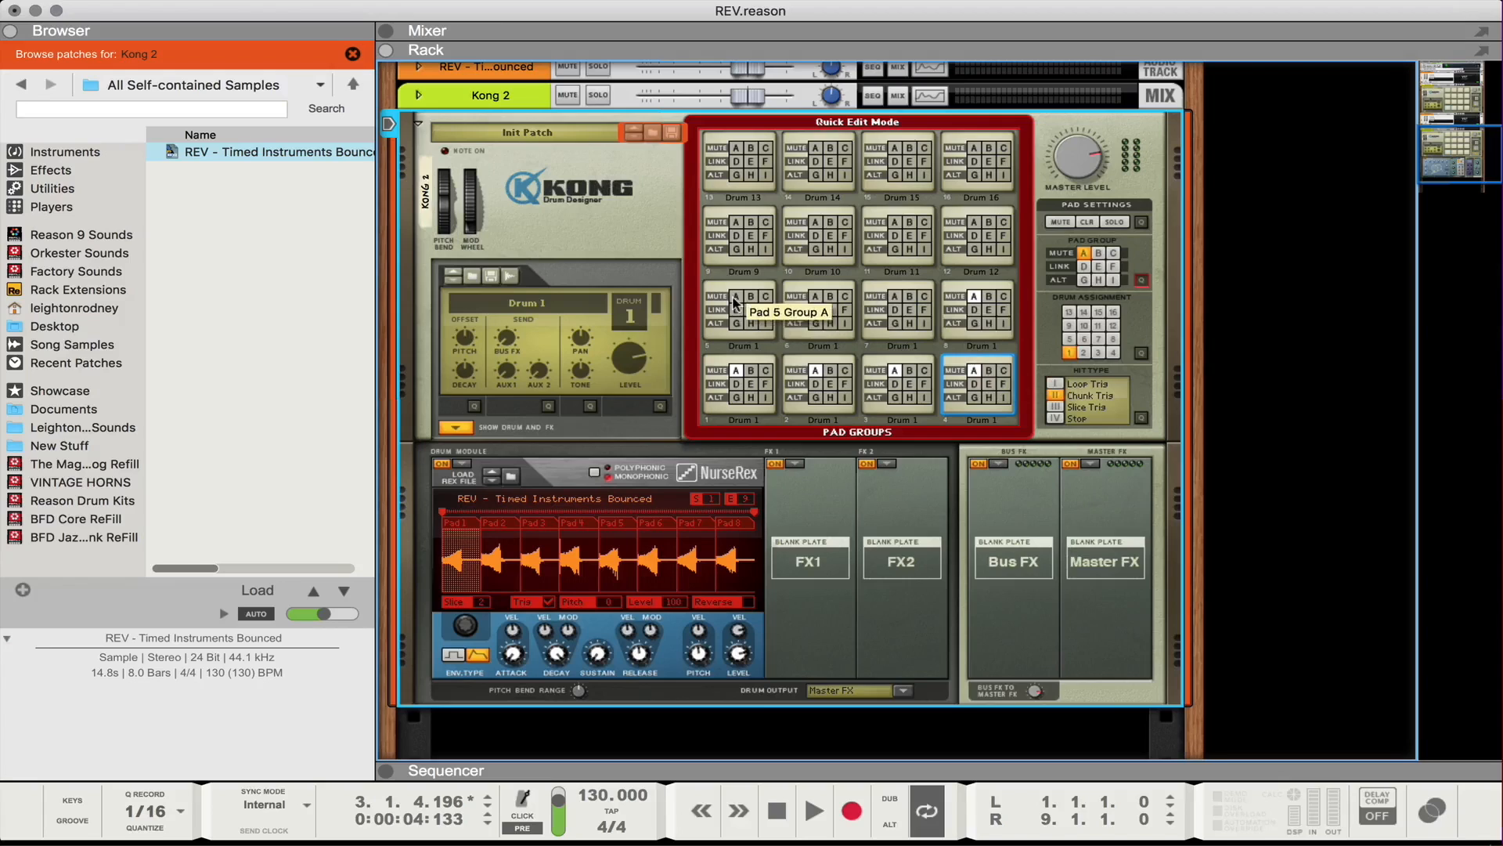
{"action": "mouse_move", "coordinate": [899, 301]}
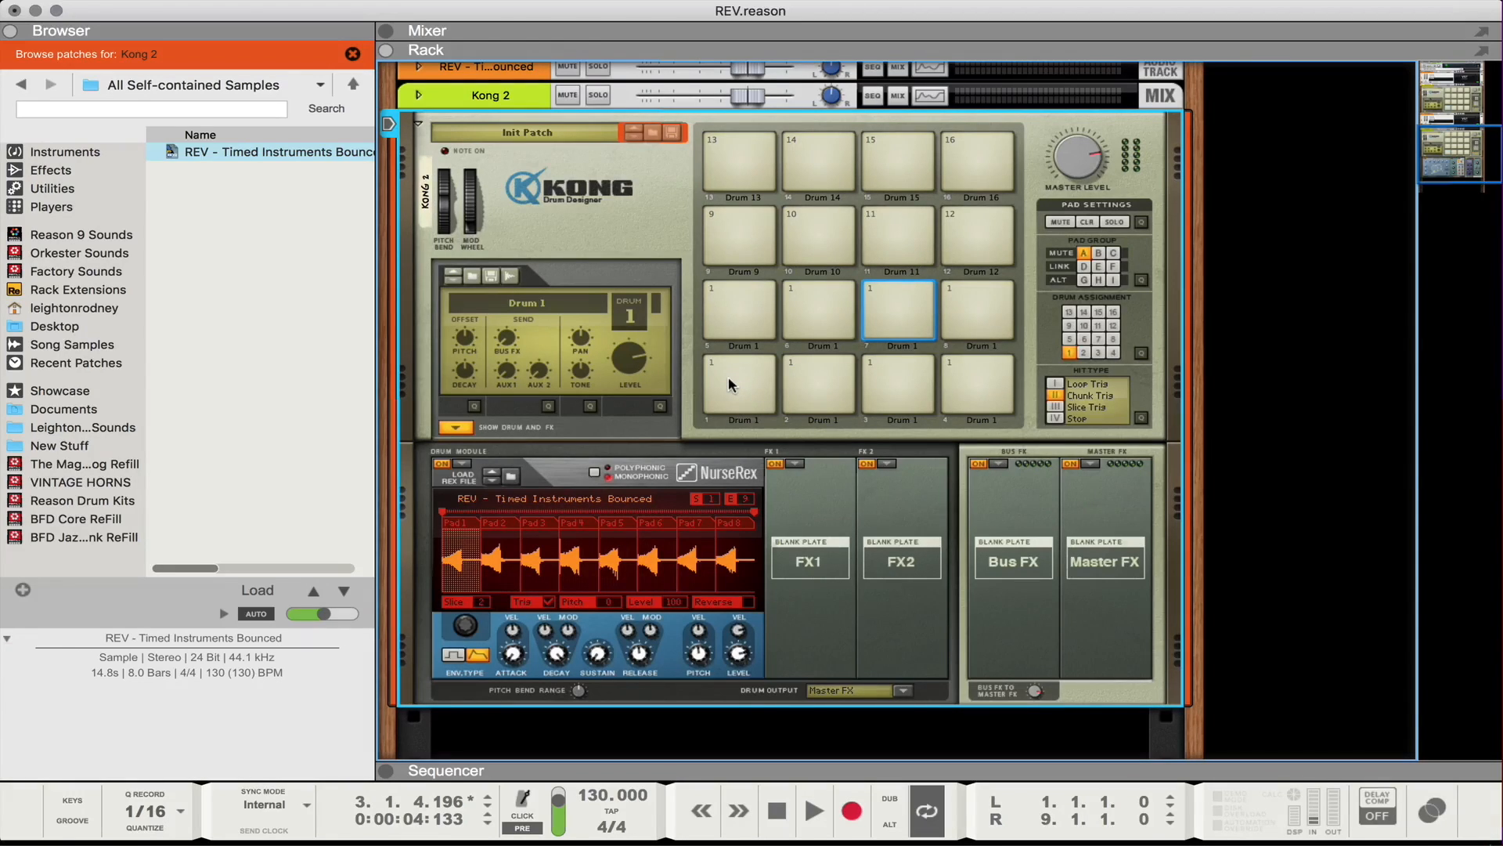
{"action": "left_click", "coordinate": [819, 385]}
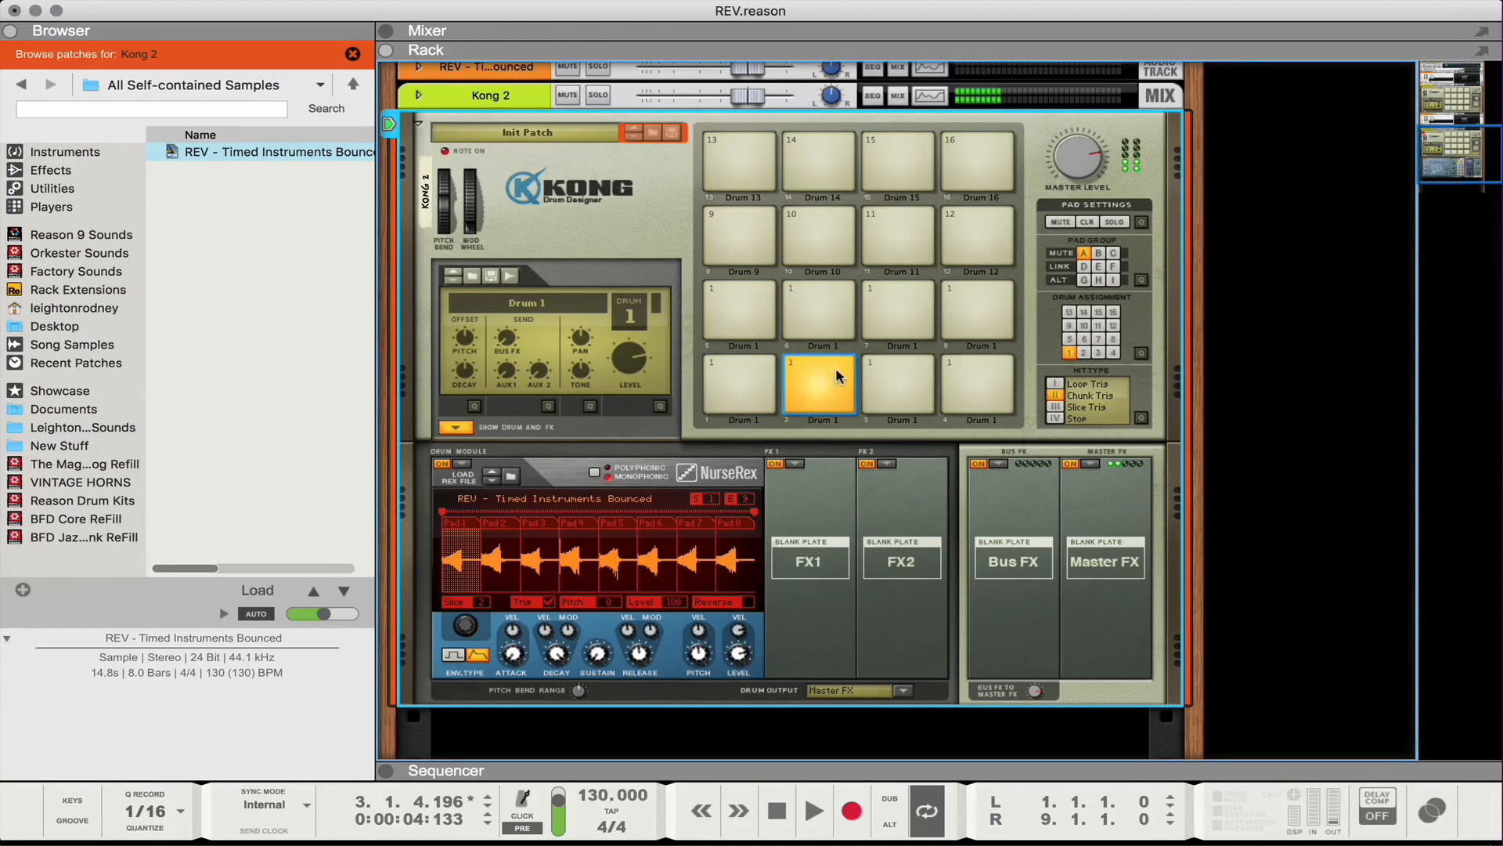
{"action": "left_click", "coordinate": [897, 384]}
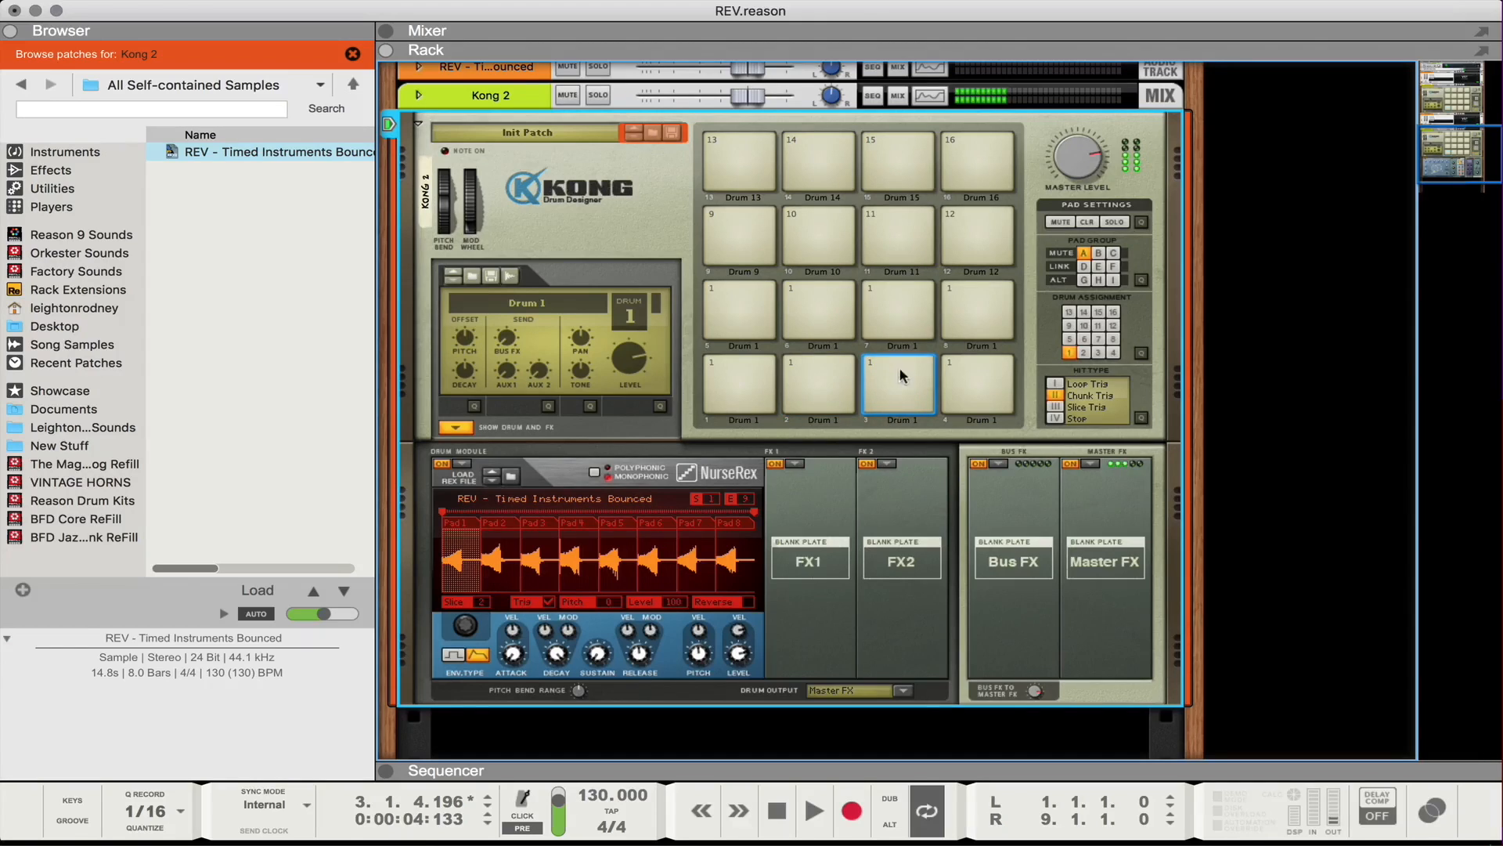
{"action": "left_click", "coordinate": [977, 385]}
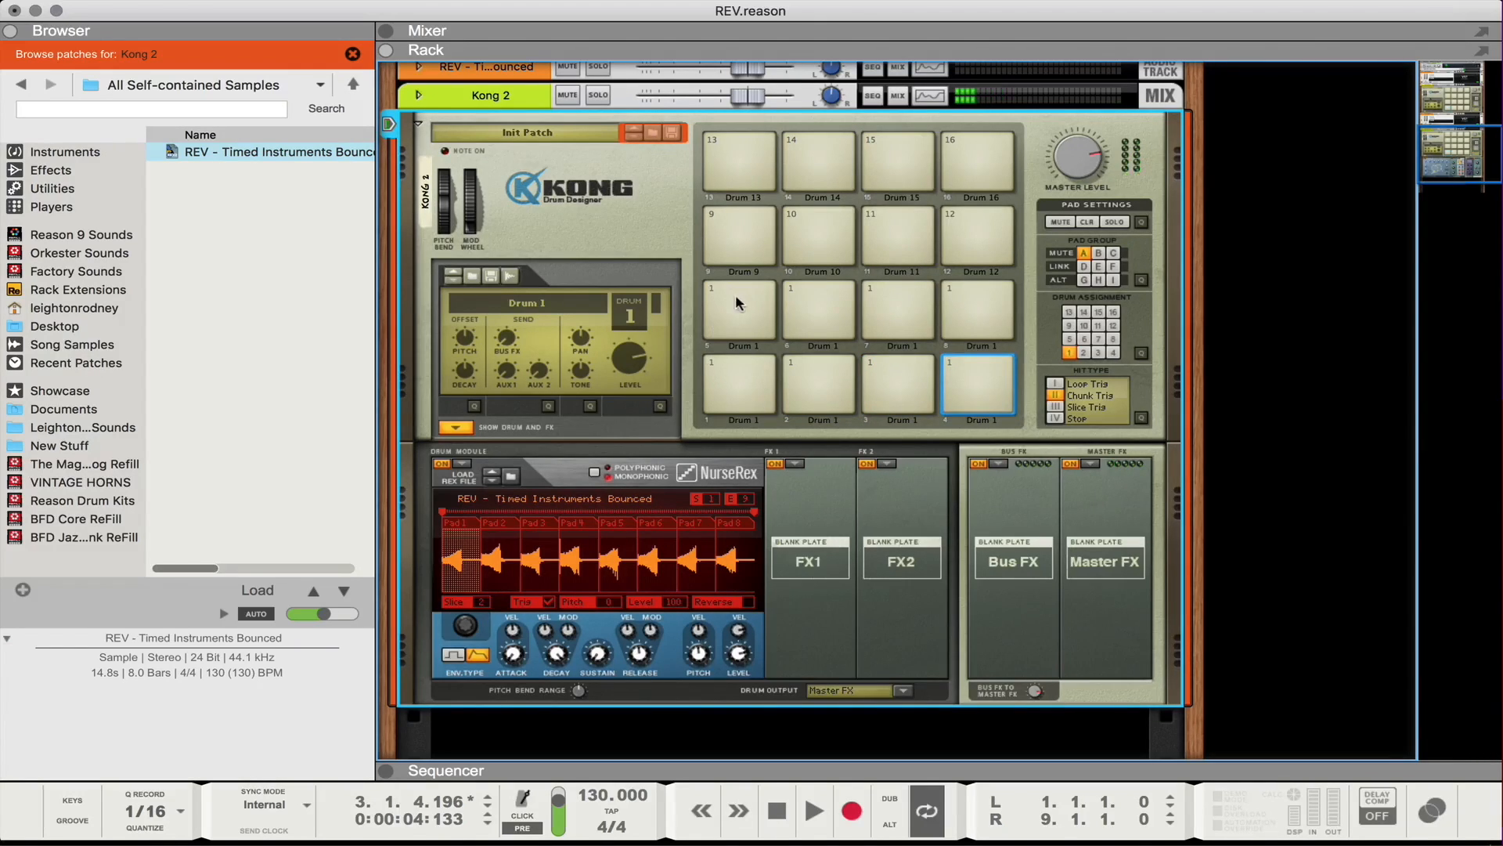
{"action": "left_click", "coordinate": [818, 309]}
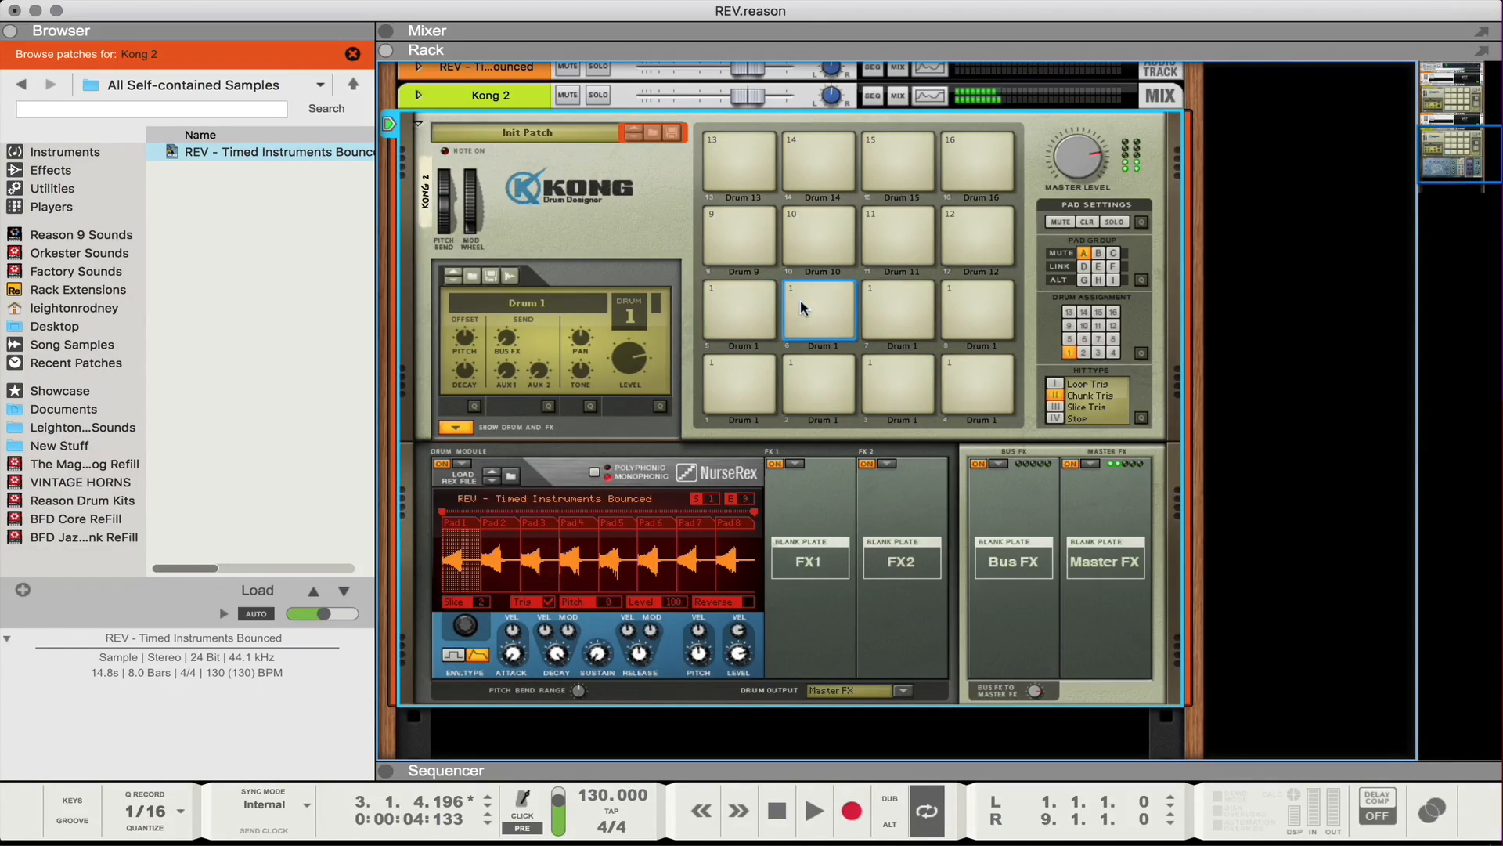
{"action": "left_click", "coordinate": [895, 312]}
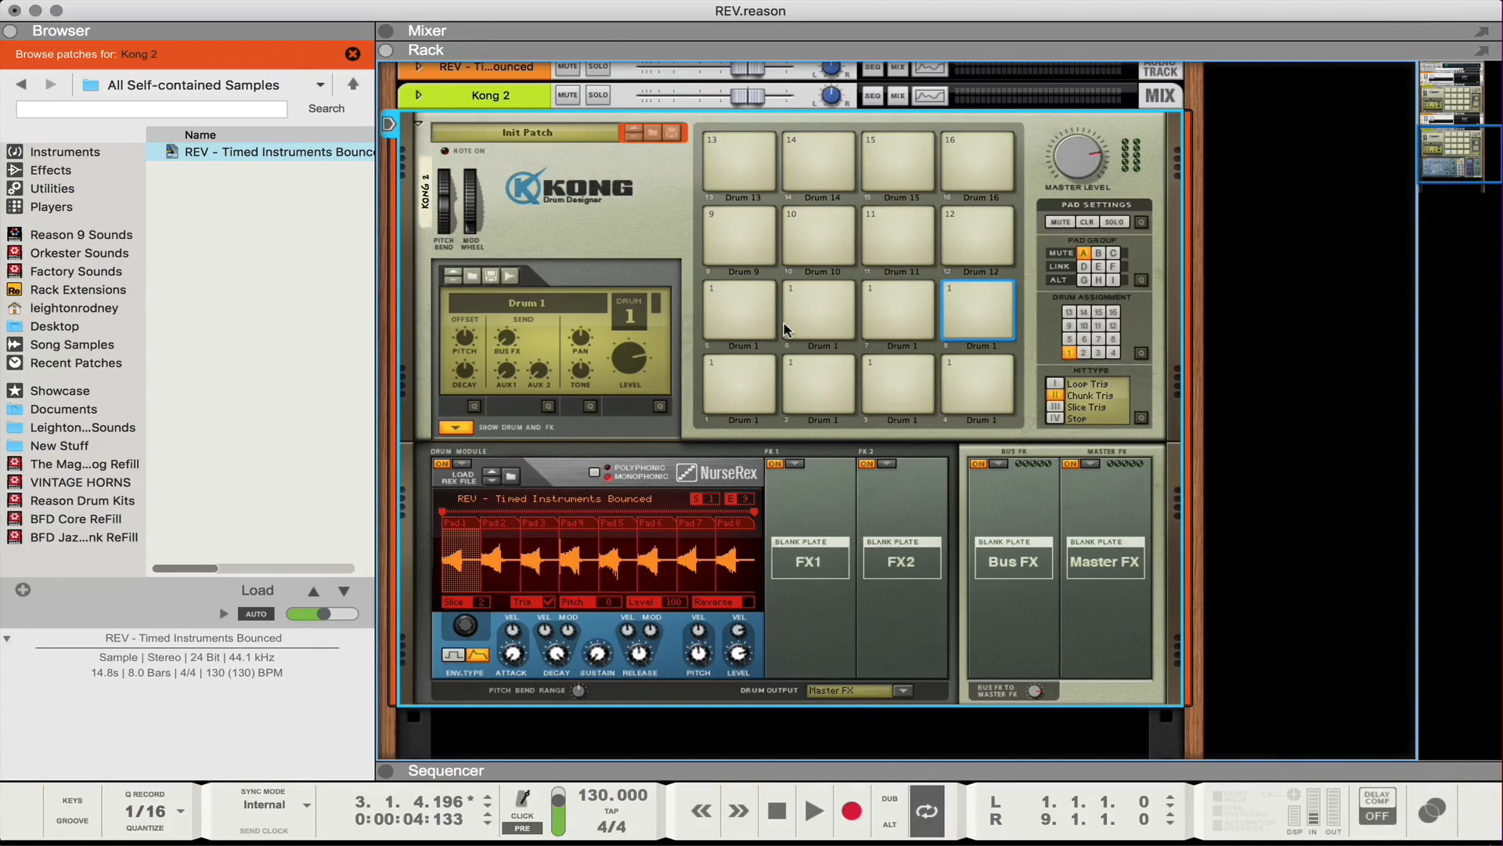
{"action": "mouse_move", "coordinate": [761, 362]}
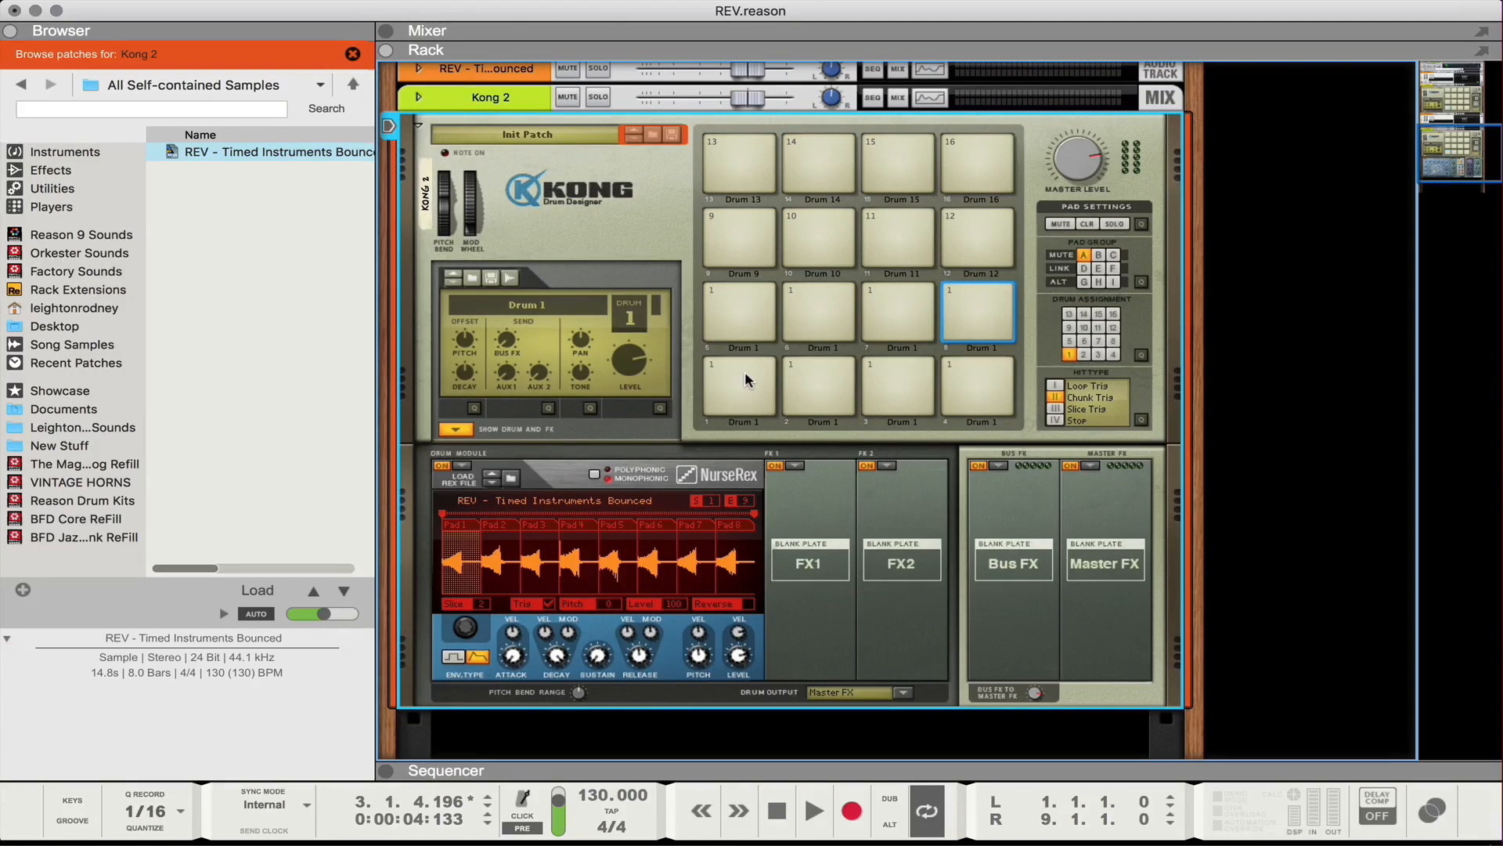
{"action": "left_click", "coordinate": [739, 388]}
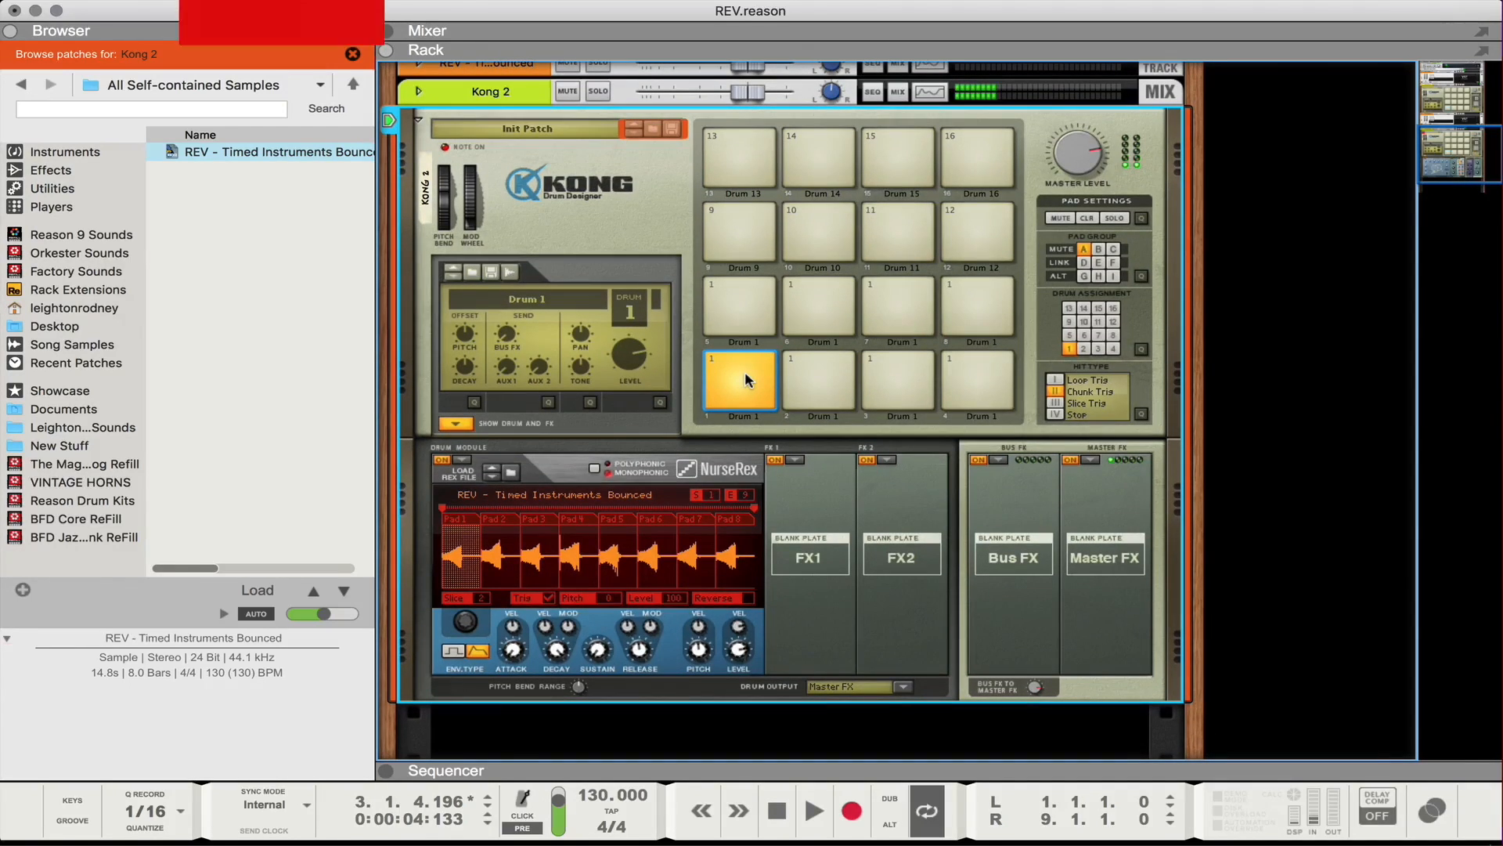
{"action": "left_click", "coordinate": [819, 374]}
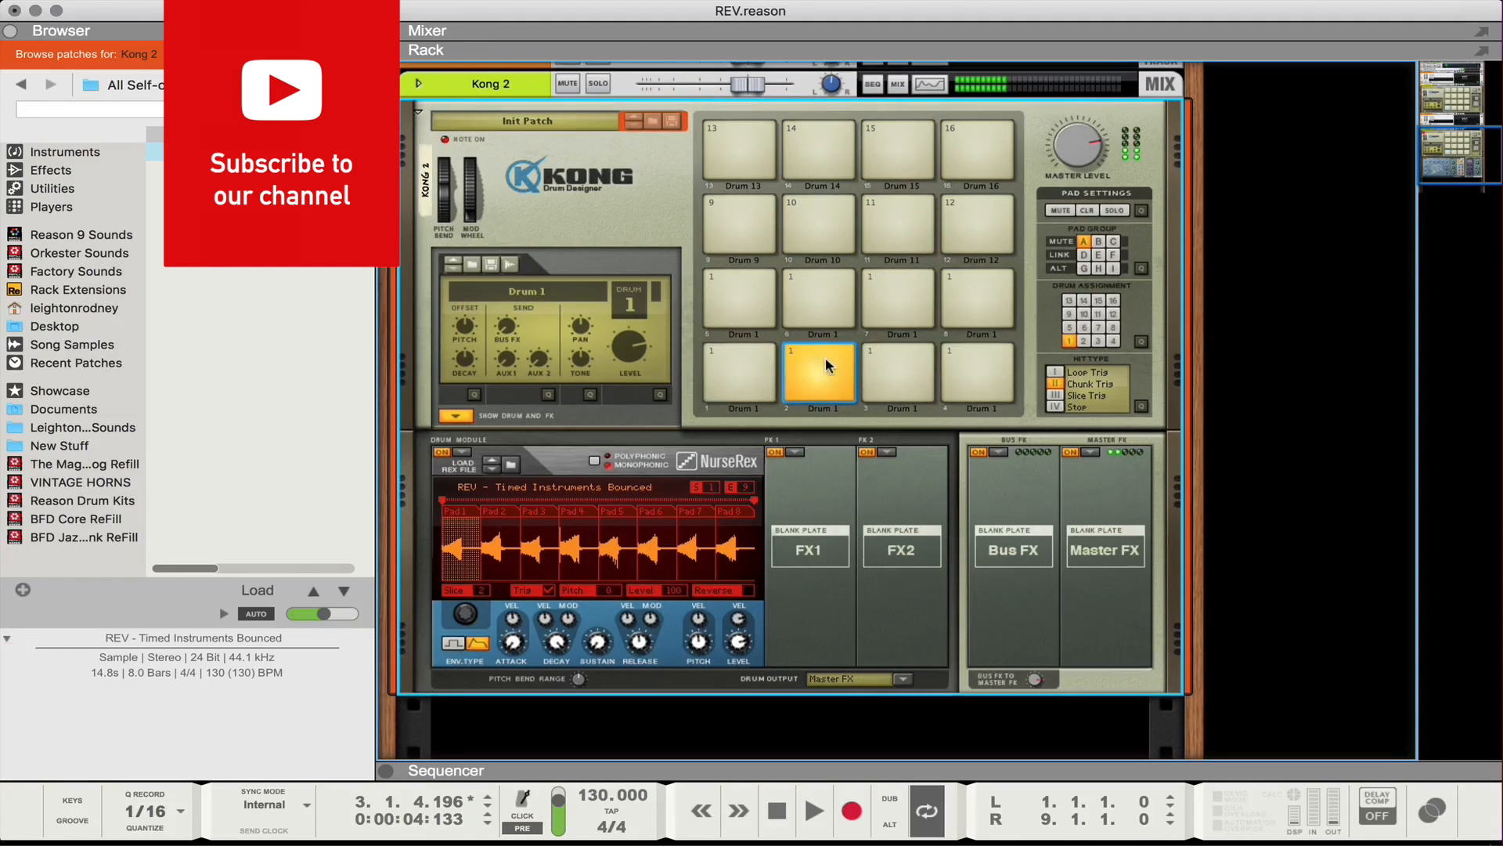
{"action": "left_click", "coordinate": [977, 299]}
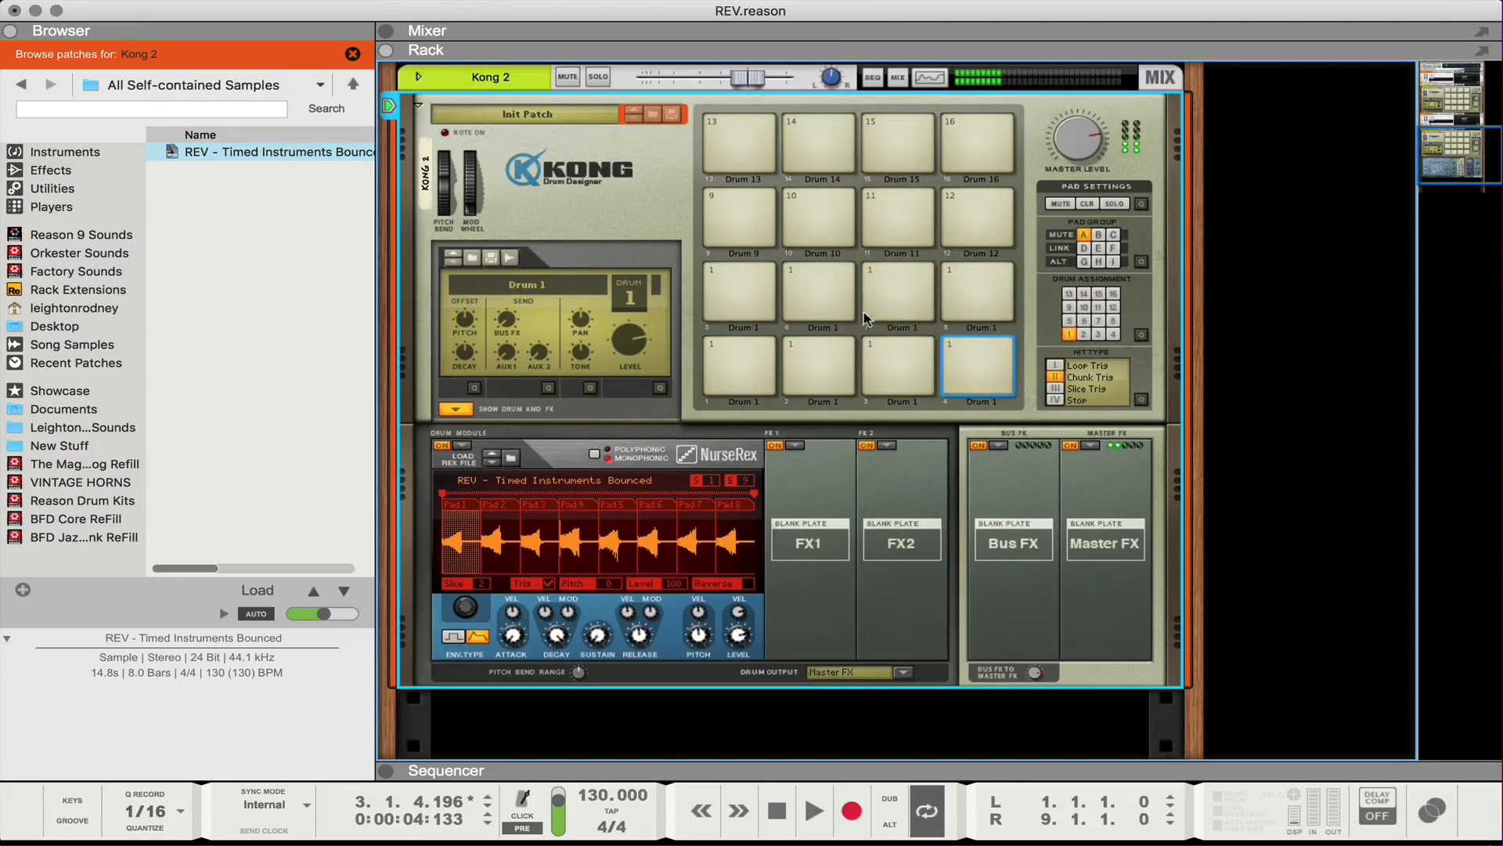
{"action": "left_click", "coordinate": [737, 284]}
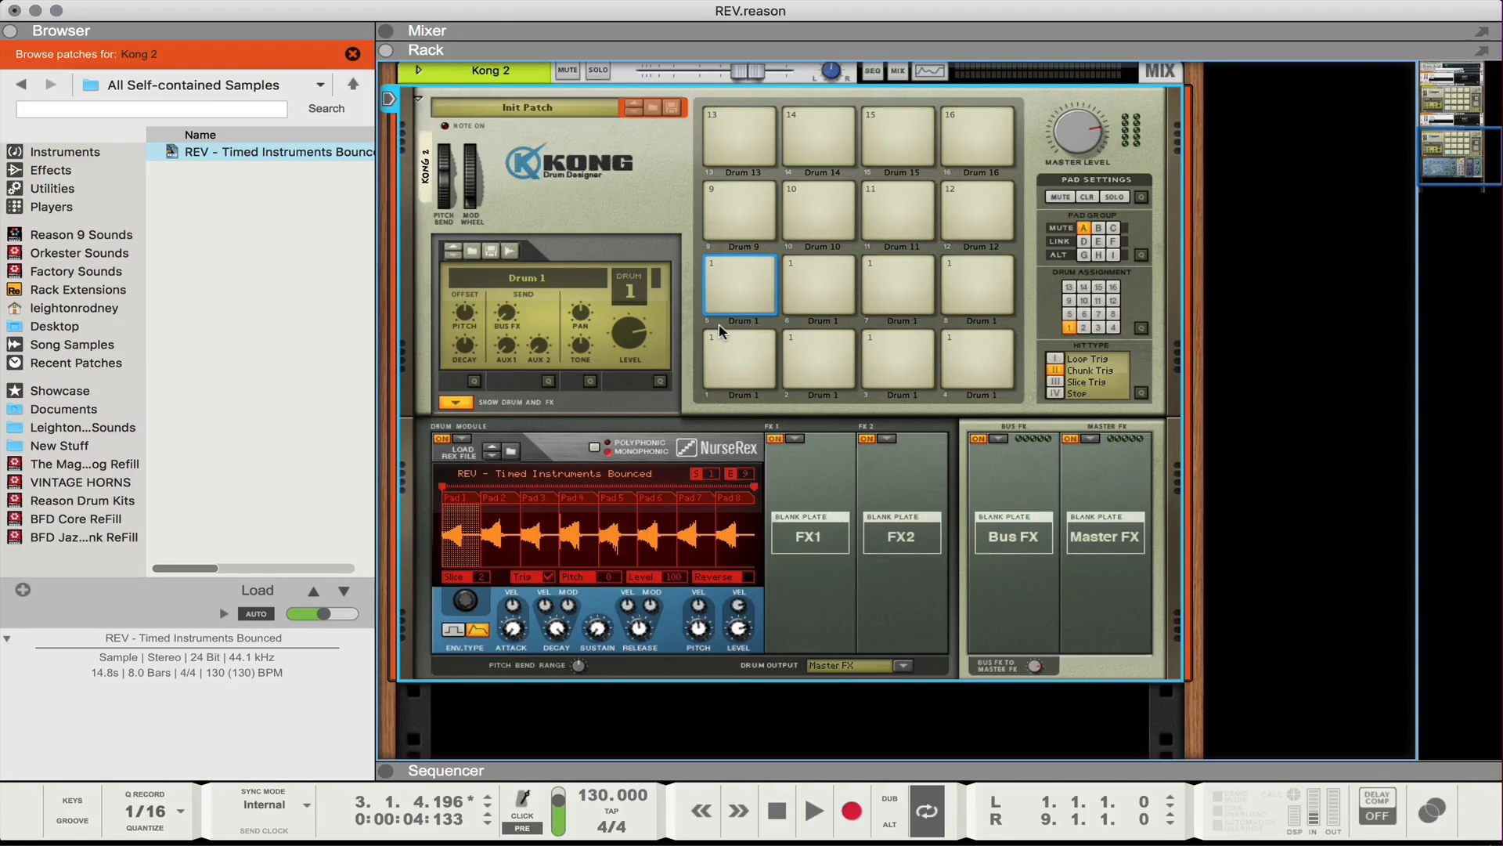
{"action": "mouse_move", "coordinate": [600, 374]}
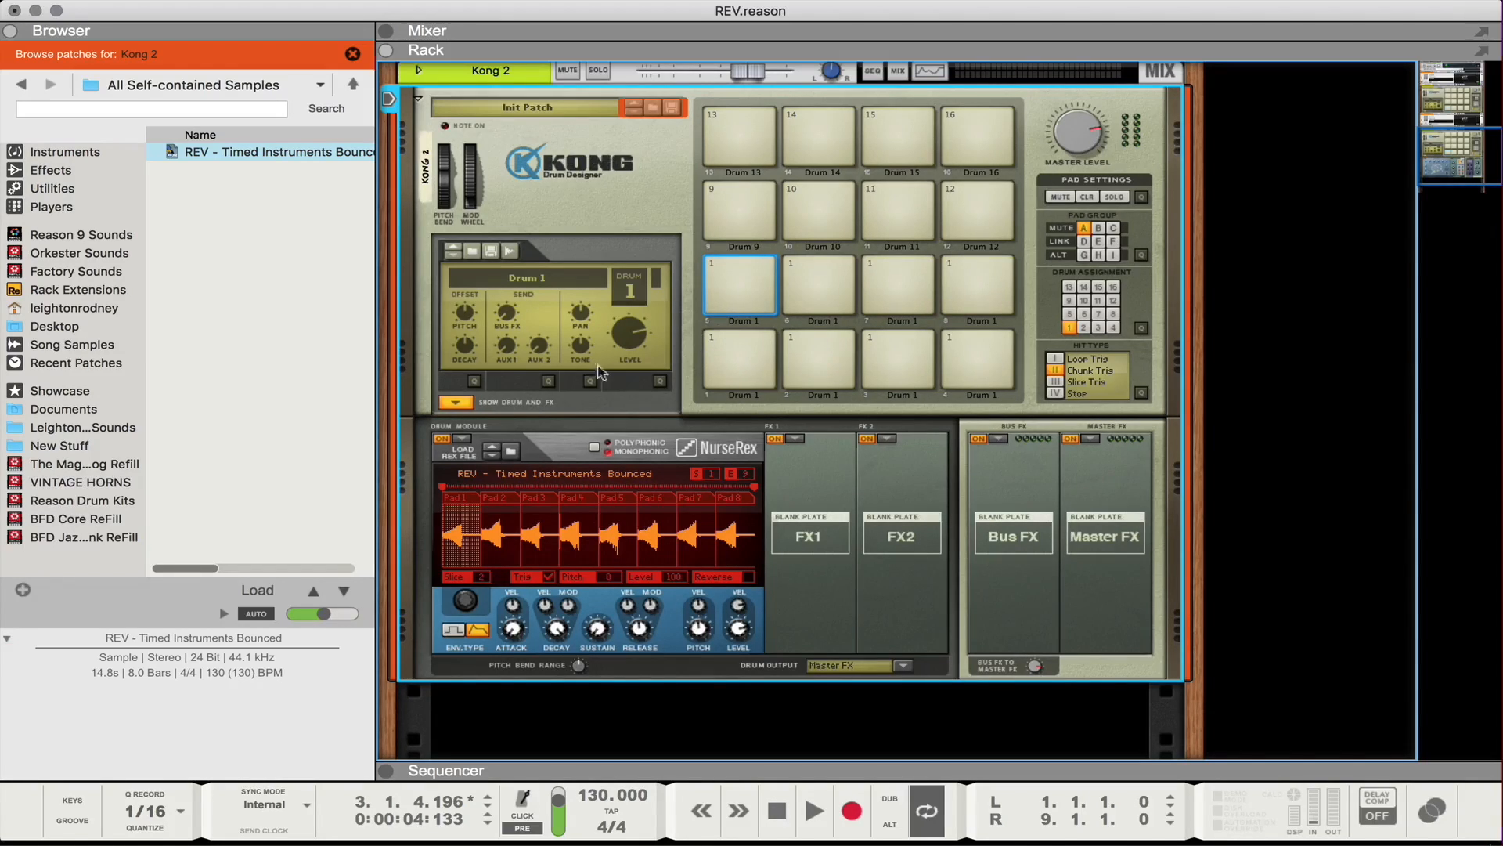
{"action": "mouse_move", "coordinate": [1074, 143]}
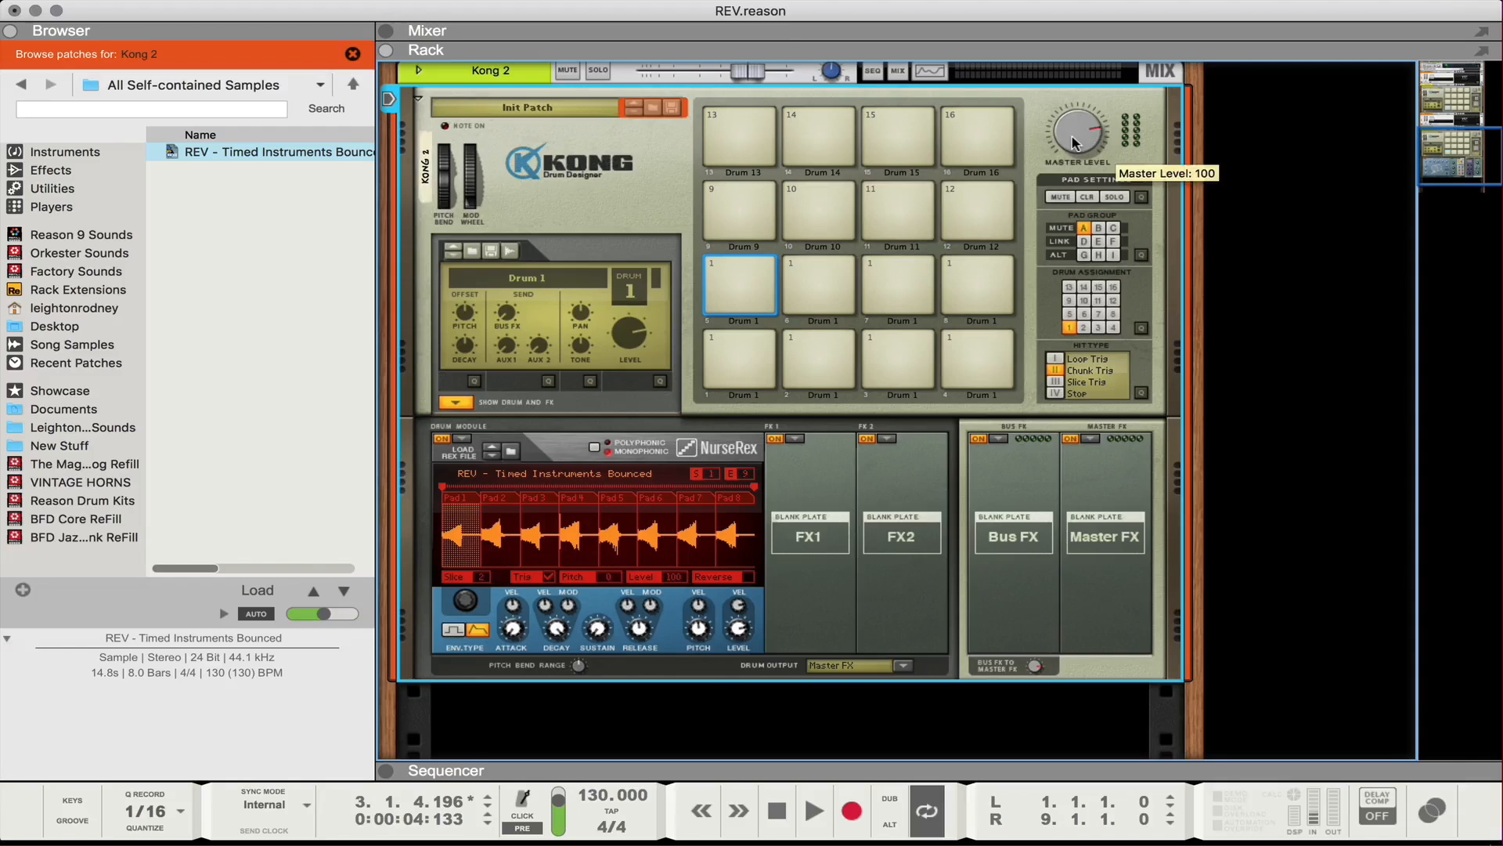
Raise Kong's Master Level knob to 120
{"action": "left_click_drag", "start_coordinate": [1074, 135], "coordinate": [1079, 114]}
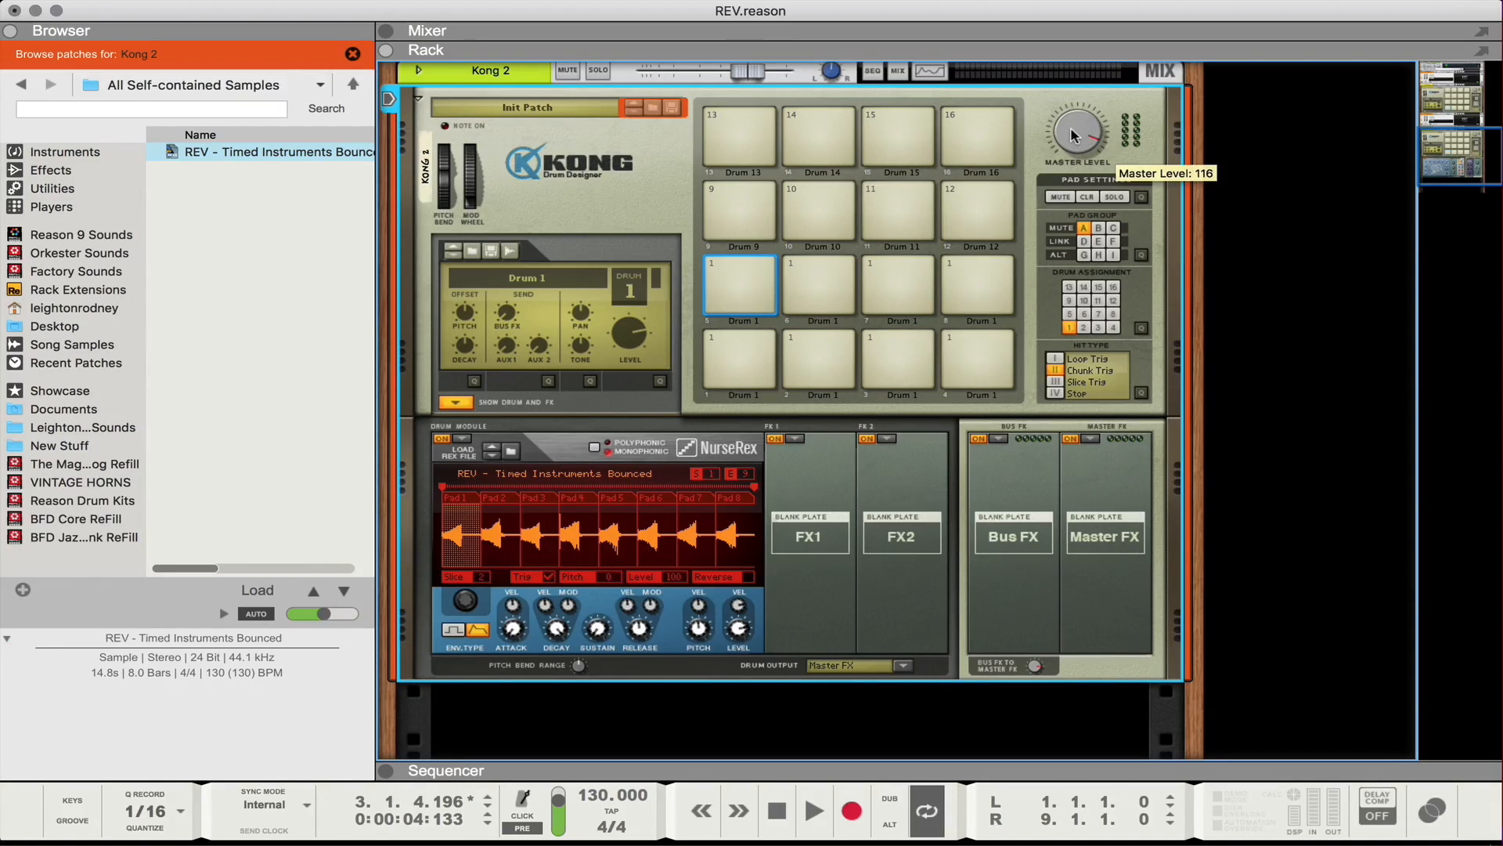
{"action": "left_click_drag", "start_coordinate": [1074, 131], "coordinate": [1079, 126]}
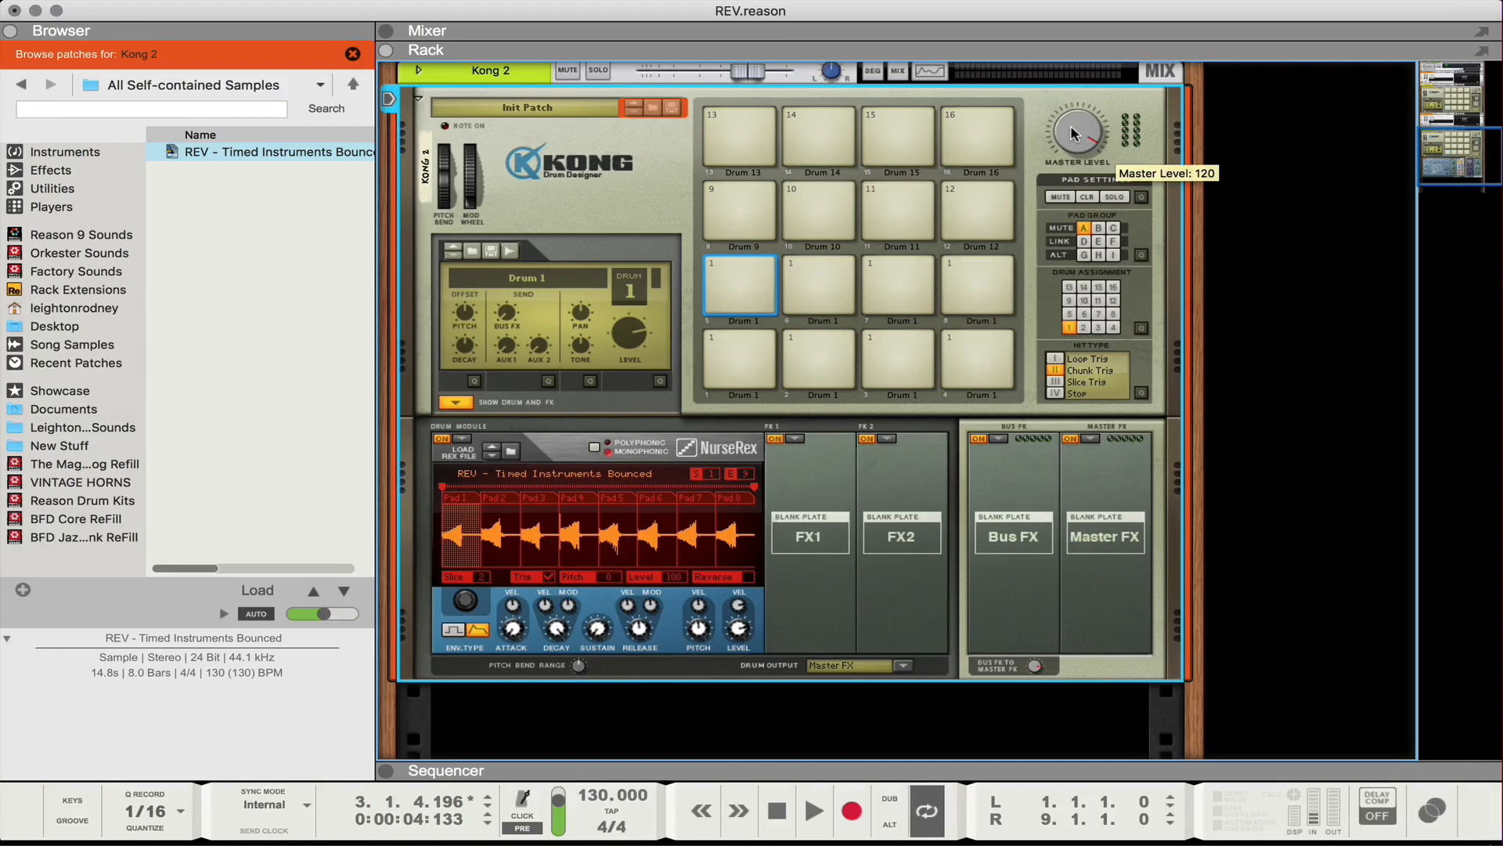
Audition pads 1, 3, 5 and 6 at the louder master level
{"action": "left_click", "coordinate": [738, 362]}
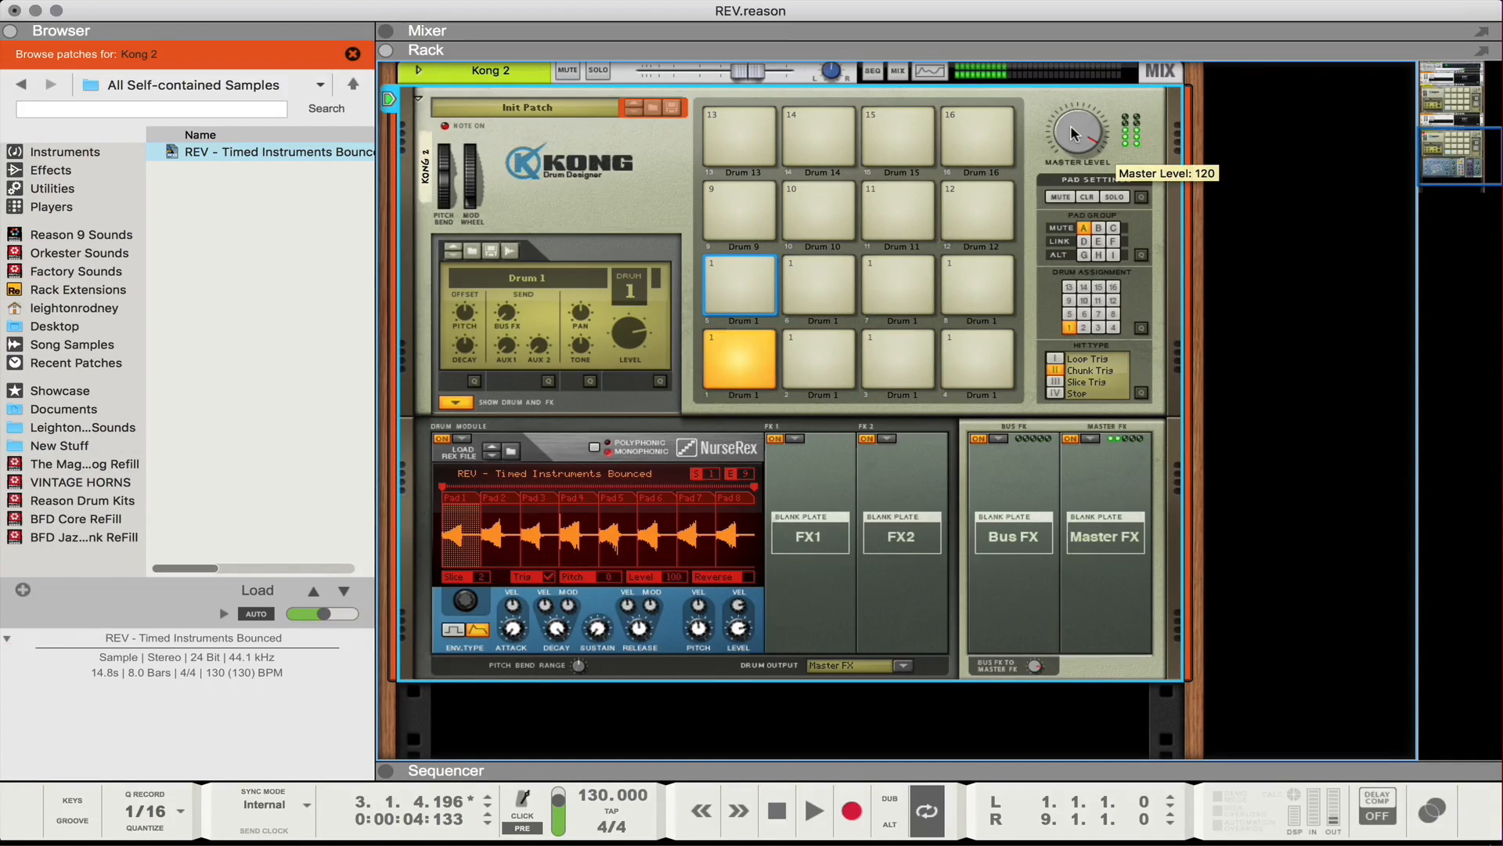
{"action": "left_click", "coordinate": [898, 361]}
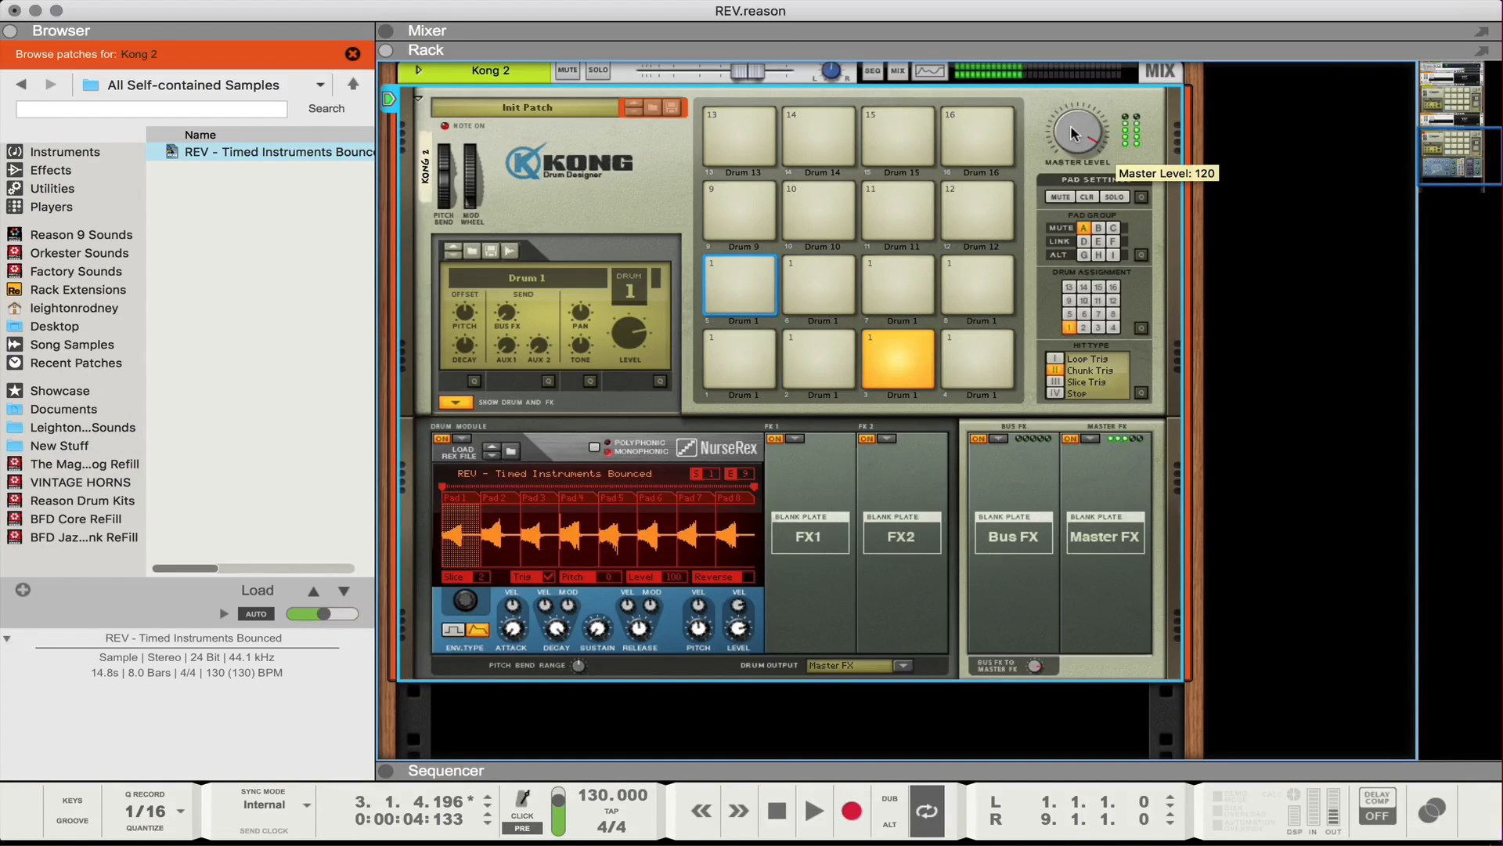
{"action": "left_click", "coordinate": [737, 289]}
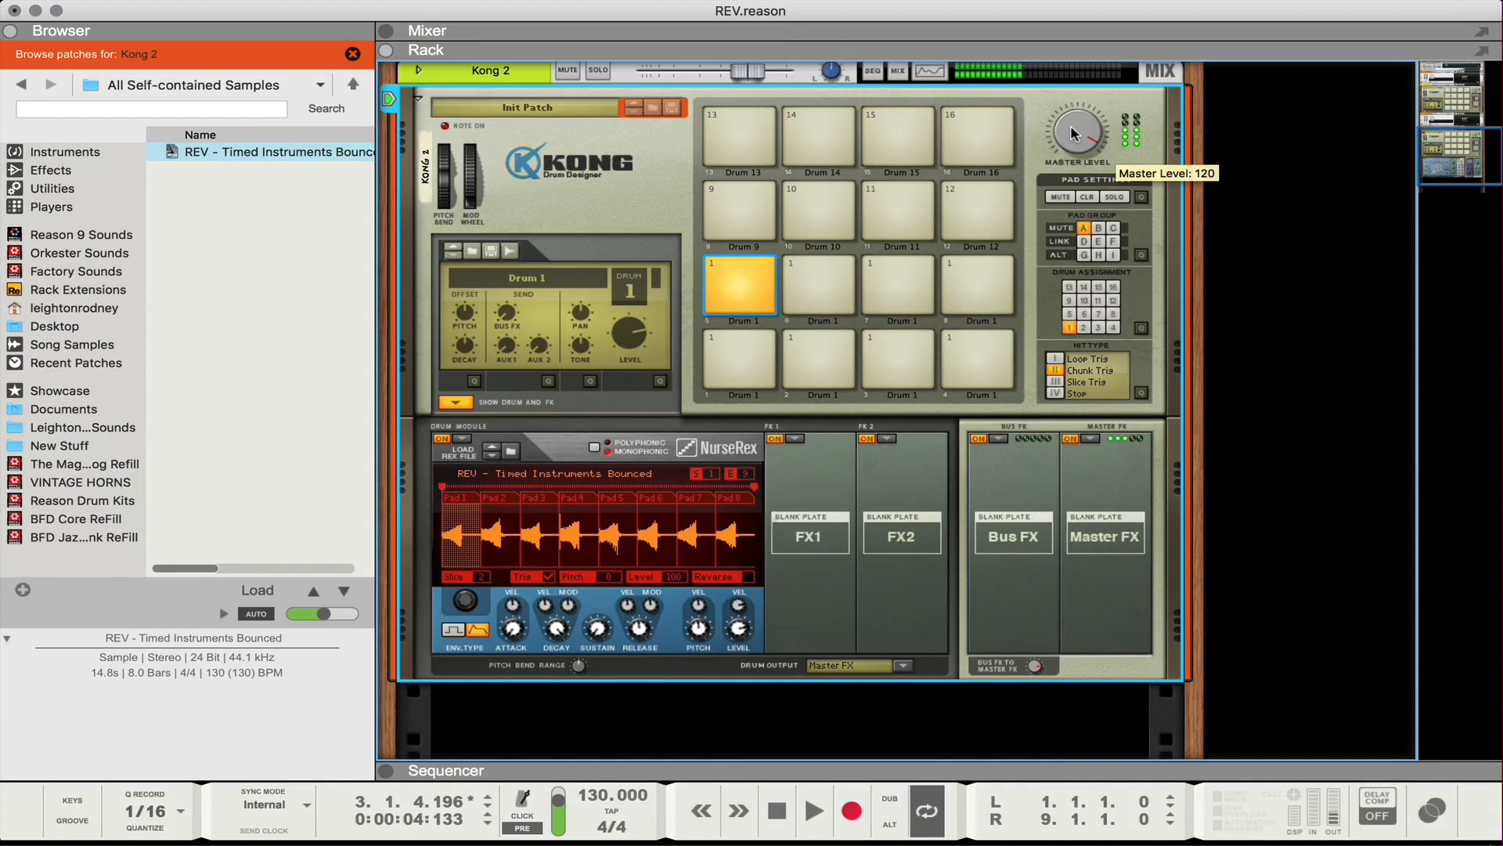
{"action": "left_click", "coordinate": [898, 287]}
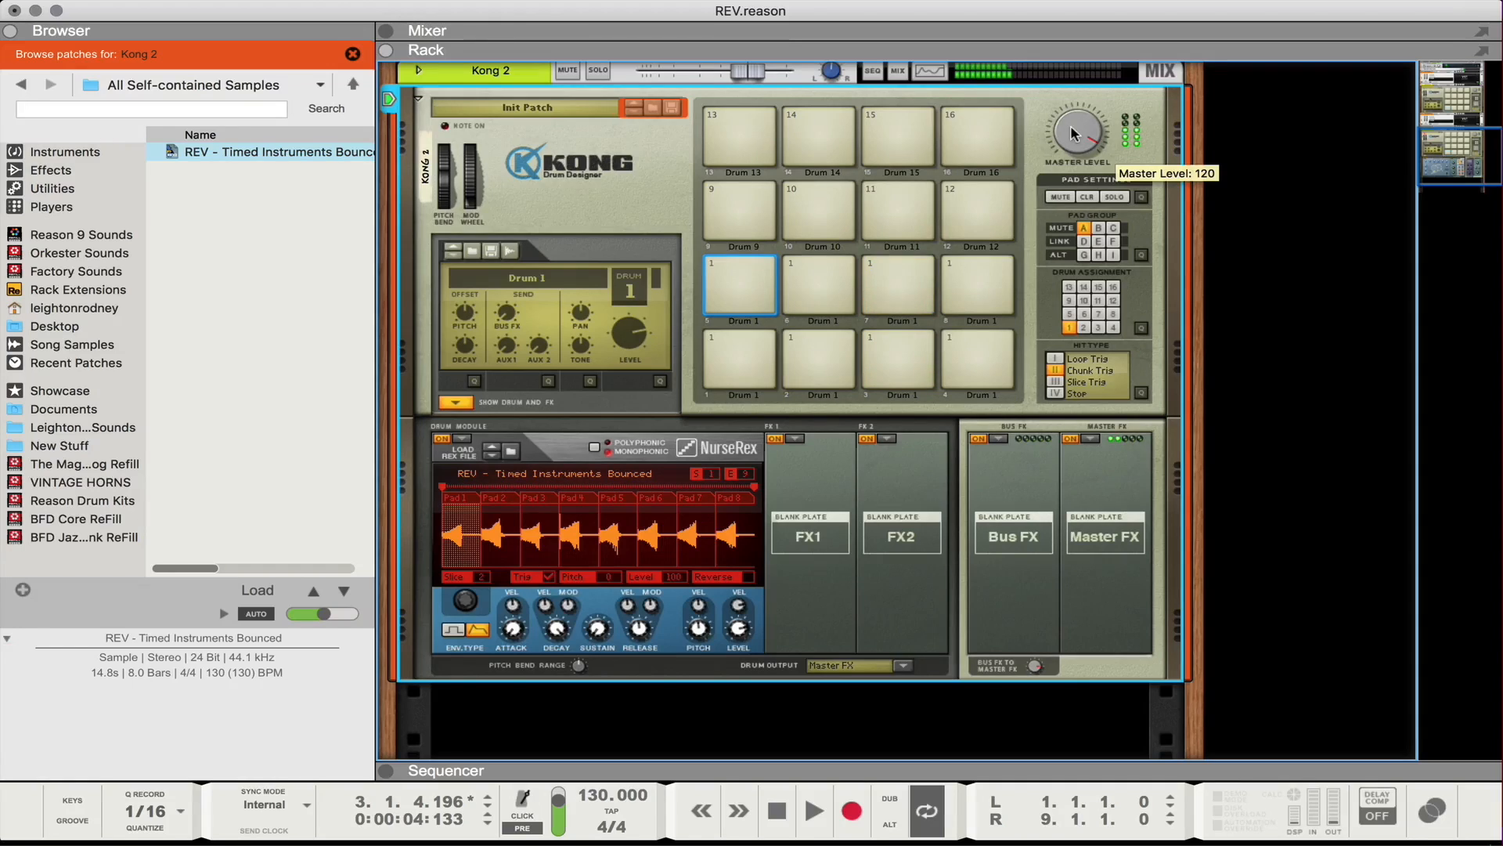
{"action": "left_click", "coordinate": [737, 285]}
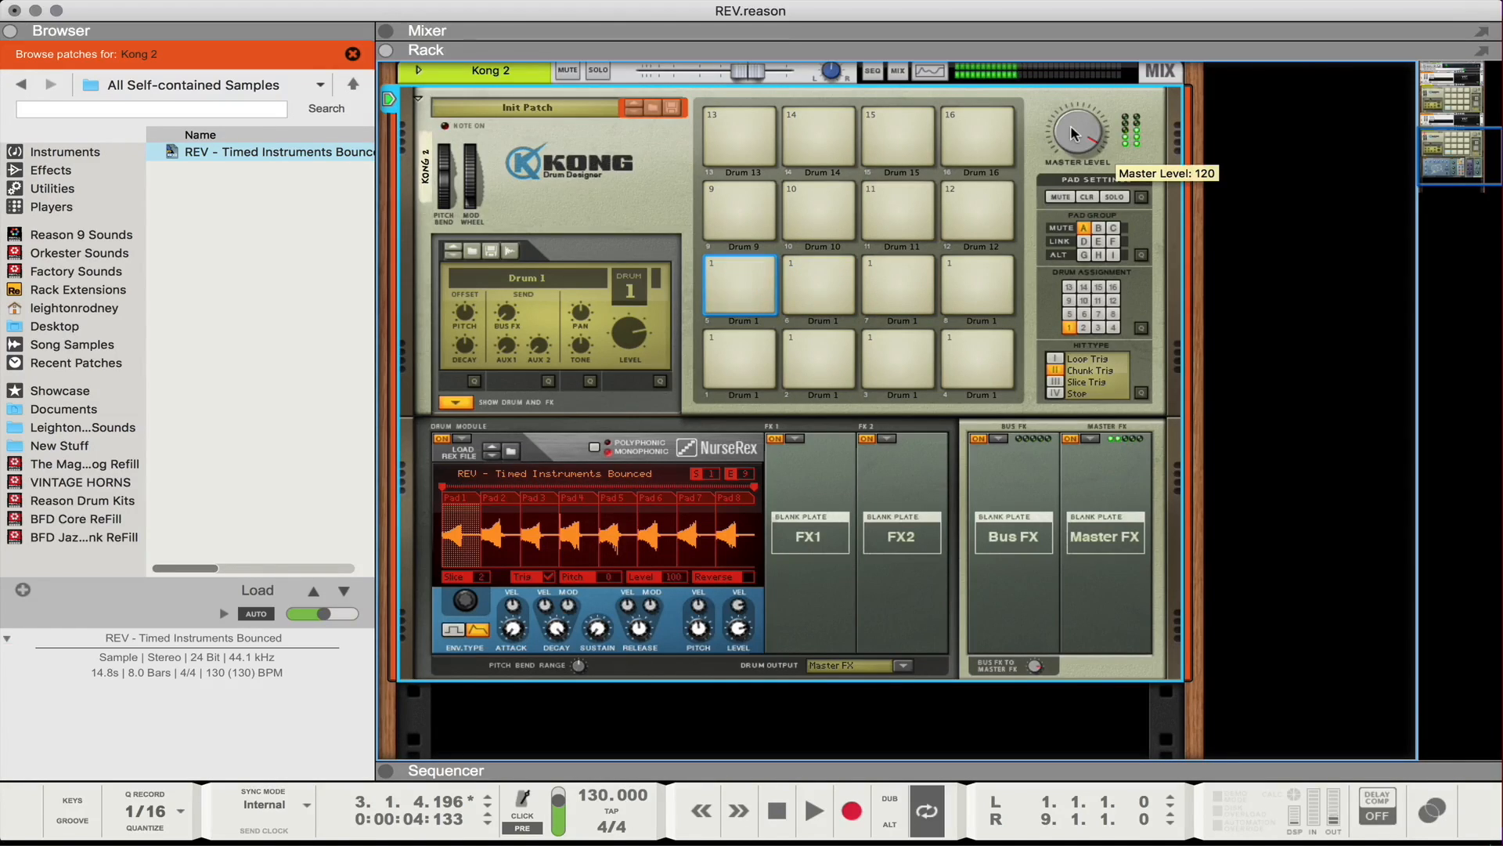
{"action": "left_click", "coordinate": [819, 288]}
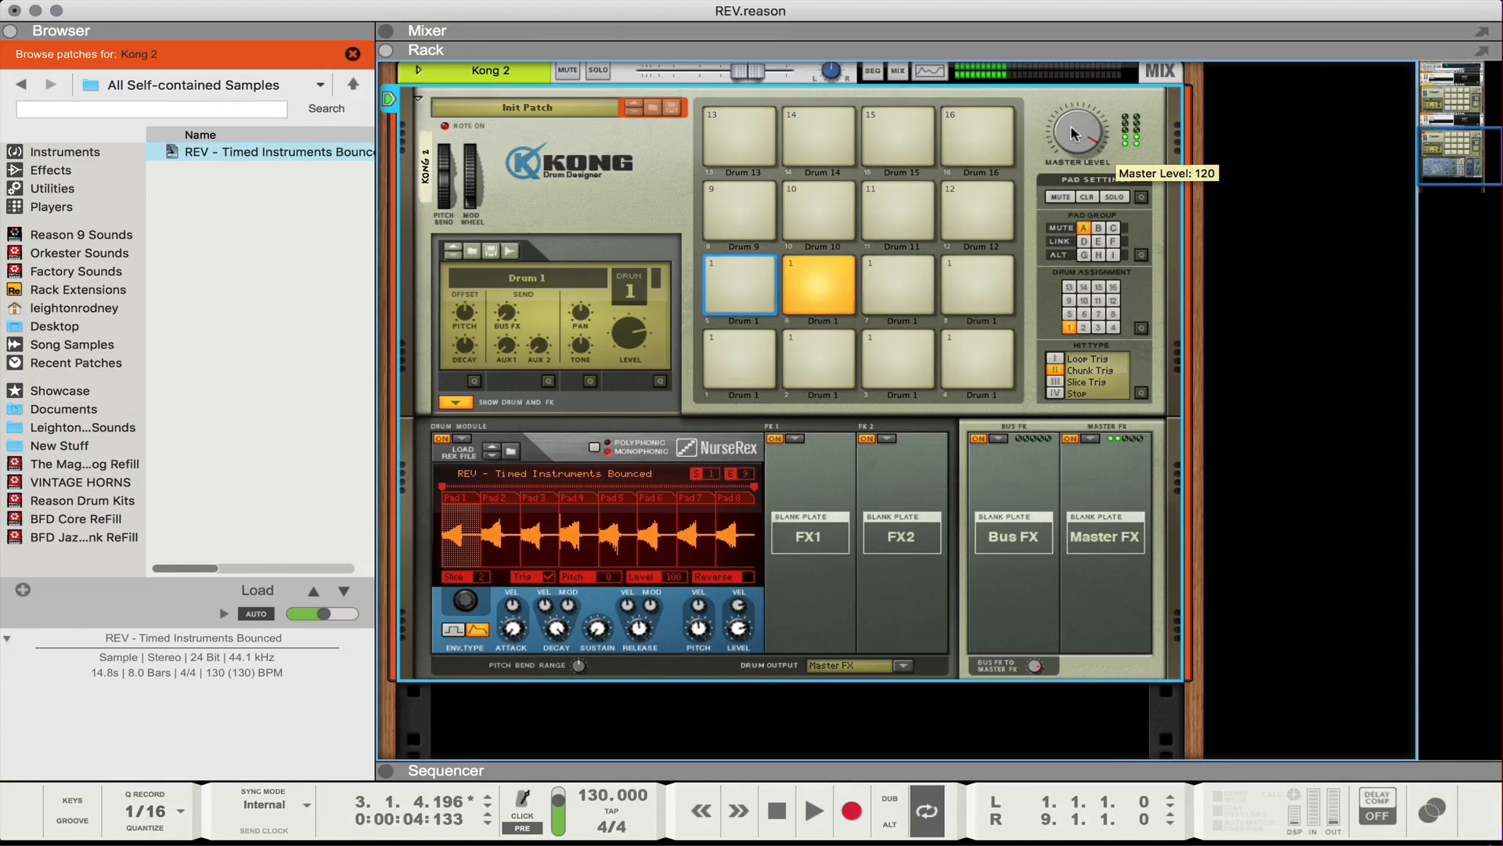